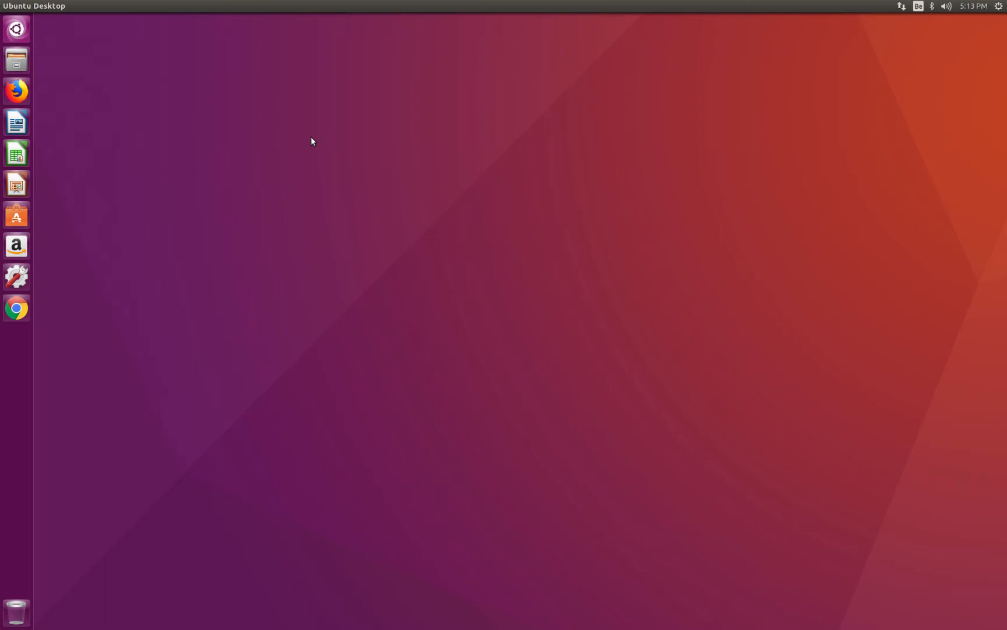
{"action": "mouse_move", "coordinate": [316, 140]}
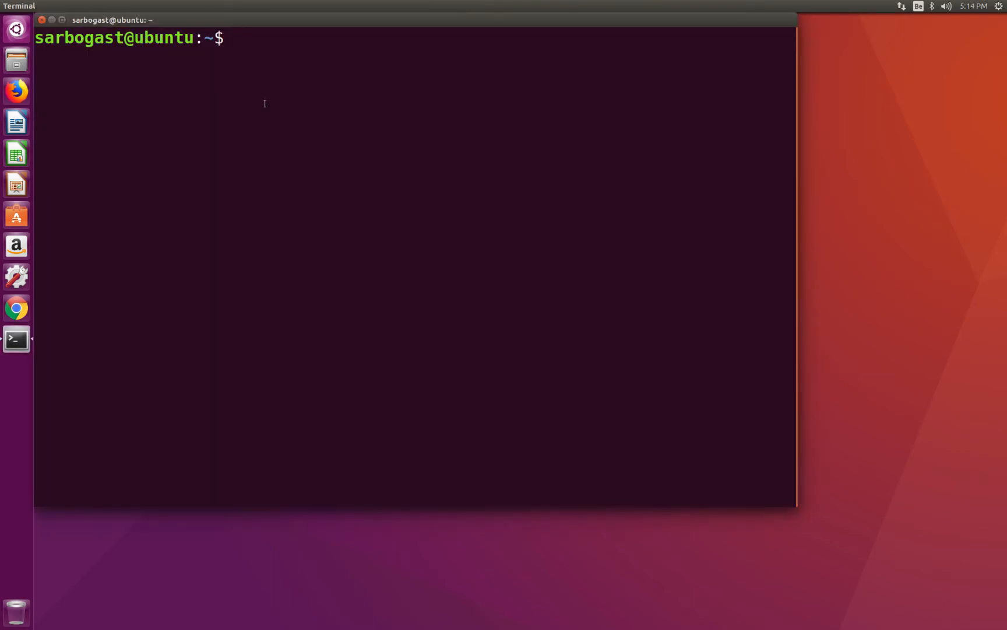
- Run sudo apt install software-properties-common, which reports the package is already the newest version
{"action": "type", "text": "sd"}
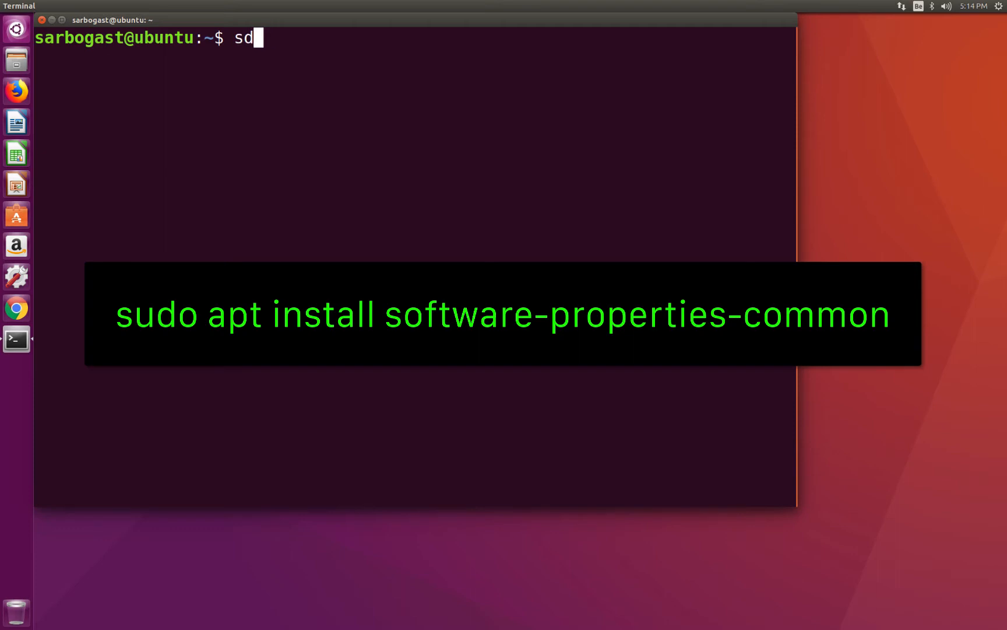
{"action": "type", "text": "sudo"}
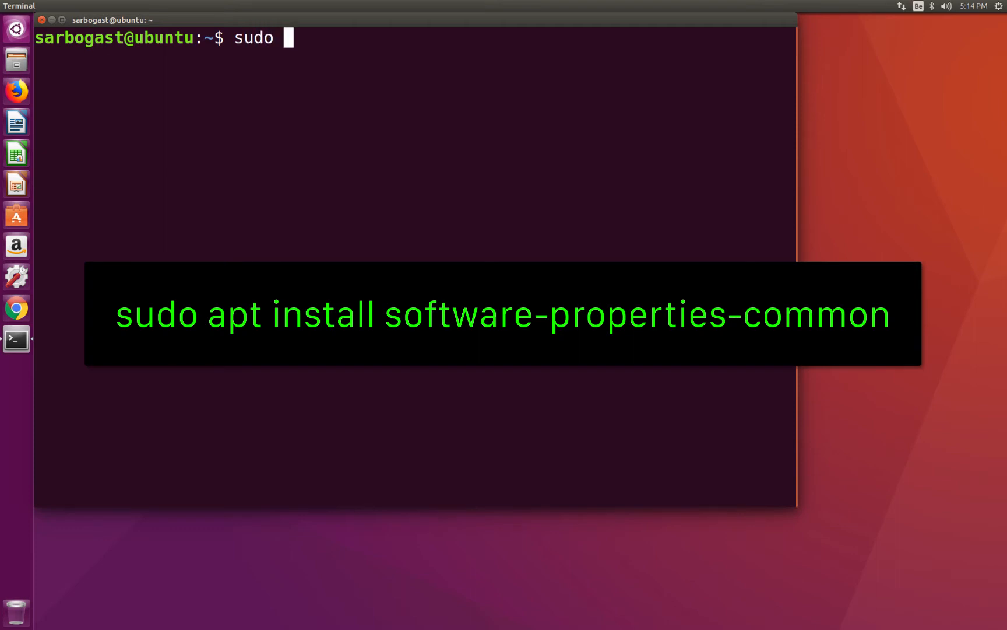
{"action": "type", "text": "apt install"}
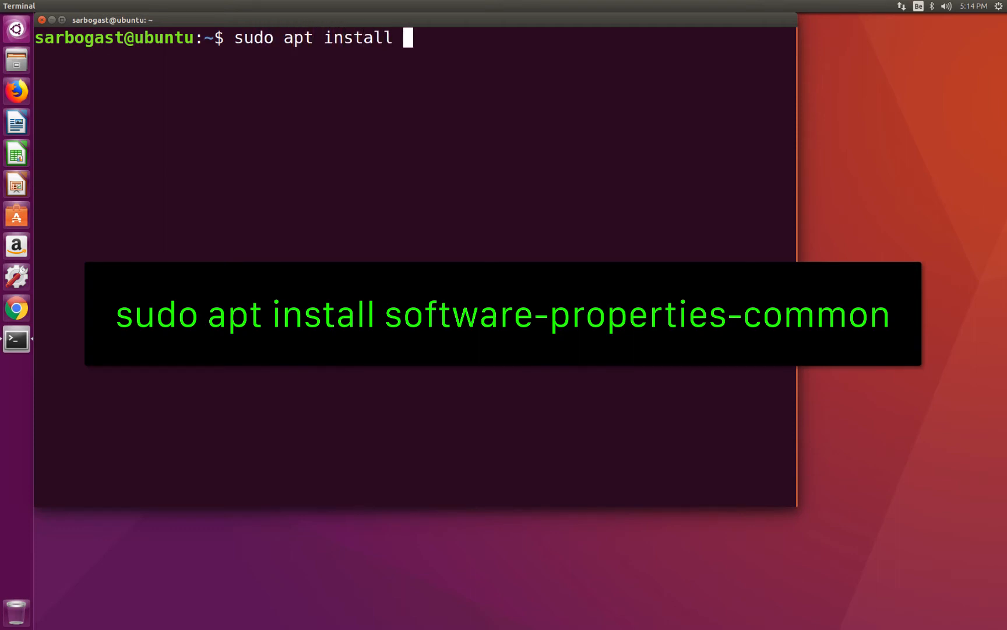
{"action": "type", "text": "softwa"}
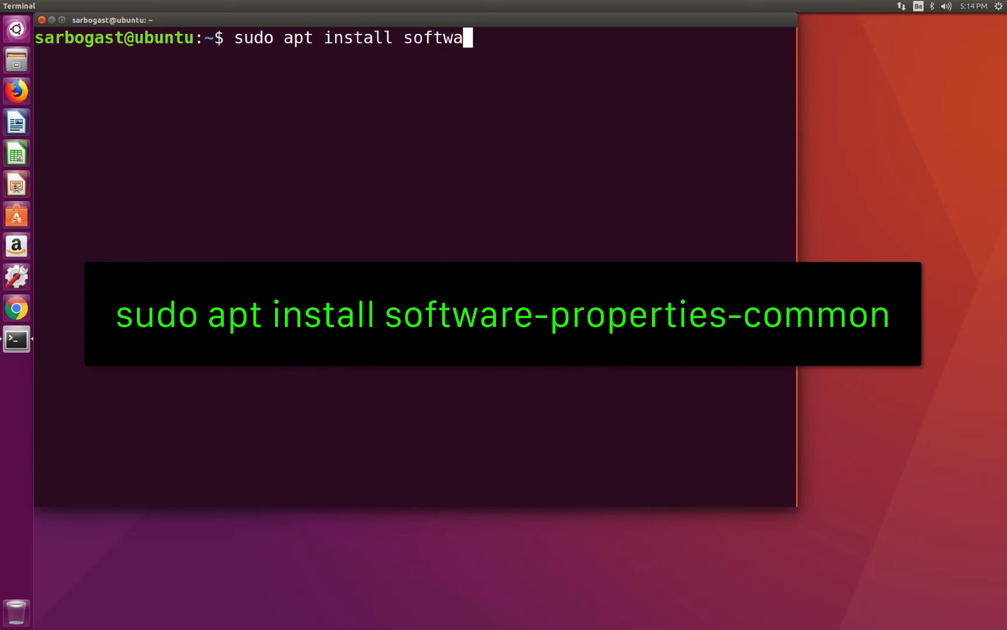
{"action": "type", "text": "re-"}
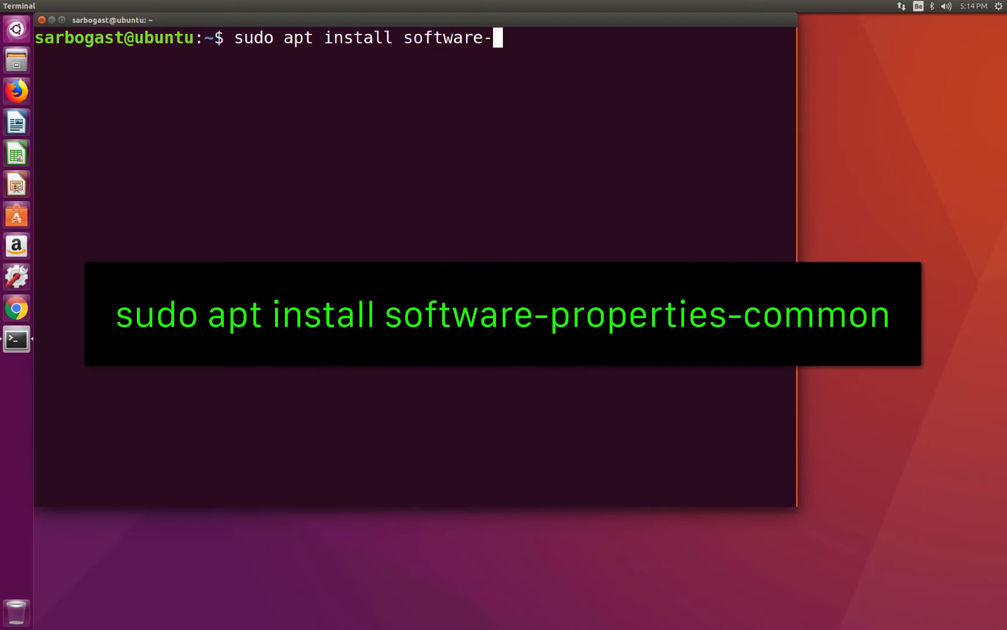
{"action": "type", "text": "propertie"}
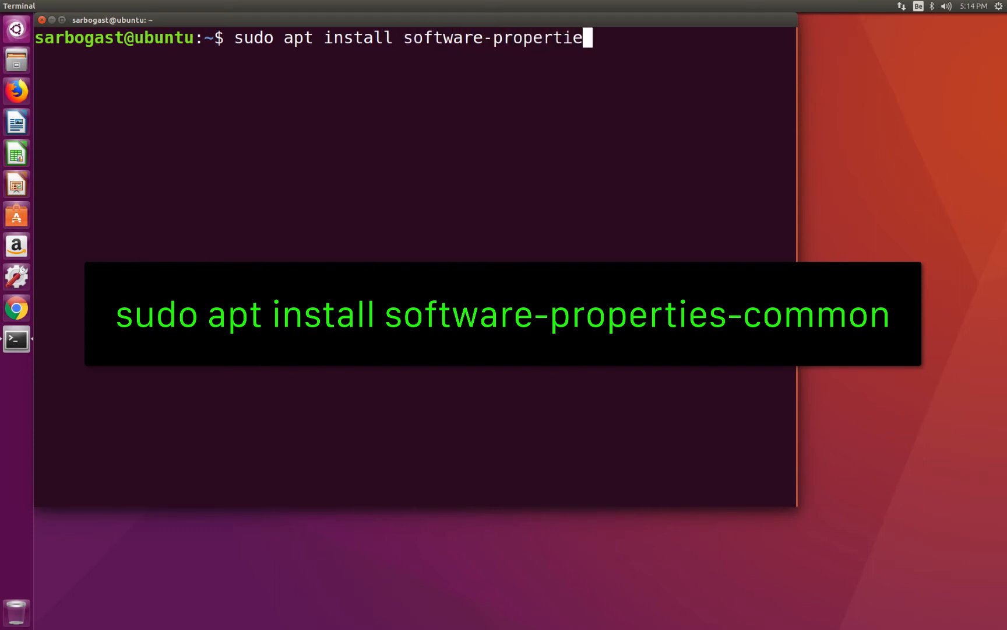
{"action": "type", "text": "s-common"}
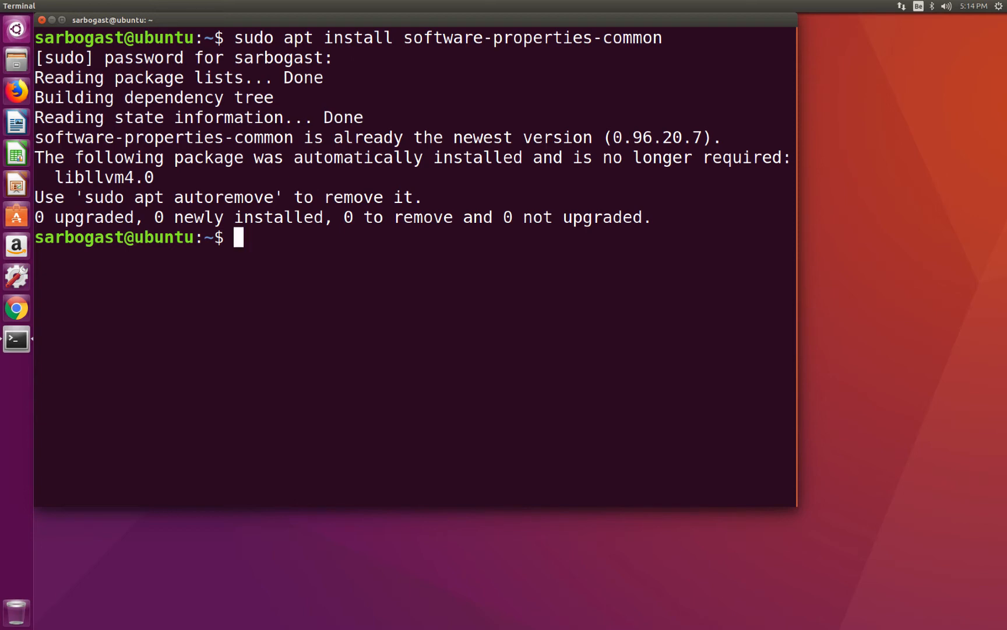
- Run sudo add-apt-repository -y ppa:ethereum/ethereum and begin the follow-up sudo apt update
{"action": "type", "text": "su"}
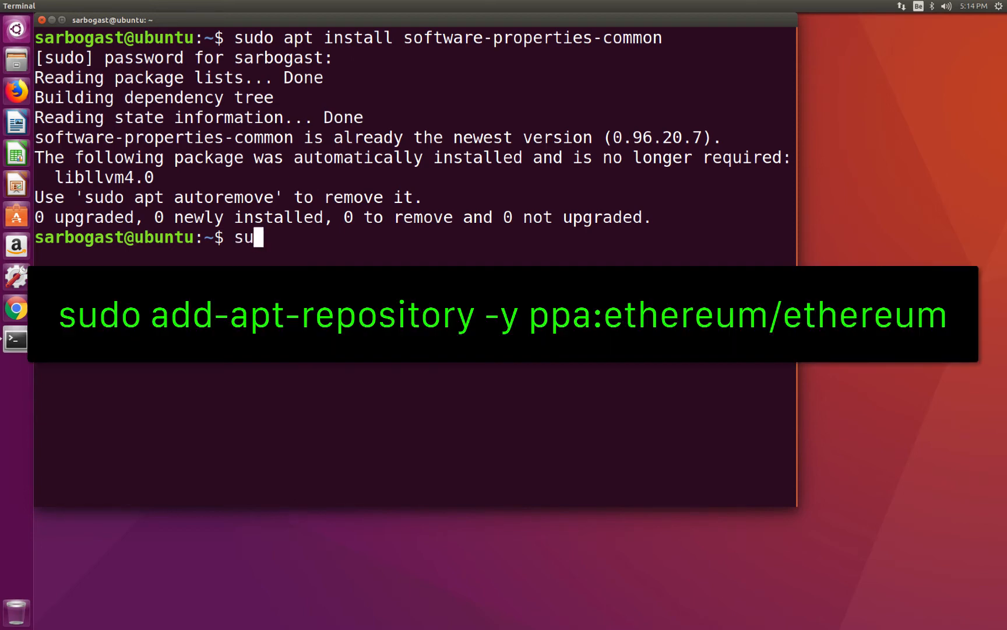
{"action": "type", "text": "do"}
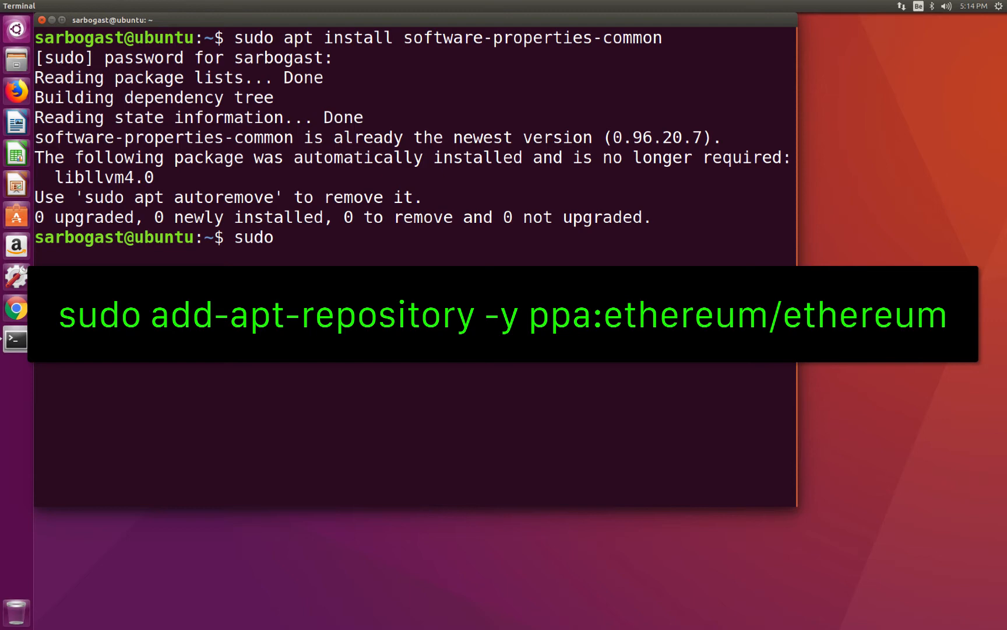
{"action": "type", "text": "add"}
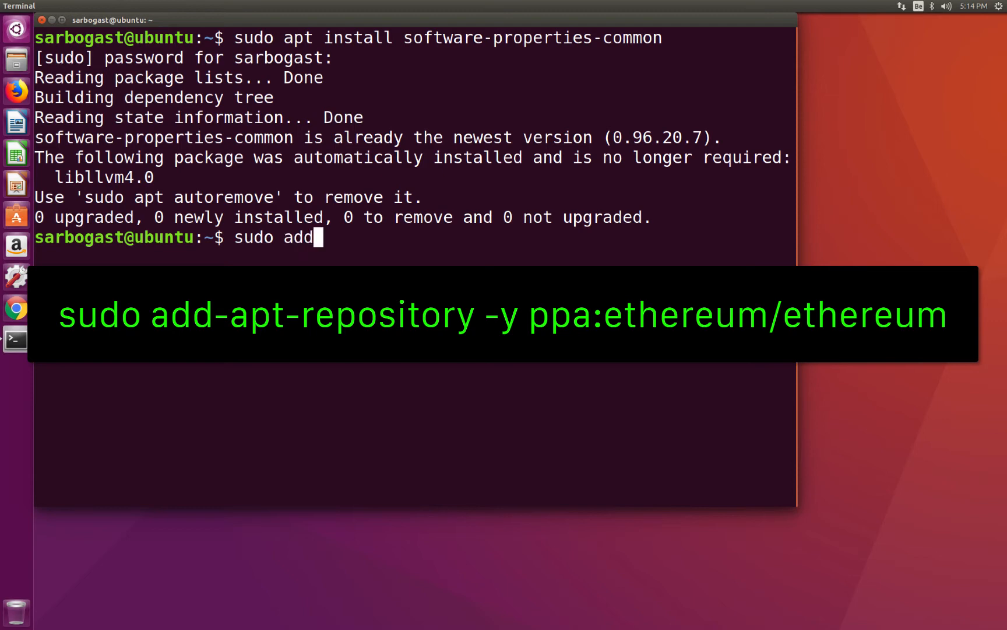
{"action": "type", "text": "-apt-reposi"}
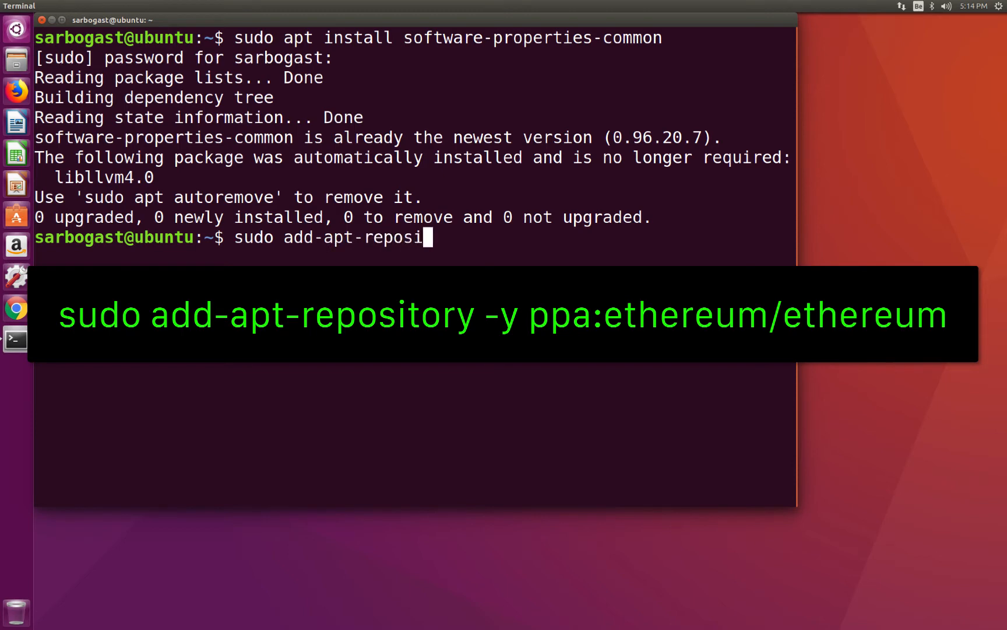
{"action": "type", "text": "tory -y"}
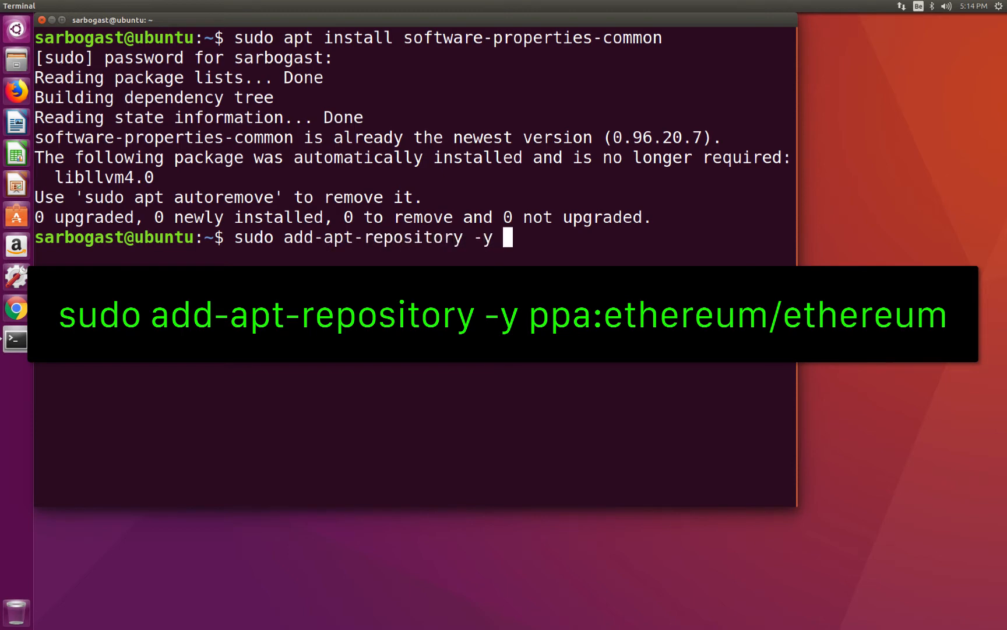
{"action": "type", "text": "ppa"}
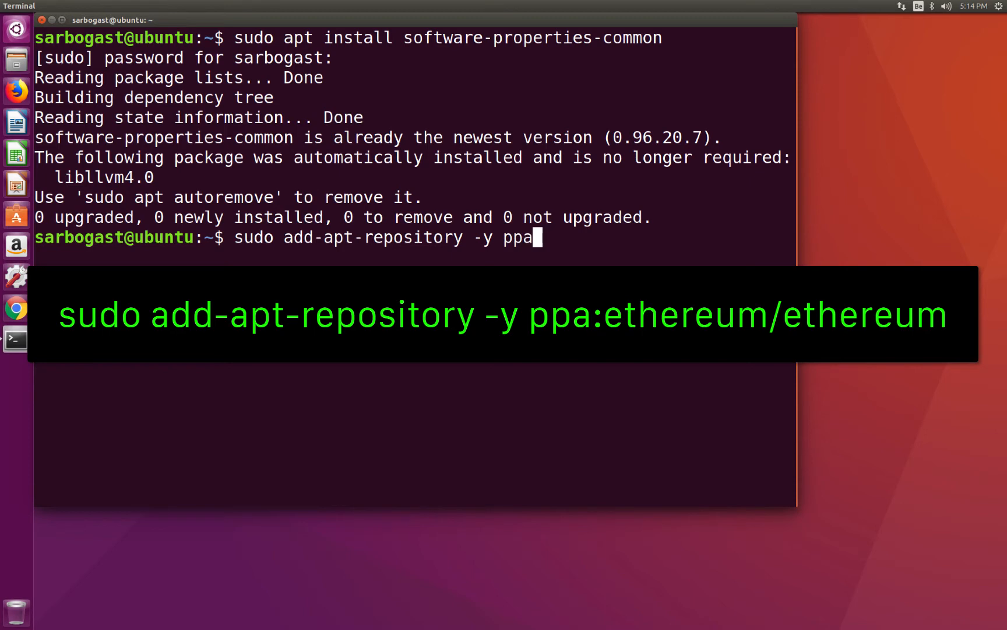
{"action": "type", "text": ":"}
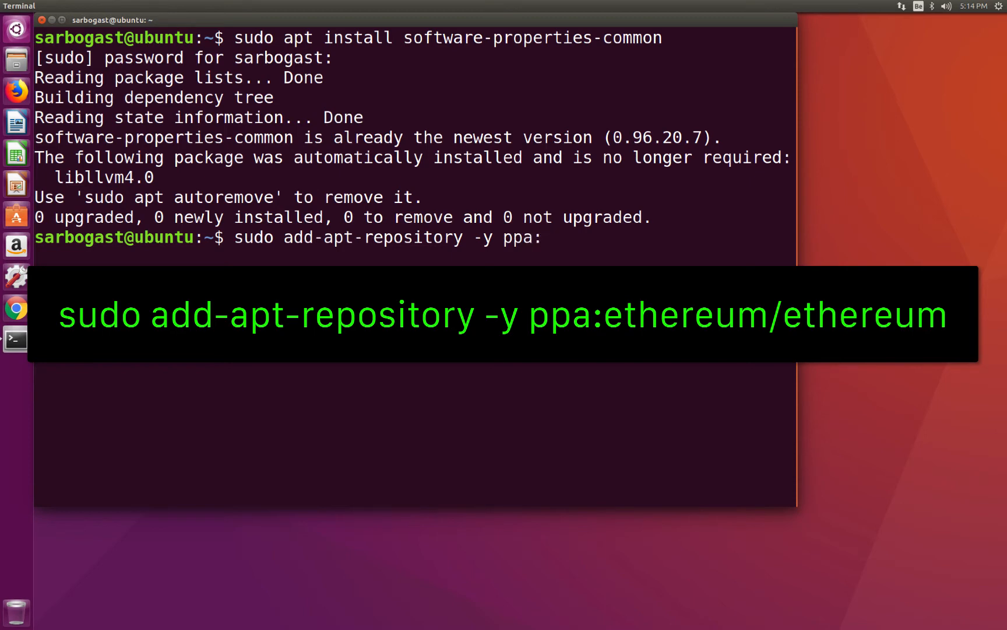
{"action": "type", "text": "eth"}
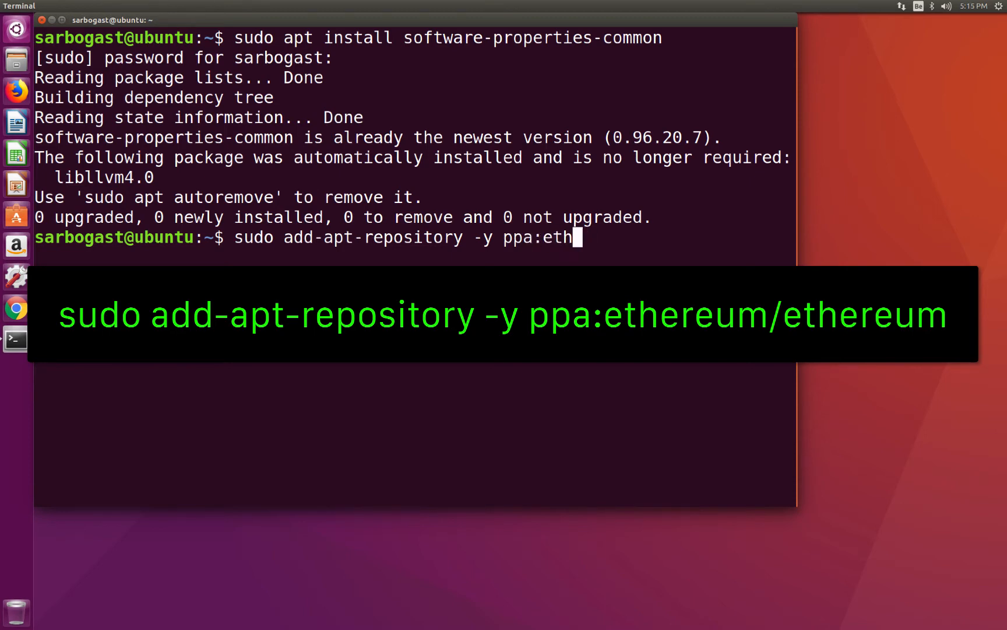
{"action": "type", "text": "ereum/et"}
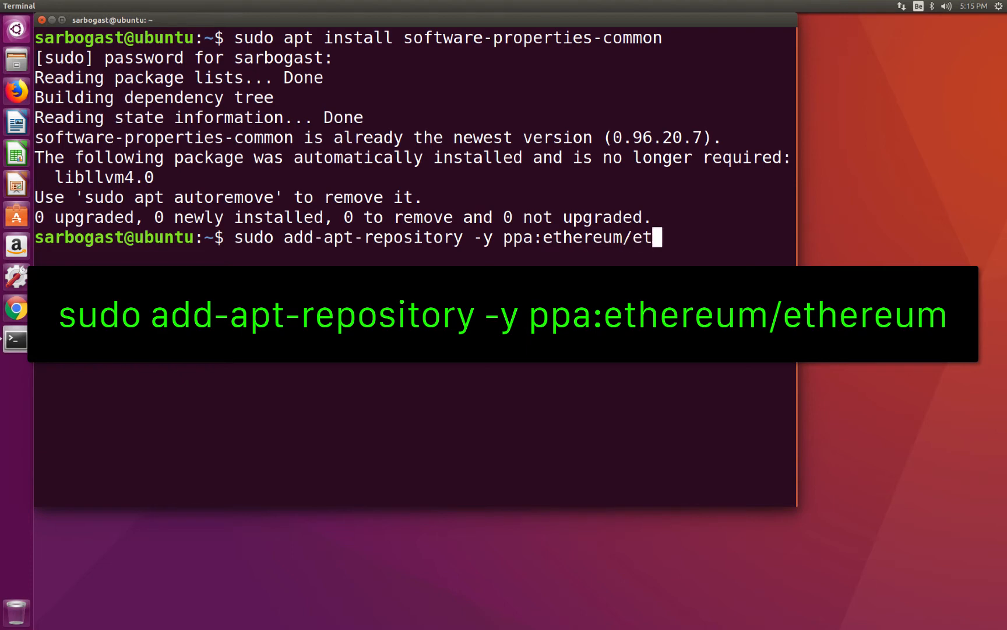
{"action": "key", "text": "enter"}
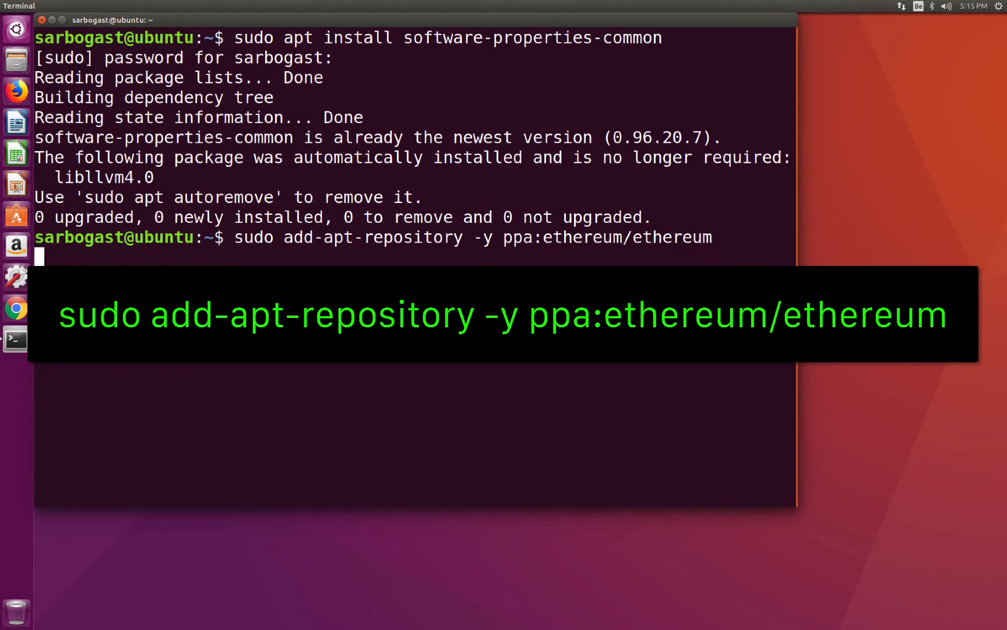
{"action": "key", "text": "Return"}
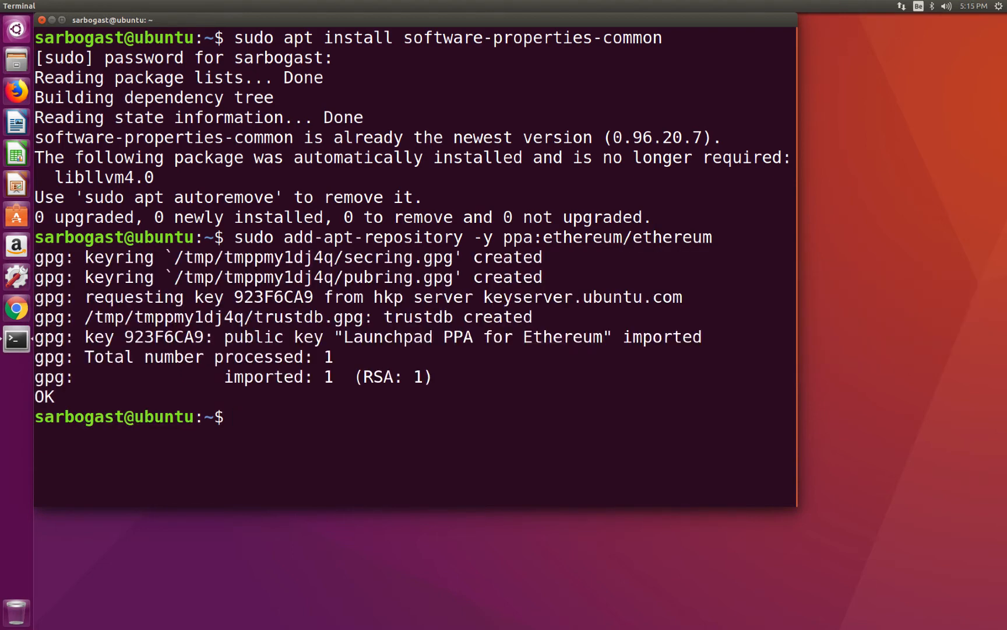
{"action": "type", "text": "sudo apt update"}
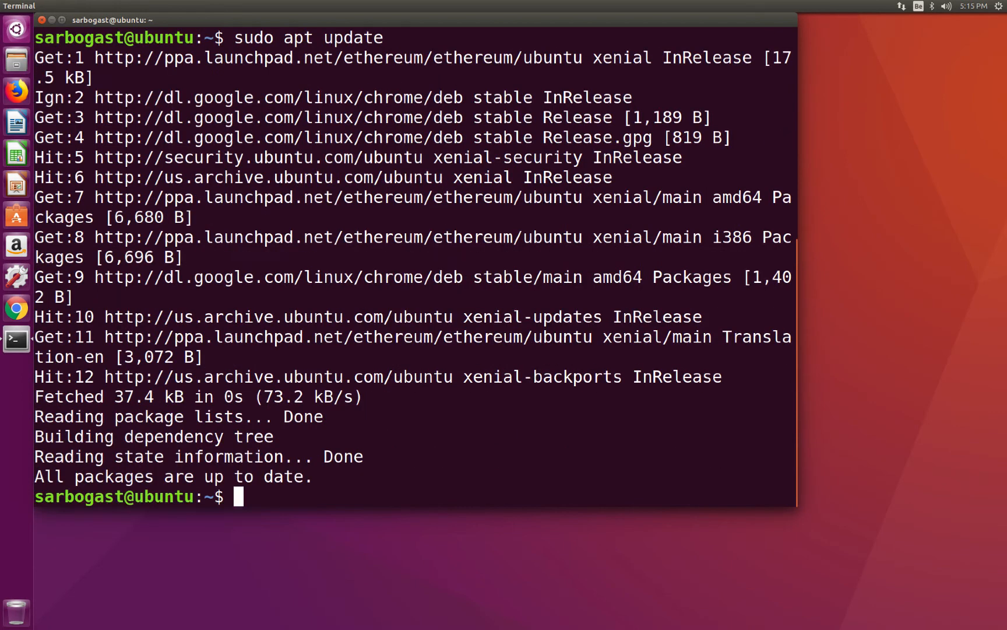
- Install the ethereum package (geth 1.7.3 and companion tools), answering Y at the continue prompt
{"action": "type", "text": "a"}
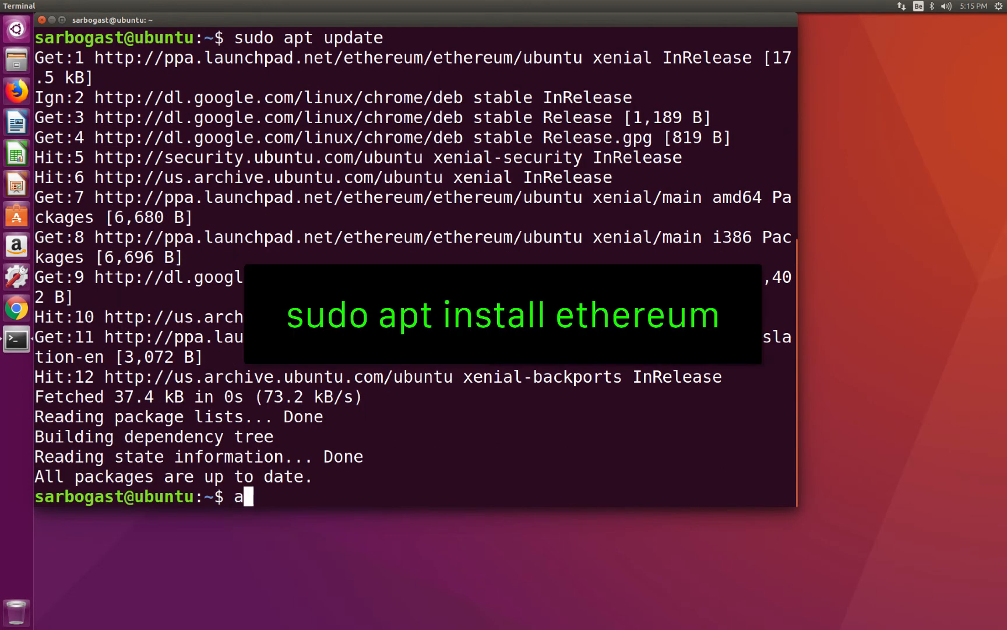
{"action": "type", "text": "udo"}
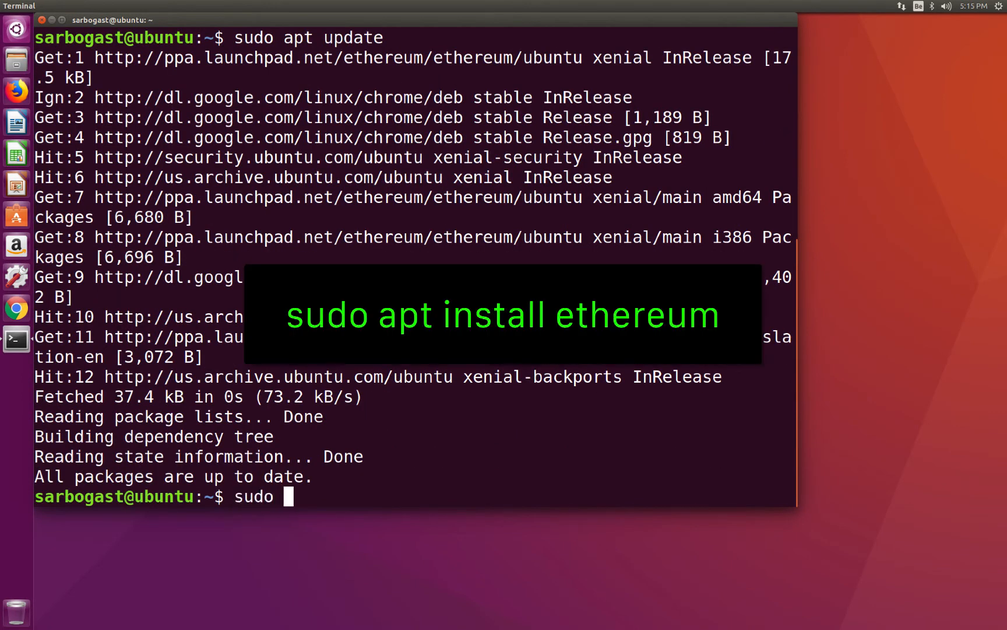
{"action": "type", "text": "apt install ethereum"}
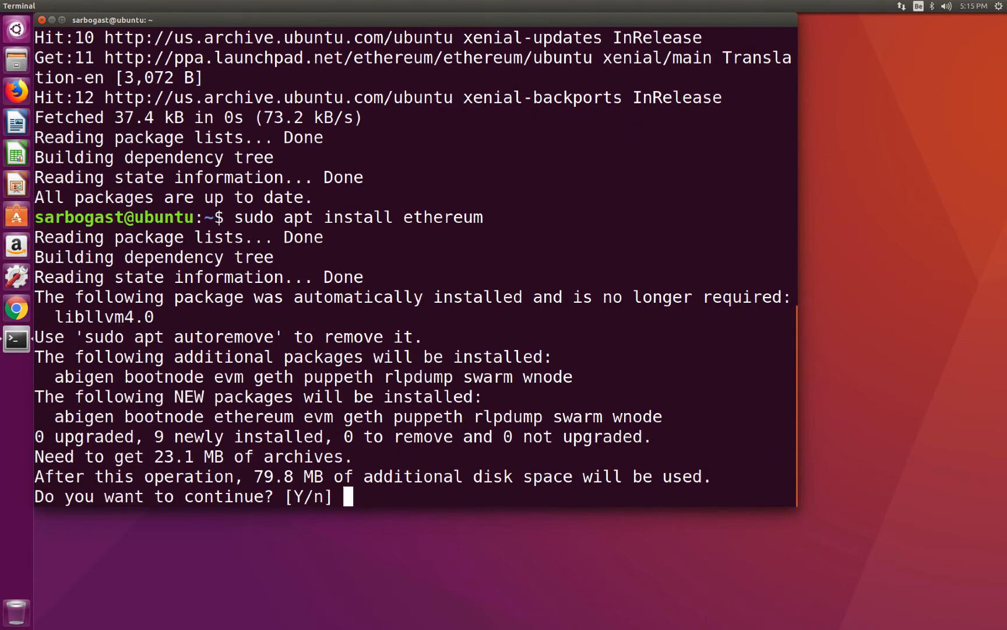
{"action": "type", "text": "Y"}
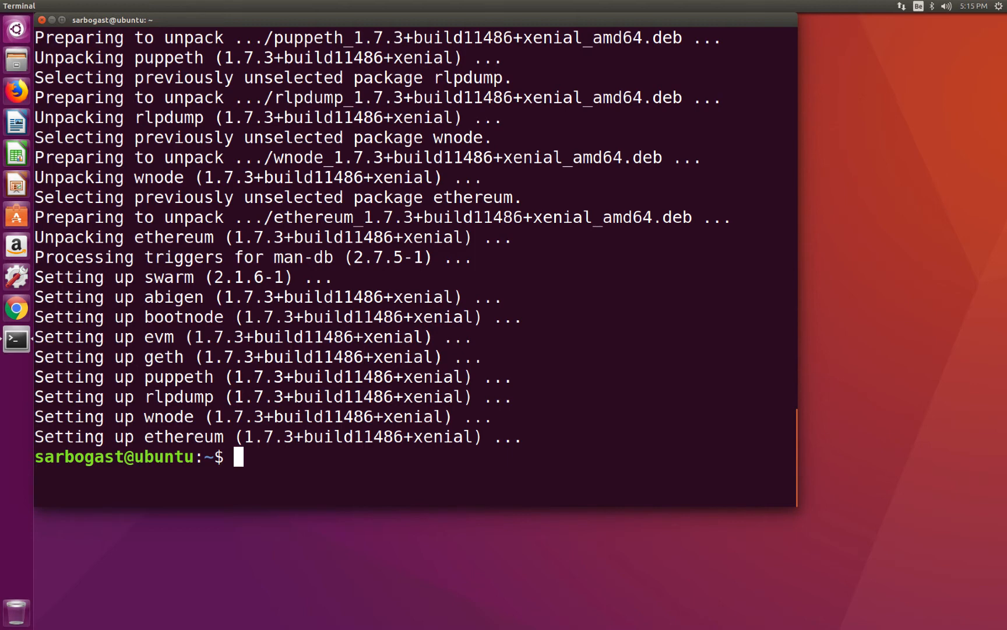
- Run geth version to confirm the installed geth release
{"action": "type", "text": "geth"}
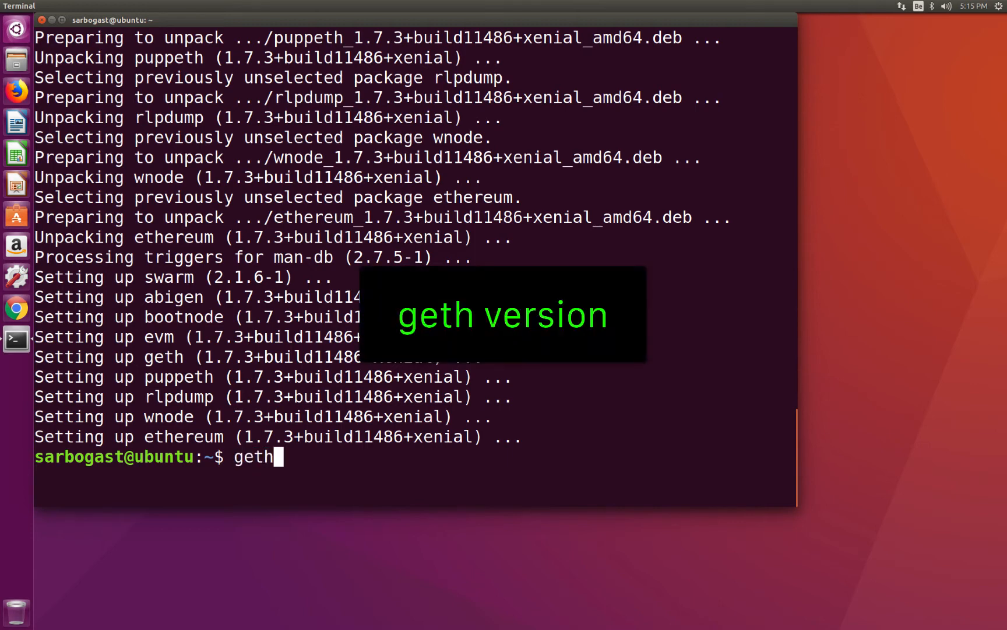
{"action": "type", "text": "version"}
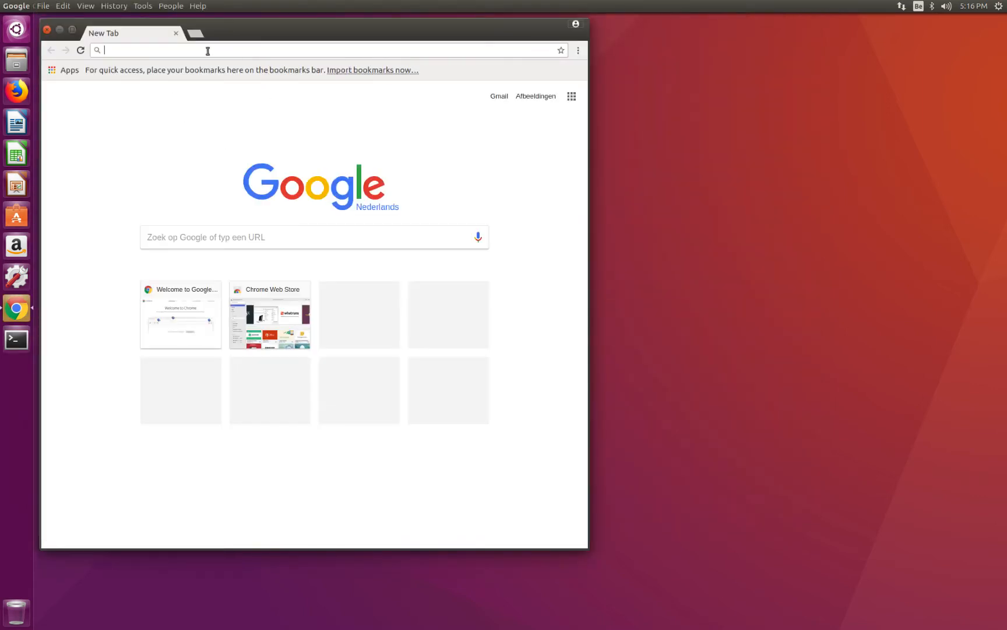
- Reach the Truffle Ganache page in a maximized Chrome window and download the Linux AppImage
{"action": "type", "text": "truffleframework.com/ganache/"}
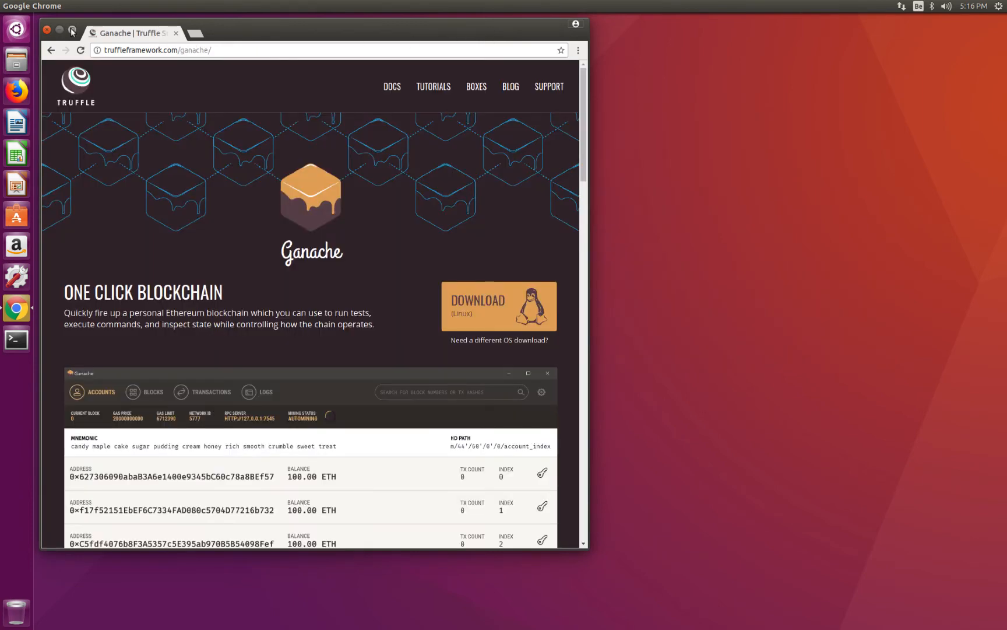
{"action": "left_click", "coordinate": [60, 30]}
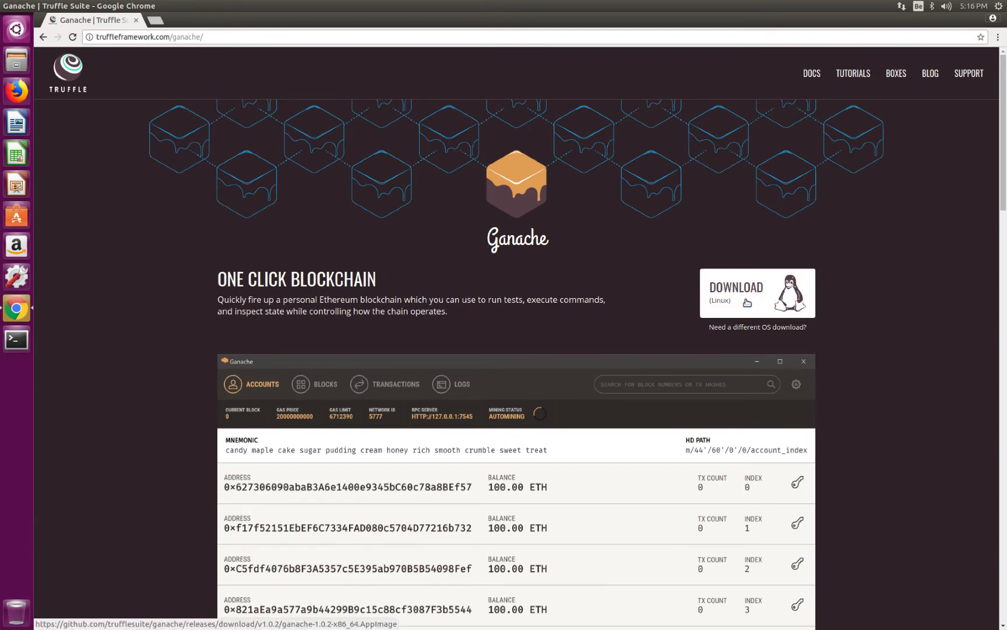
{"action": "left_click", "coordinate": [757, 293]}
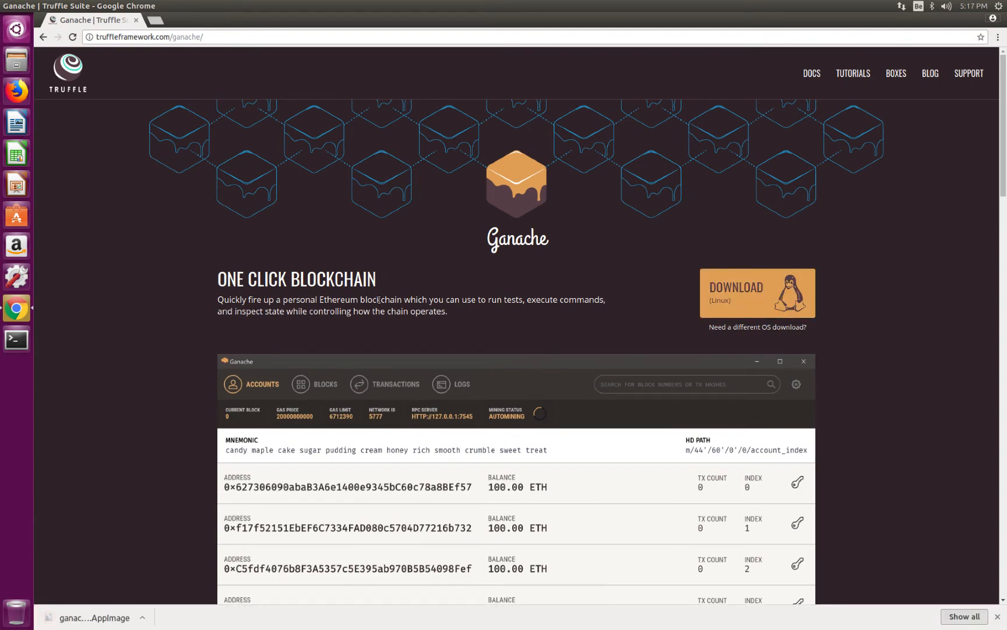
{"action": "mouse_move", "coordinate": [93, 573]}
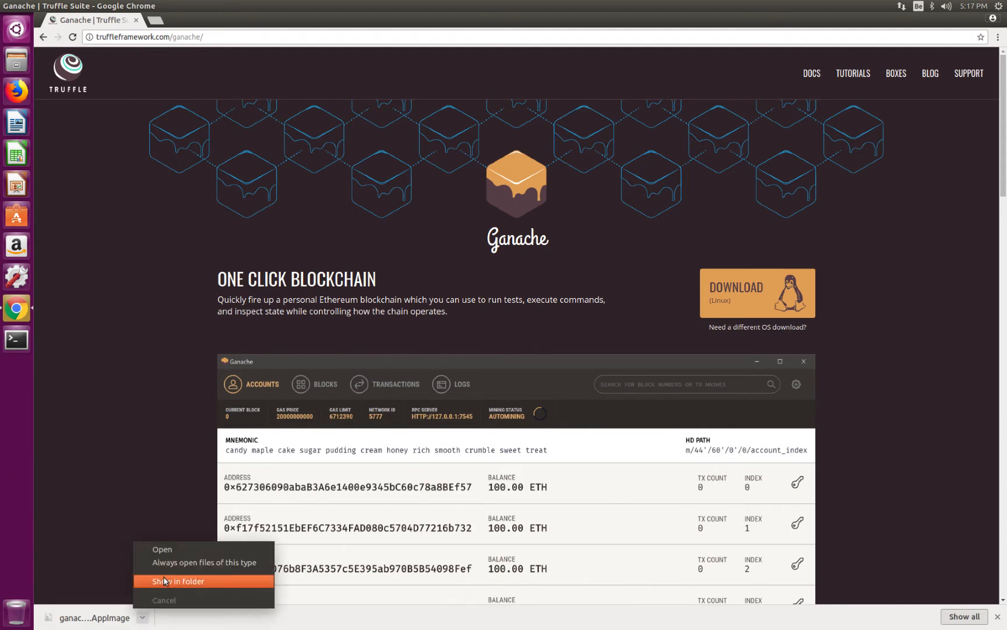
- Mark the downloaded Ganache AppImage as executable via Properties > Permissions
{"action": "left_click", "coordinate": [178, 581]}
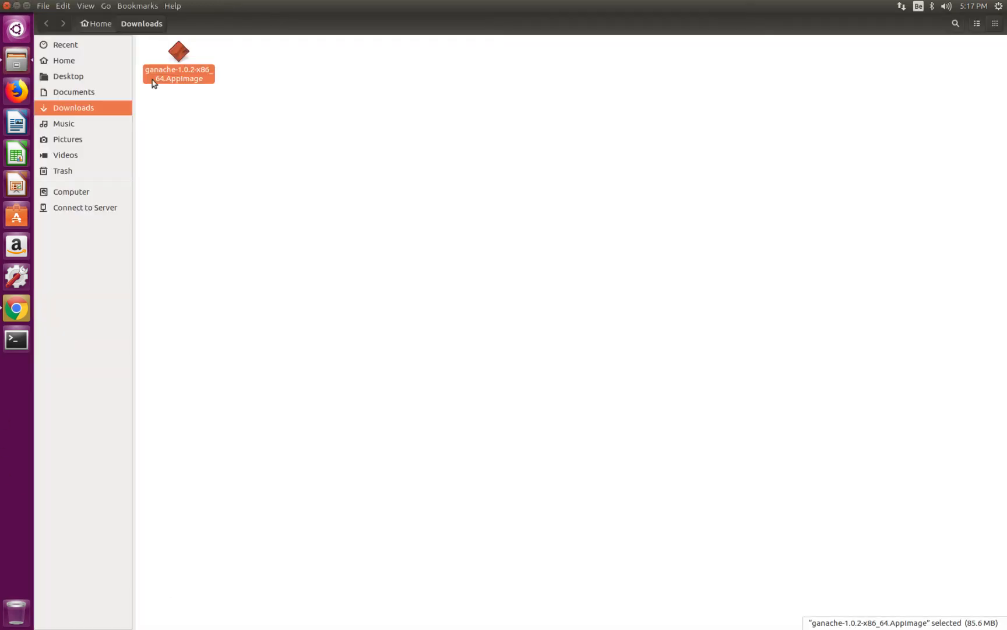
{"action": "right_click", "coordinate": [178, 73]}
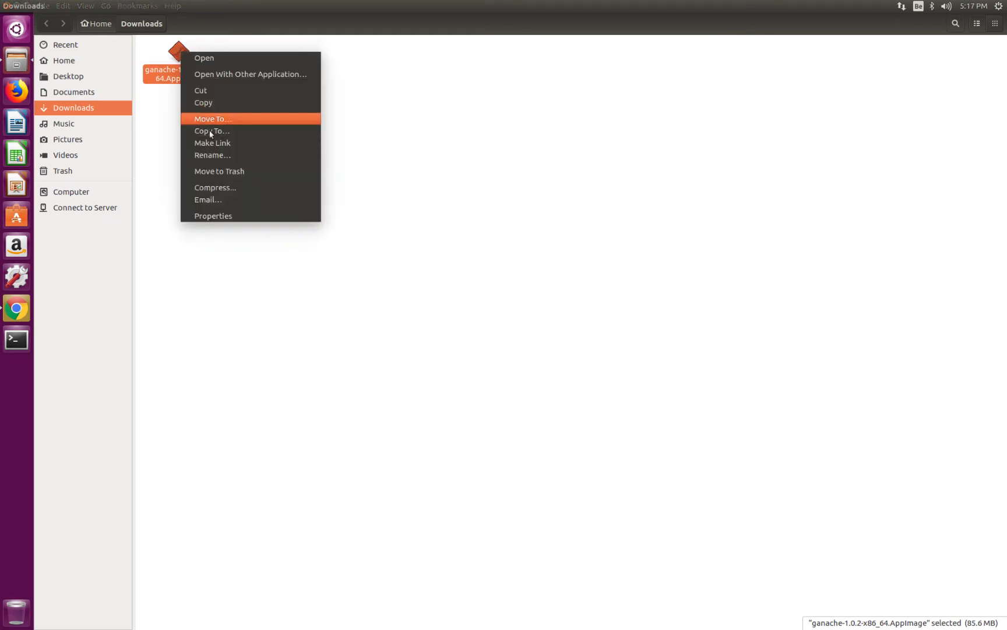
{"action": "left_click", "coordinate": [214, 216]}
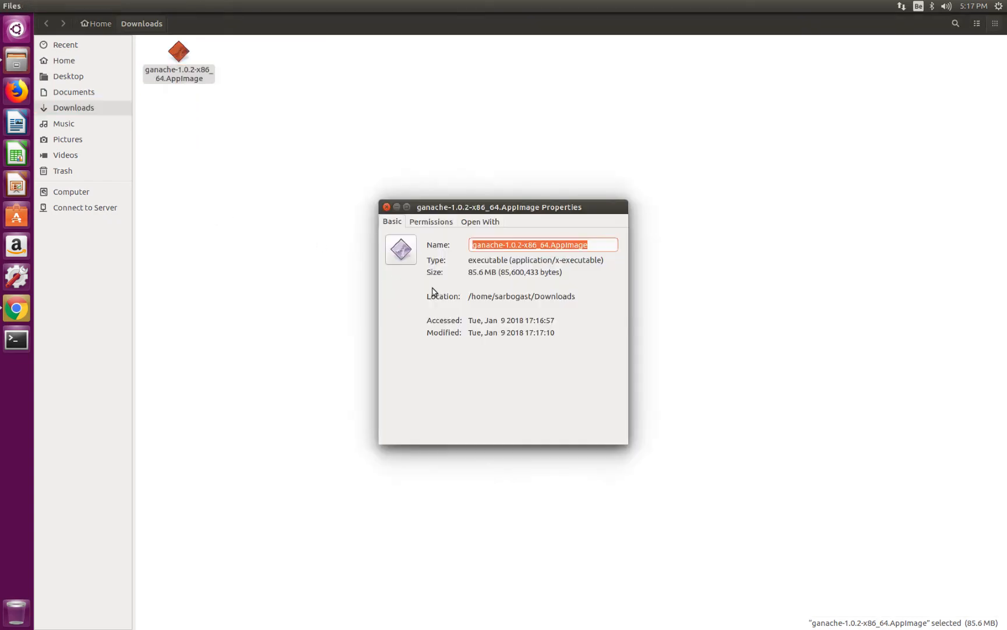
{"action": "left_click", "coordinate": [431, 221]}
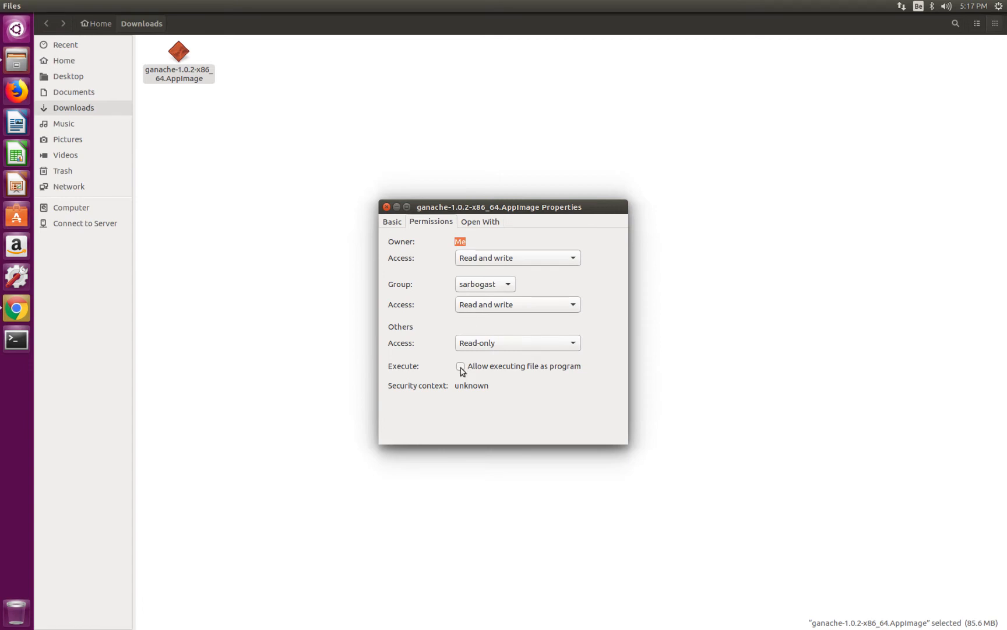
{"action": "left_click", "coordinate": [460, 365]}
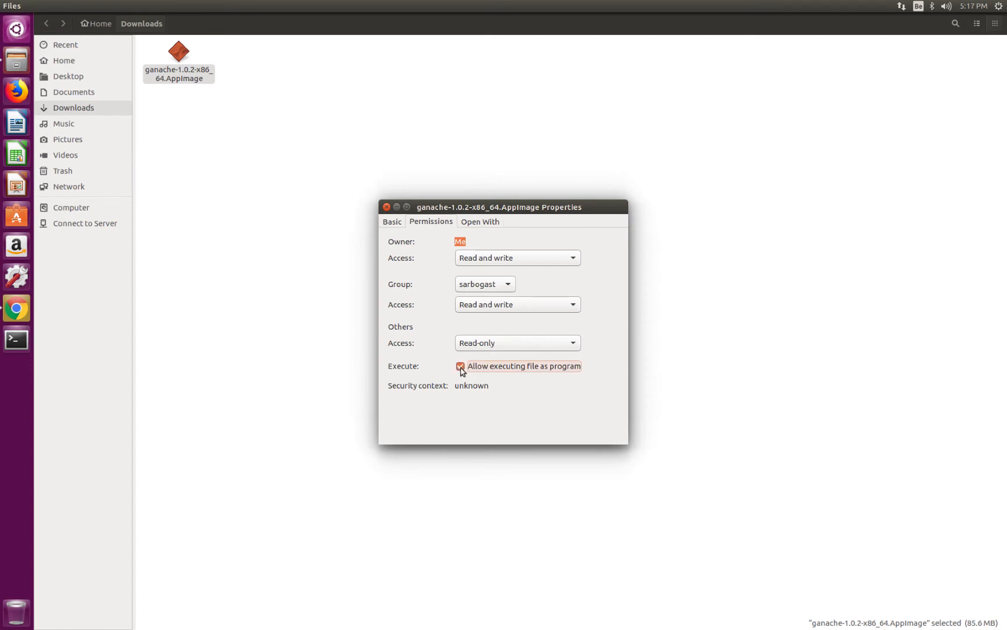
{"action": "left_click", "coordinate": [460, 366]}
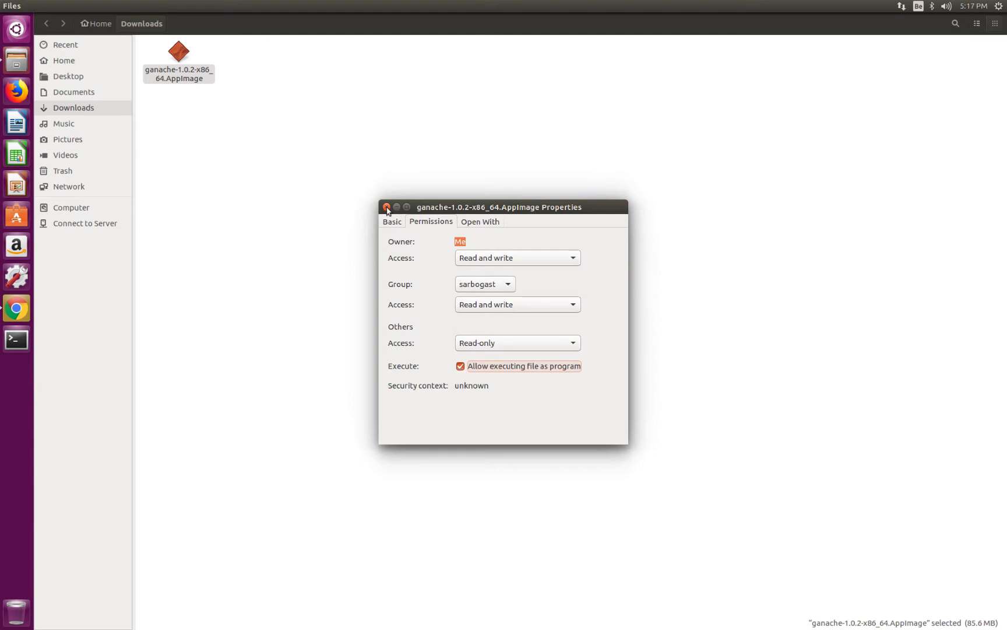
- Launch the Ganache AppImage and answer its desktop integration prompt
{"action": "double_click", "coordinate": [177, 52]}
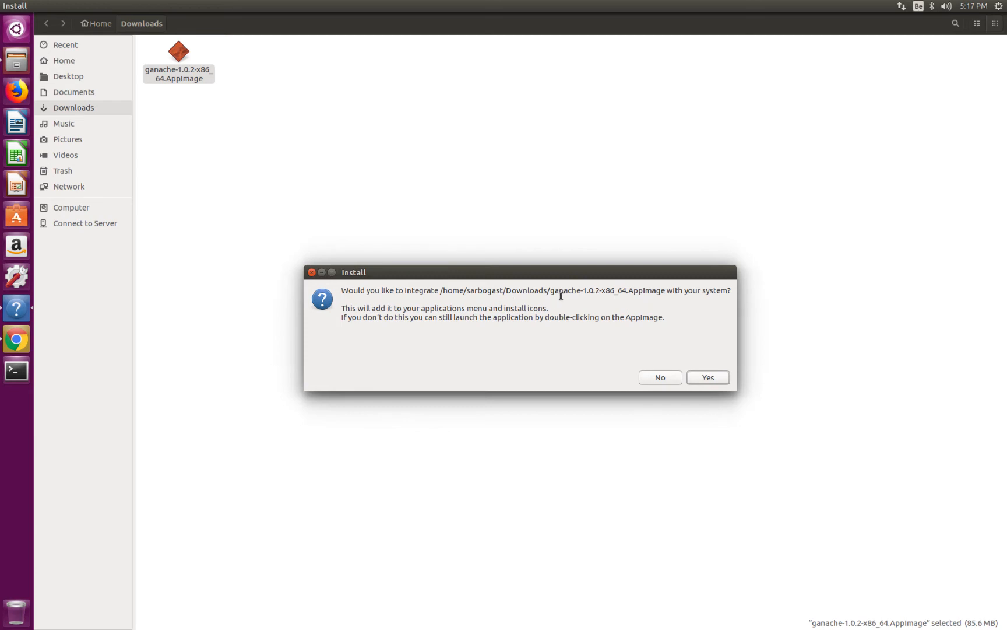
{"action": "left_click", "coordinate": [660, 377]}
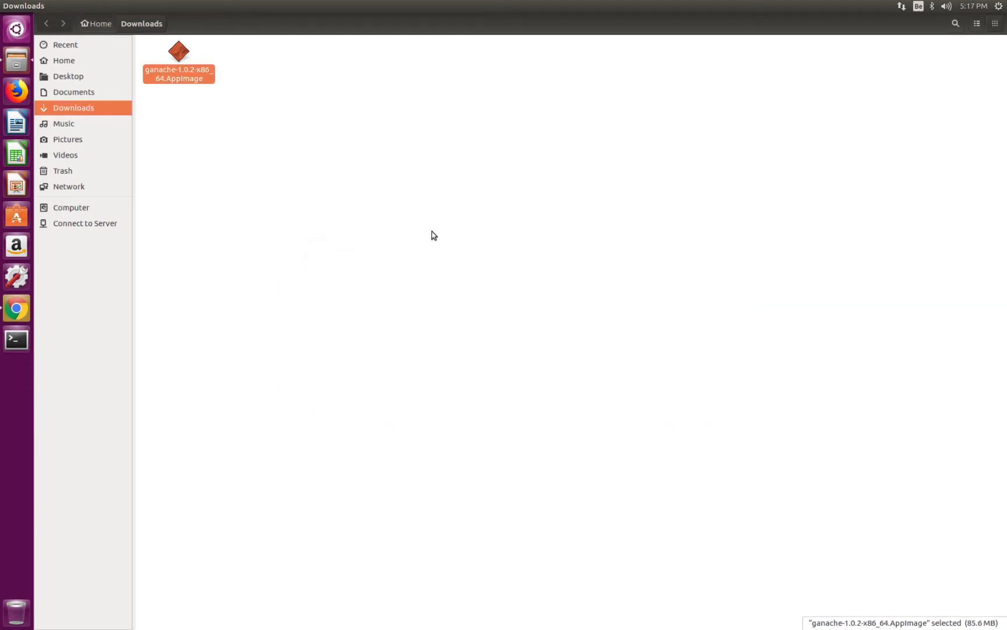
- Start Ganache and continue past the analytics notice to the ten test accounts at 100 ETH
{"action": "double_click", "coordinate": [178, 54]}
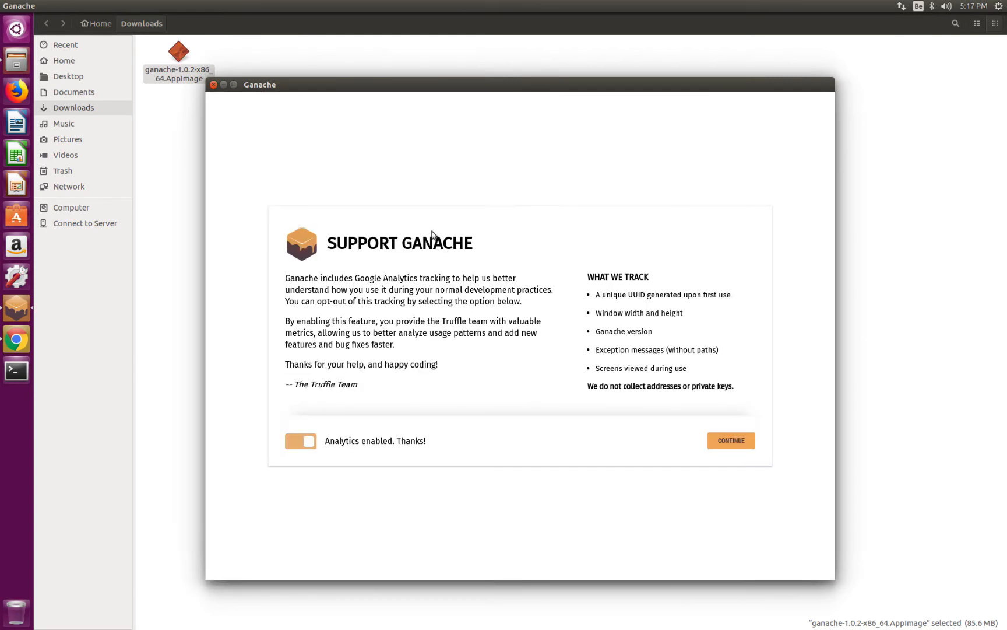
{"action": "mouse_move", "coordinate": [378, 428]}
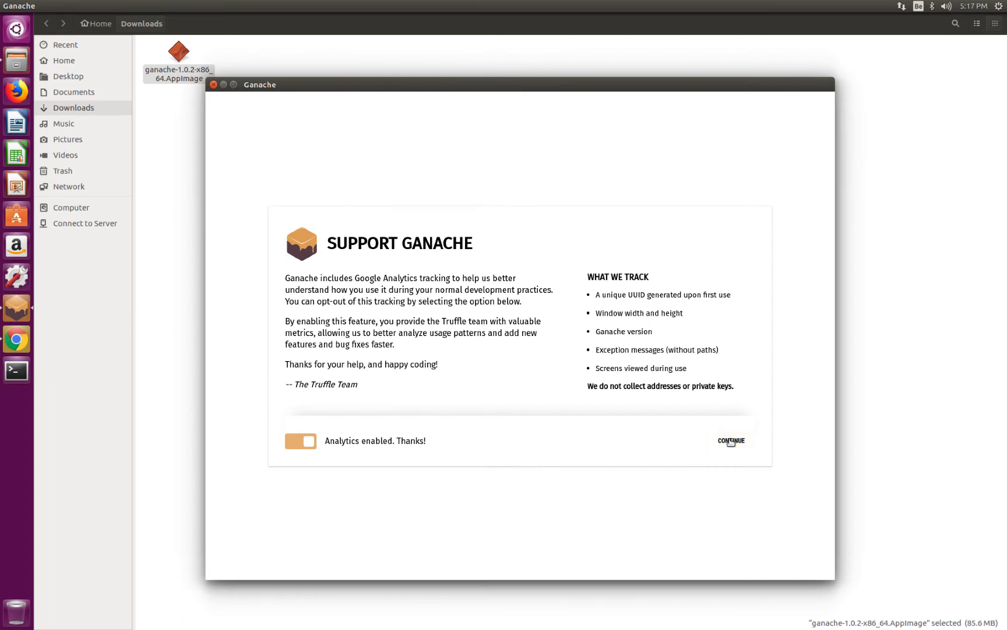
{"action": "left_click", "coordinate": [730, 440]}
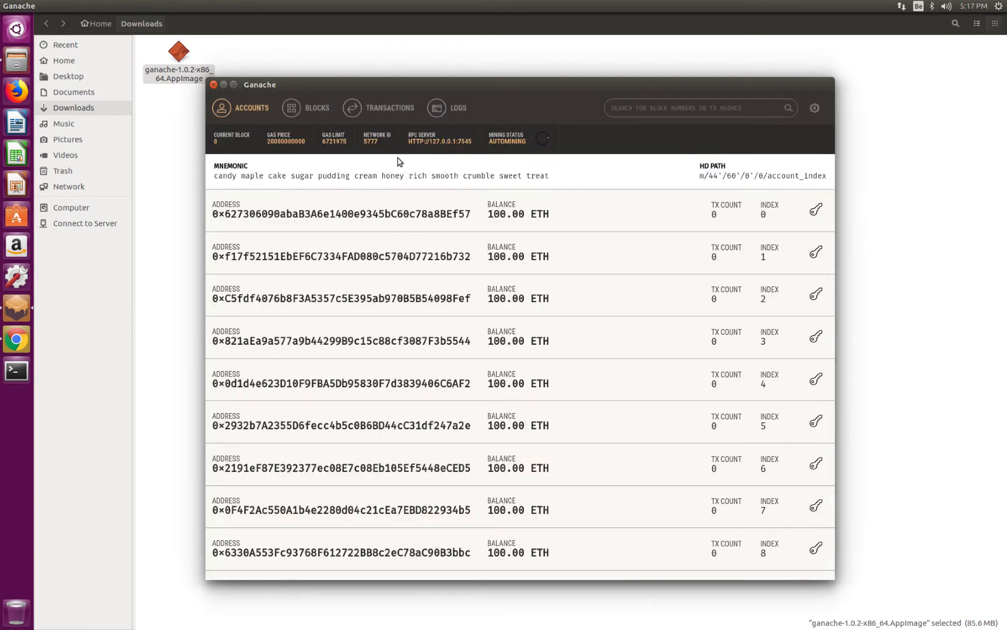
{"action": "mouse_move", "coordinate": [175, 20]}
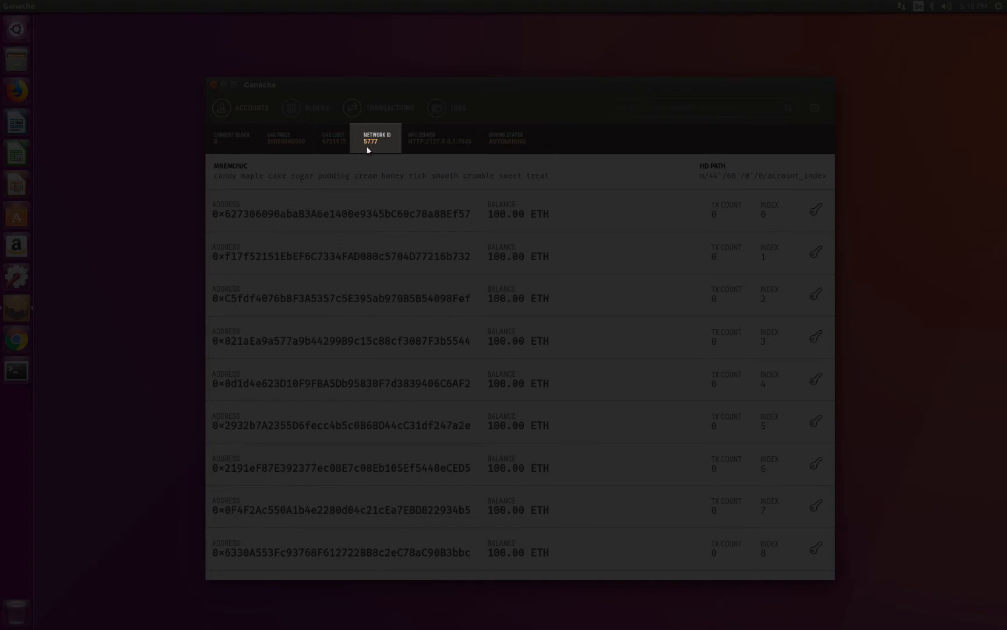
{"action": "mouse_move", "coordinate": [387, 143]}
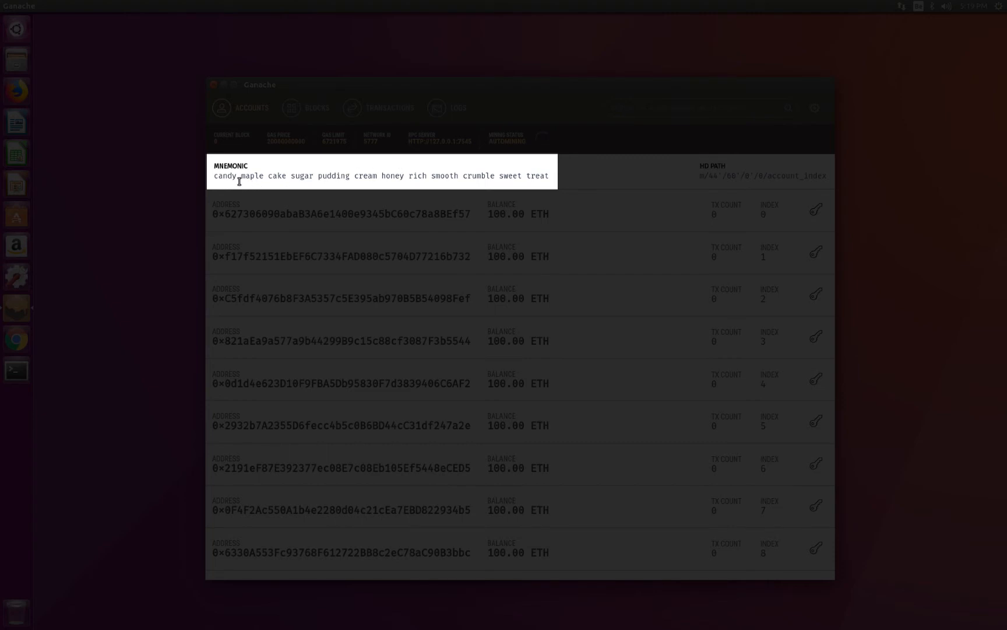
{"action": "mouse_move", "coordinate": [352, 174]}
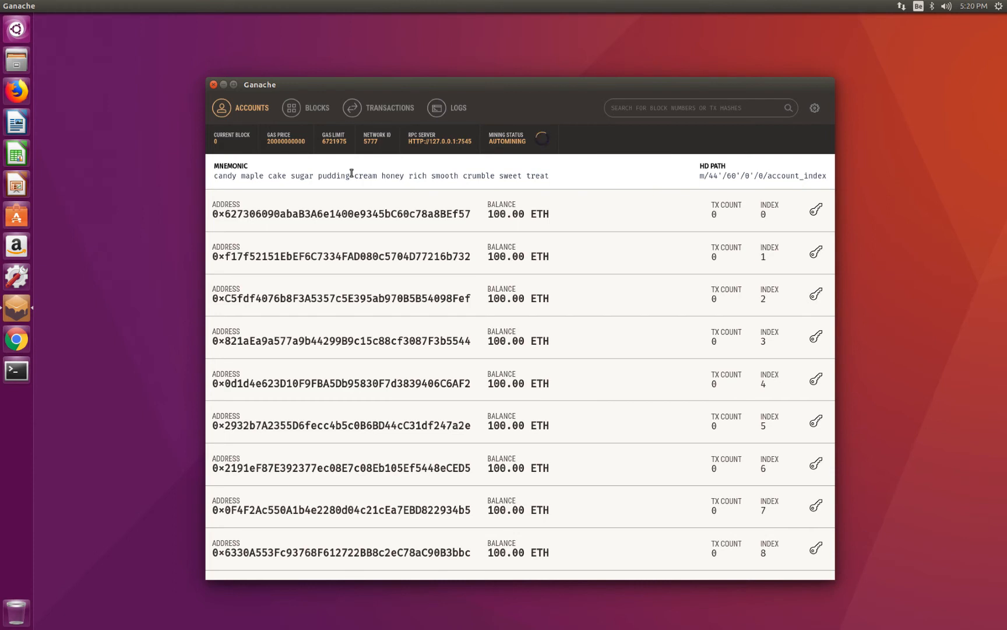
{"action": "mouse_move", "coordinate": [388, 406]}
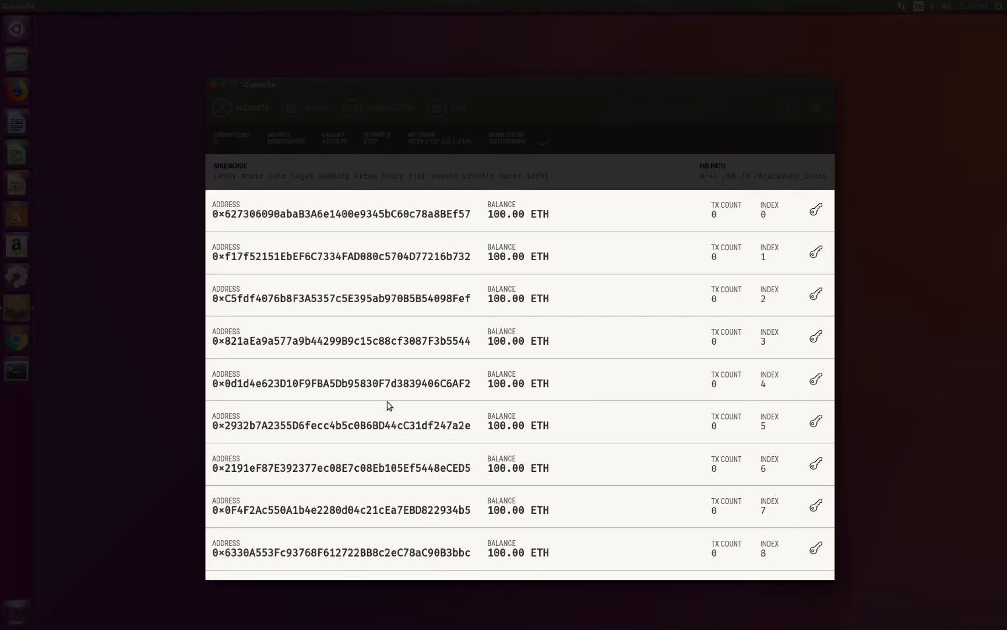
{"action": "mouse_move", "coordinate": [431, 321]}
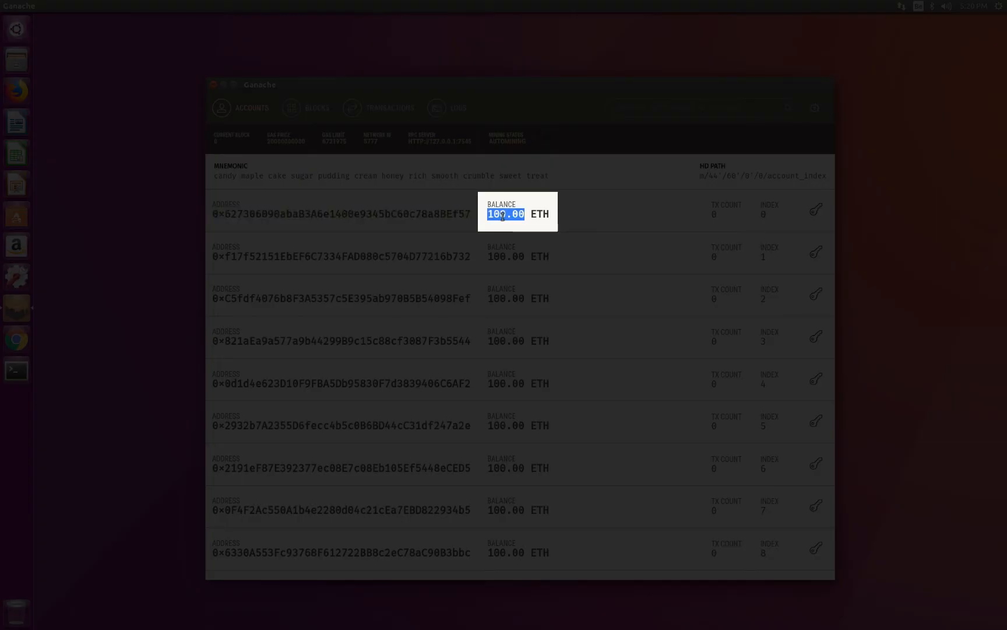
{"action": "mouse_move", "coordinate": [726, 214]}
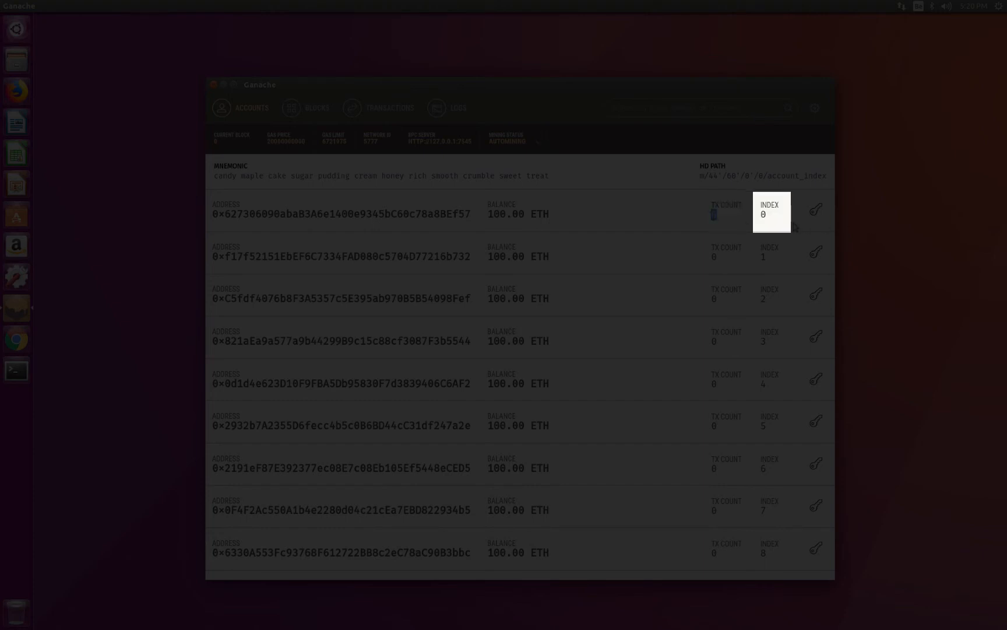
{"action": "type", "text": "2"}
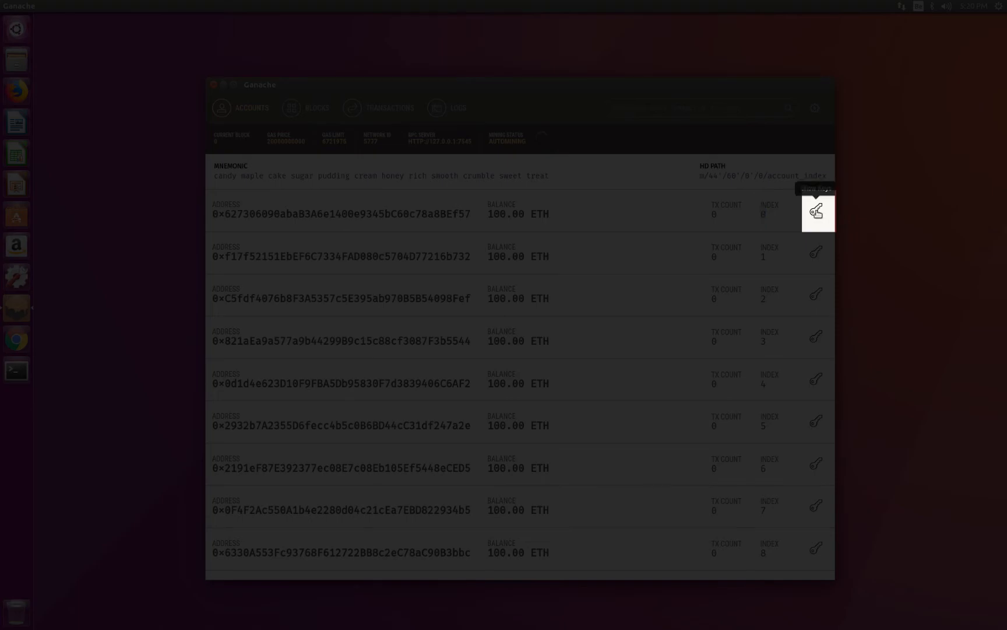
{"action": "left_click", "coordinate": [815, 209]}
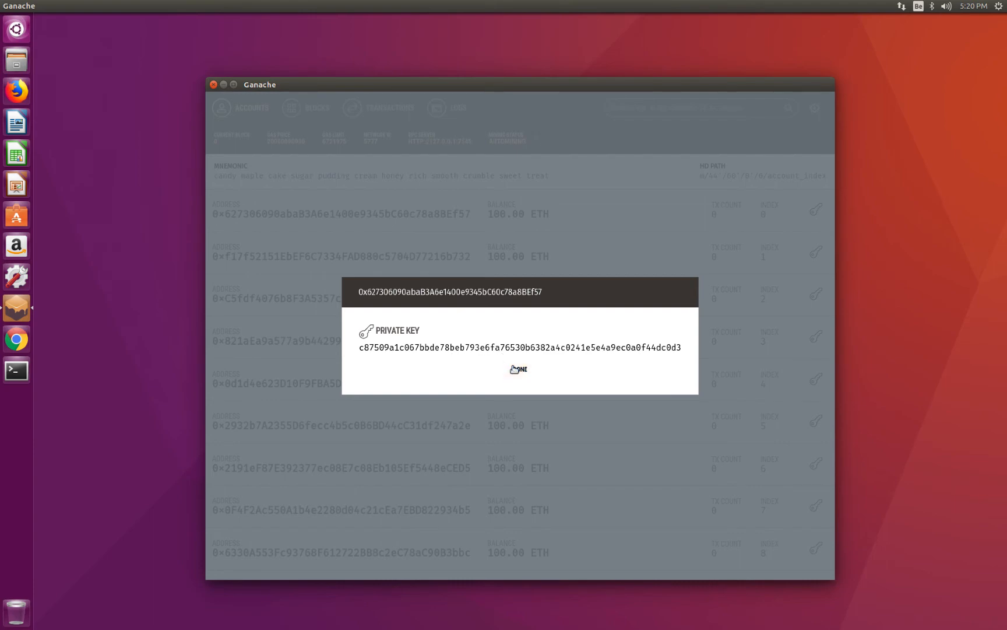
{"action": "left_click", "coordinate": [517, 369]}
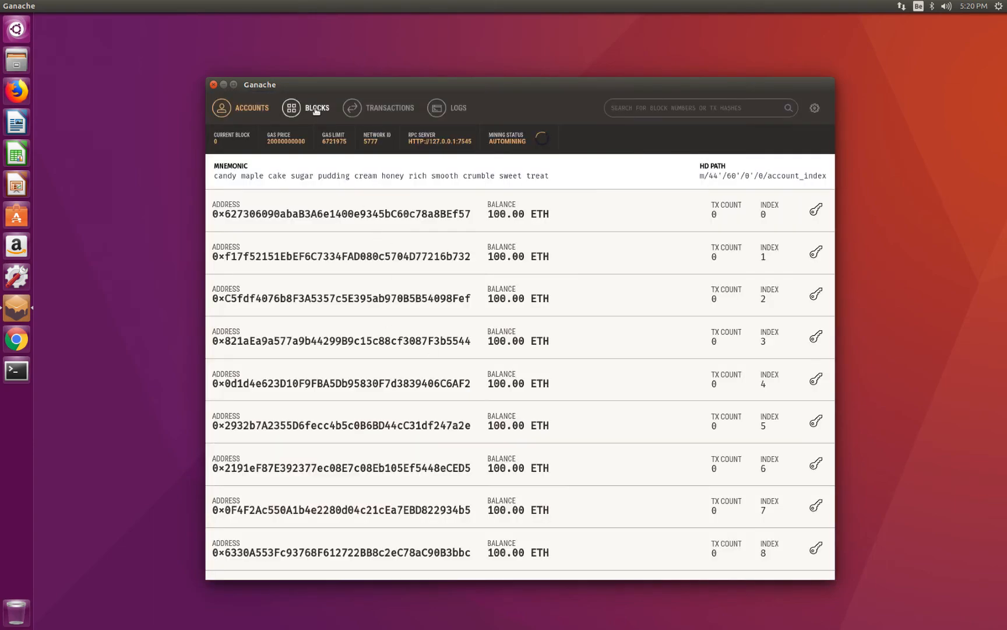
- Review block 0, the empty transactions list and the server-started log in Ganache
{"action": "left_click", "coordinate": [316, 107]}
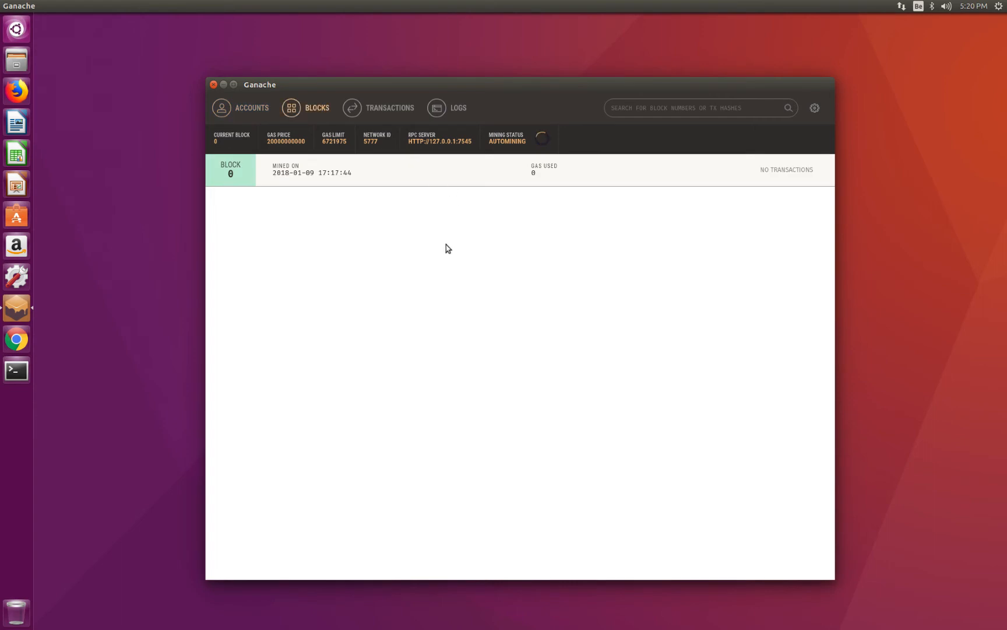
{"action": "mouse_move", "coordinate": [443, 178]}
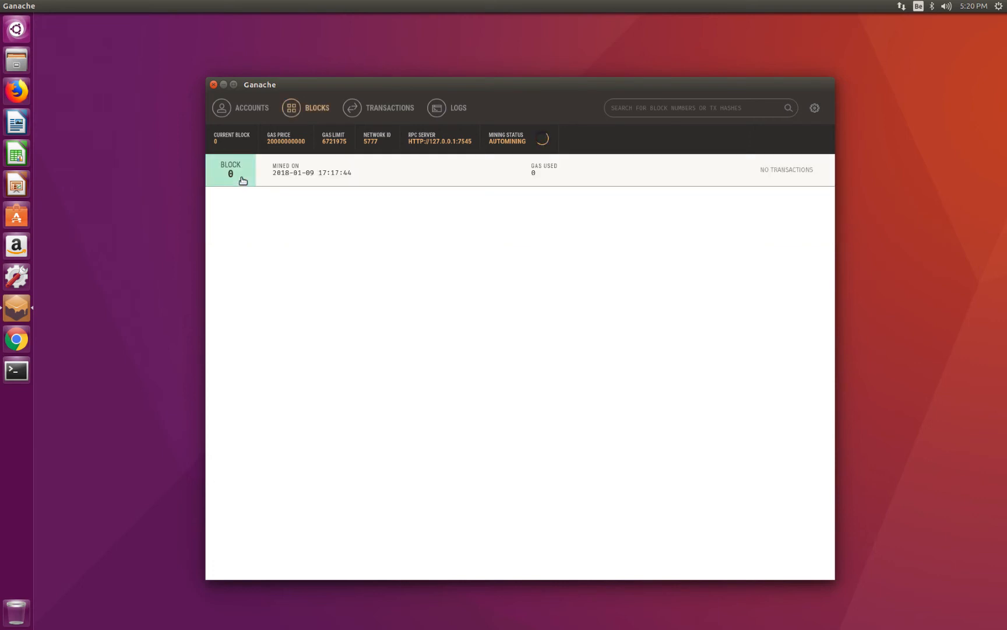
{"action": "left_click", "coordinate": [388, 107]}
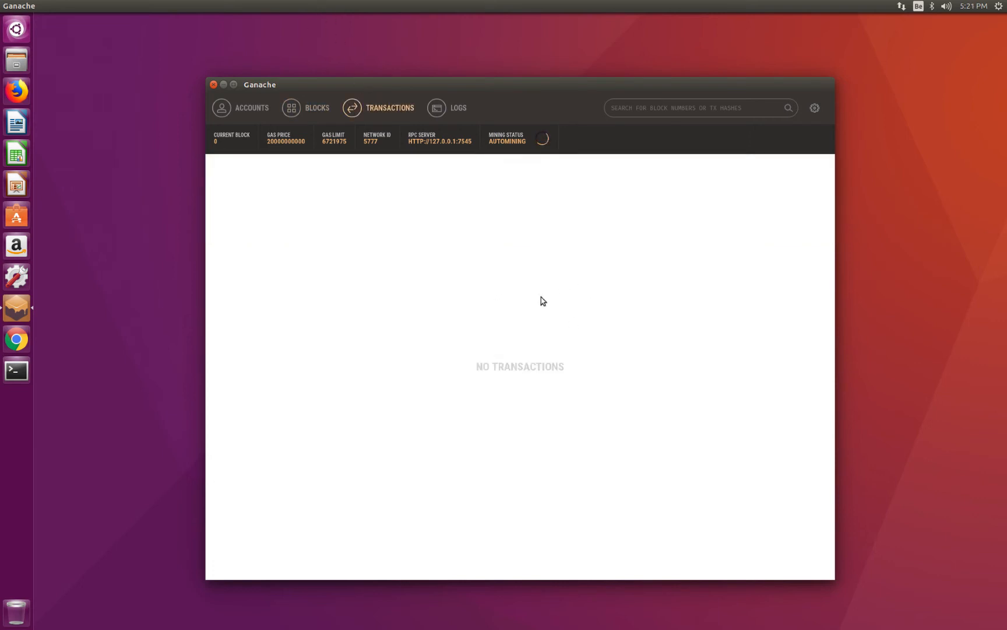
{"action": "mouse_move", "coordinate": [513, 396]}
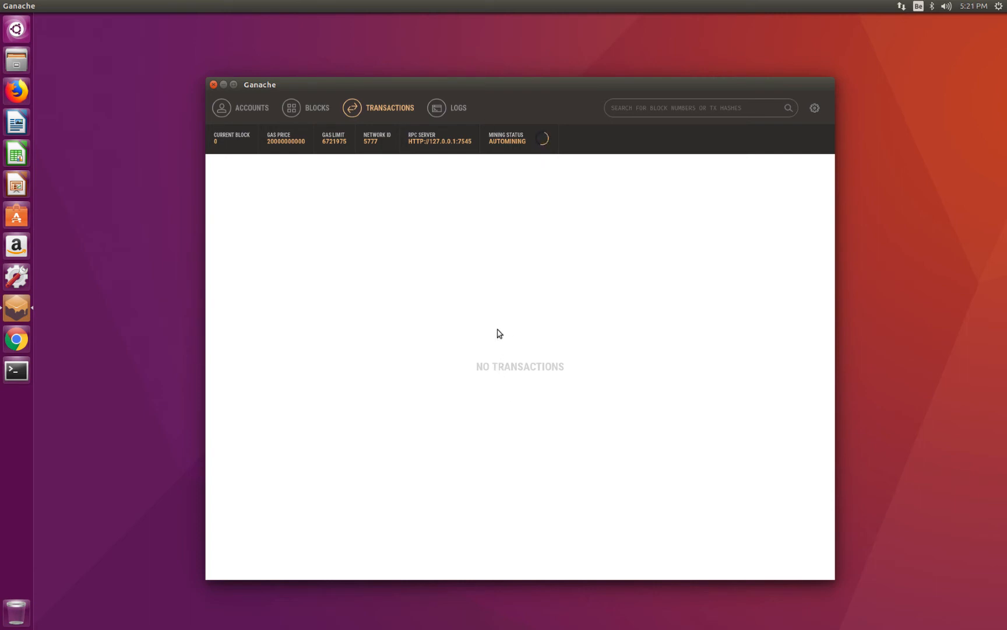
{"action": "left_click", "coordinate": [448, 108]}
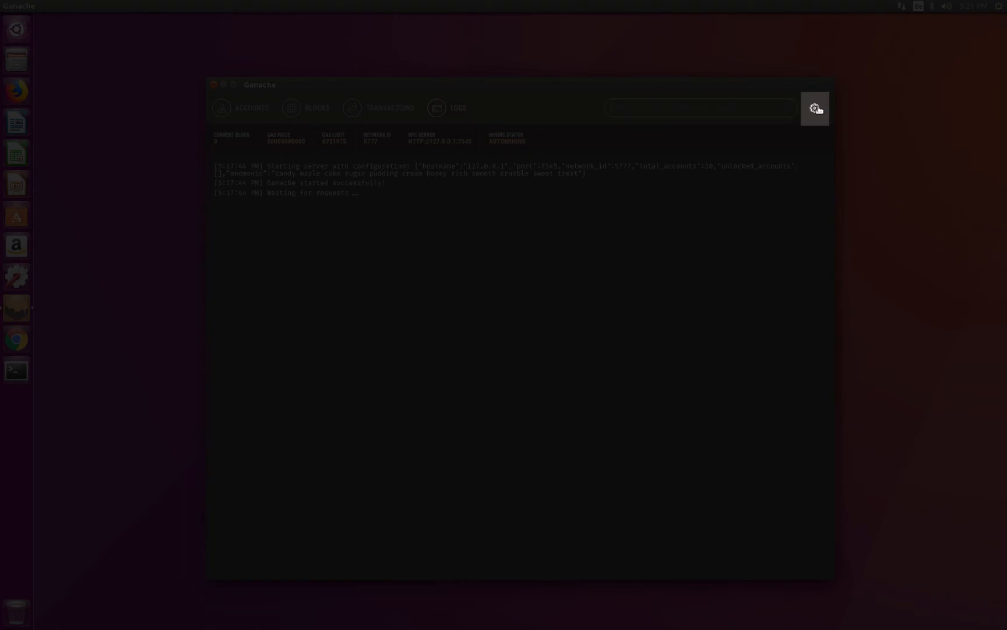
- Review Ganache server settings (127.0.0.1, port 7545, network ID 5777) and toggle automine off and back on
{"action": "left_click", "coordinate": [815, 107]}
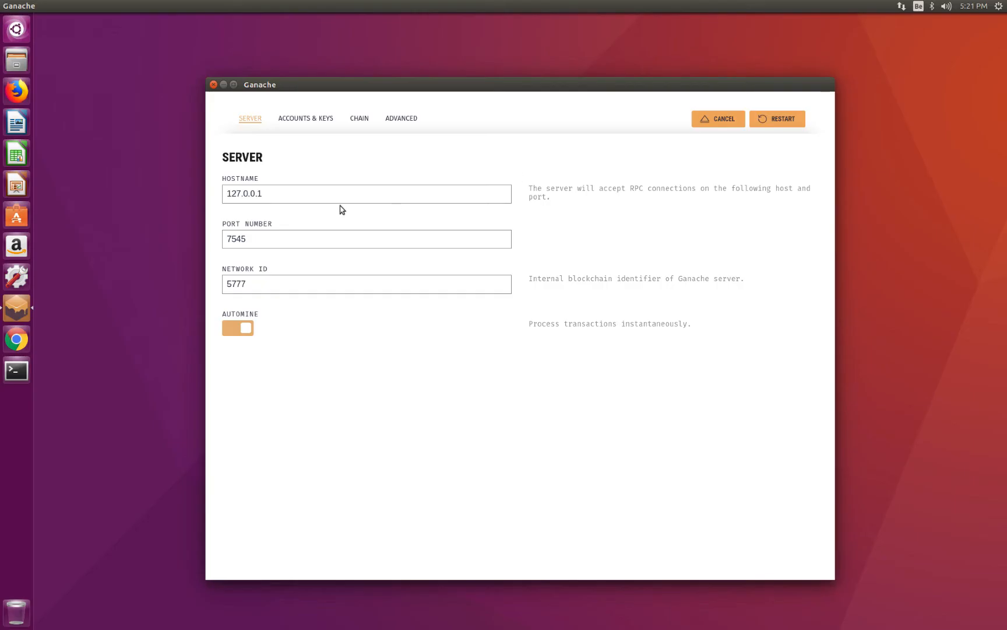
{"action": "mouse_move", "coordinate": [320, 200]}
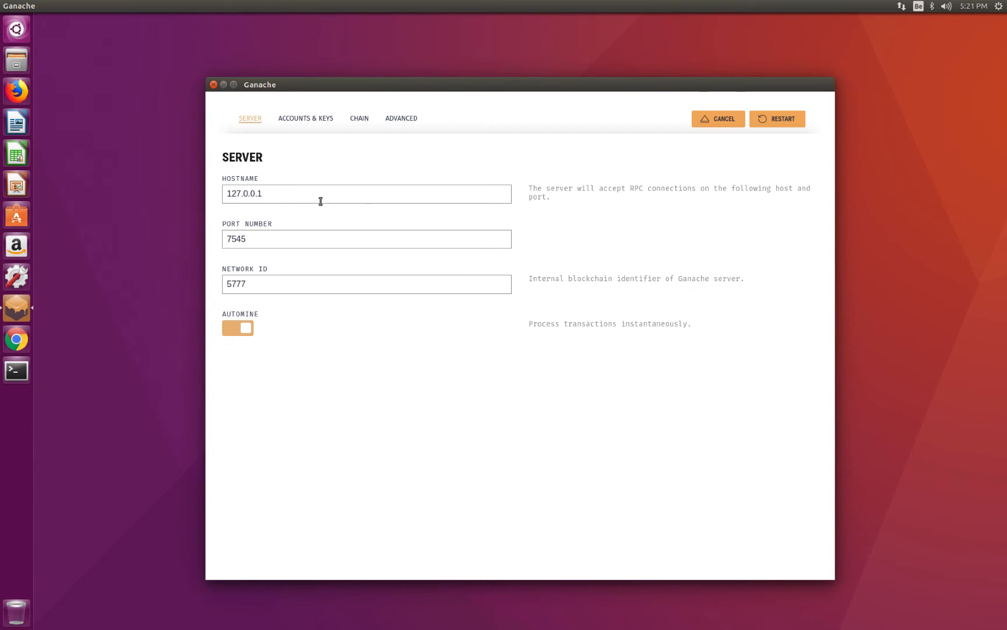
{"action": "left_click", "coordinate": [366, 239]}
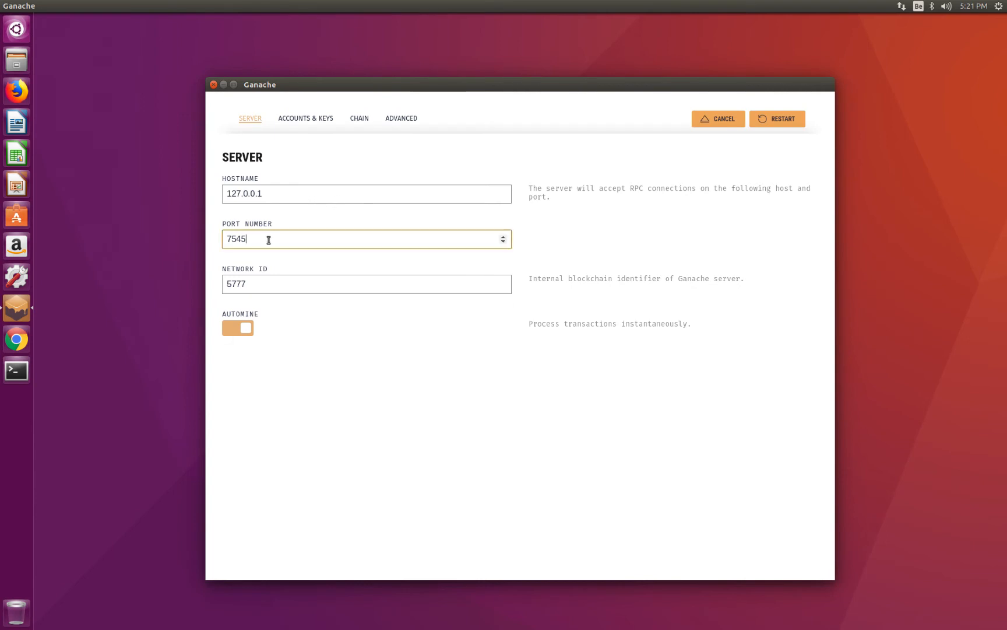
{"action": "left_click", "coordinate": [366, 284]}
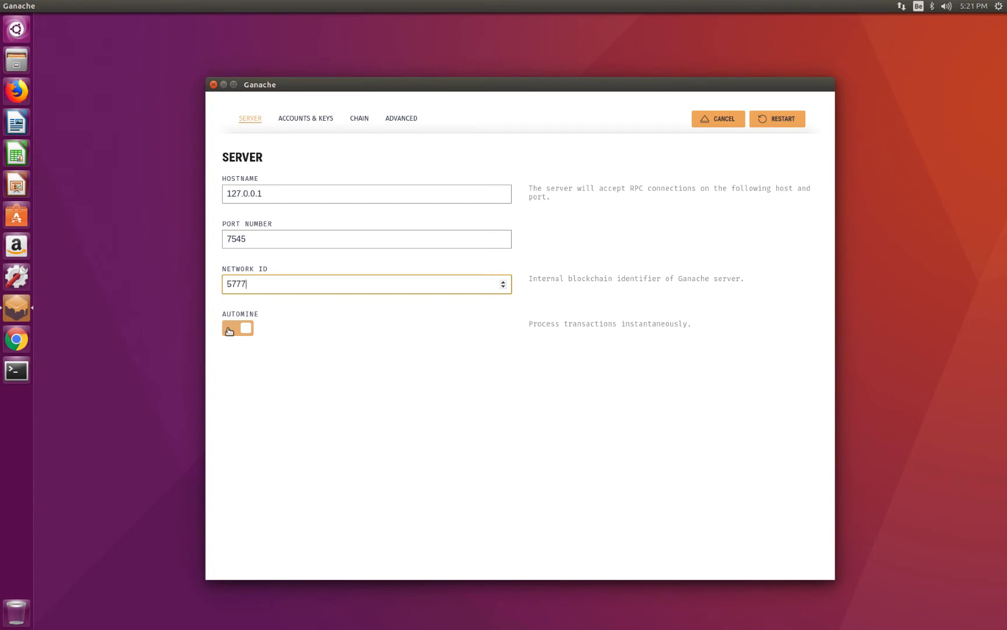
{"action": "left_click", "coordinate": [237, 328]}
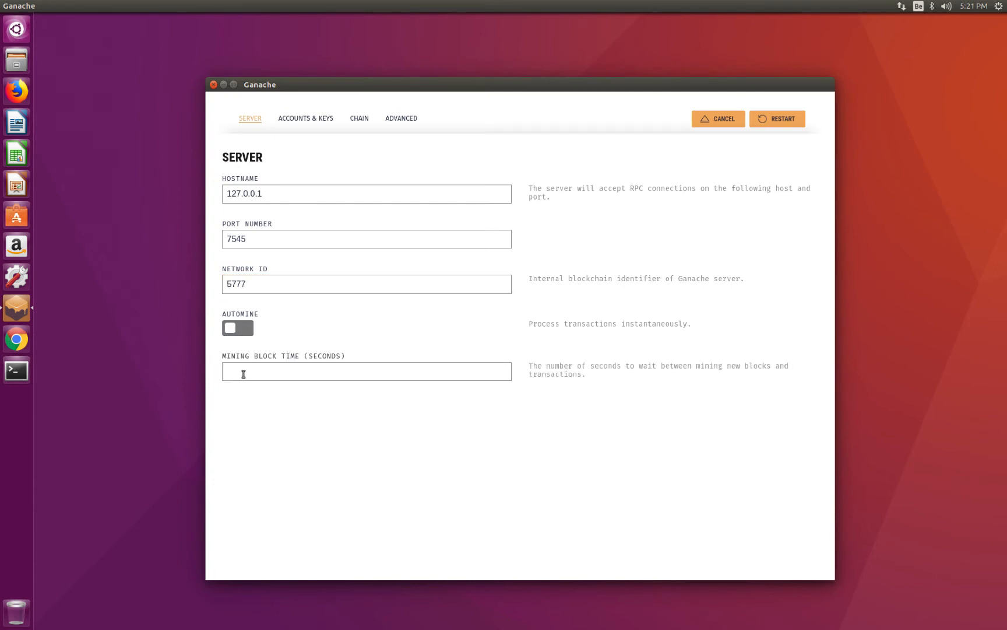
{"action": "left_click", "coordinate": [237, 328]}
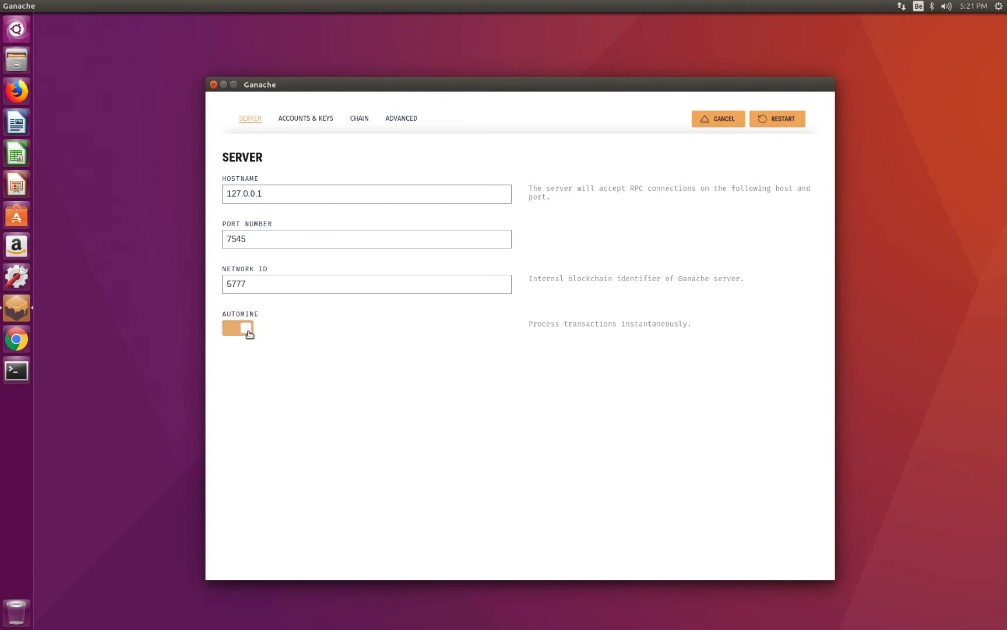
- Browse the Accounts & Keys, Chain and Advanced settings, then restart the server with defaults kept
{"action": "left_click", "coordinate": [305, 118]}
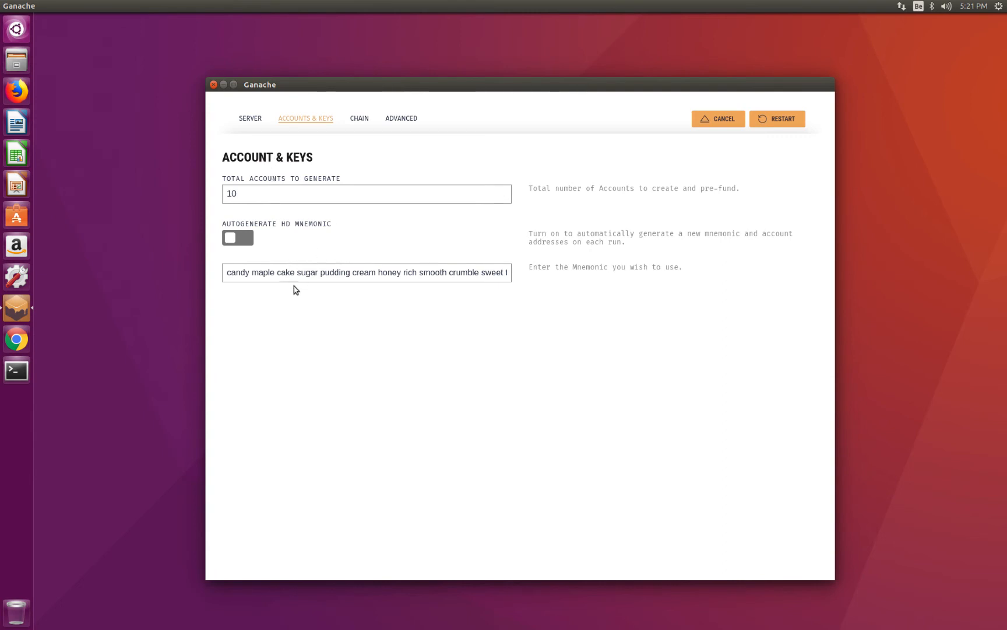
{"action": "left_click", "coordinate": [359, 118]}
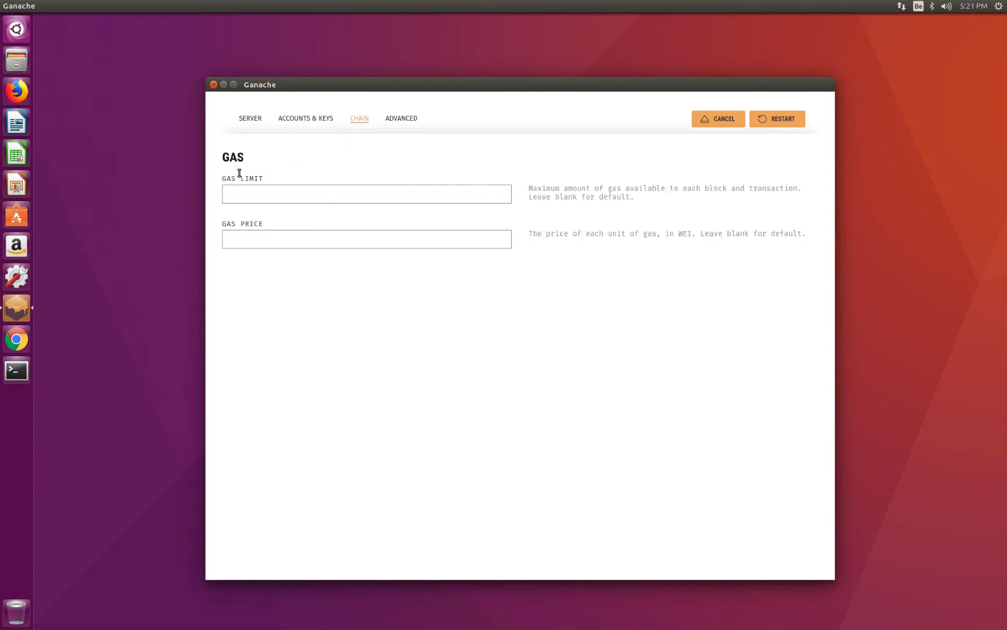
{"action": "mouse_move", "coordinate": [398, 115]}
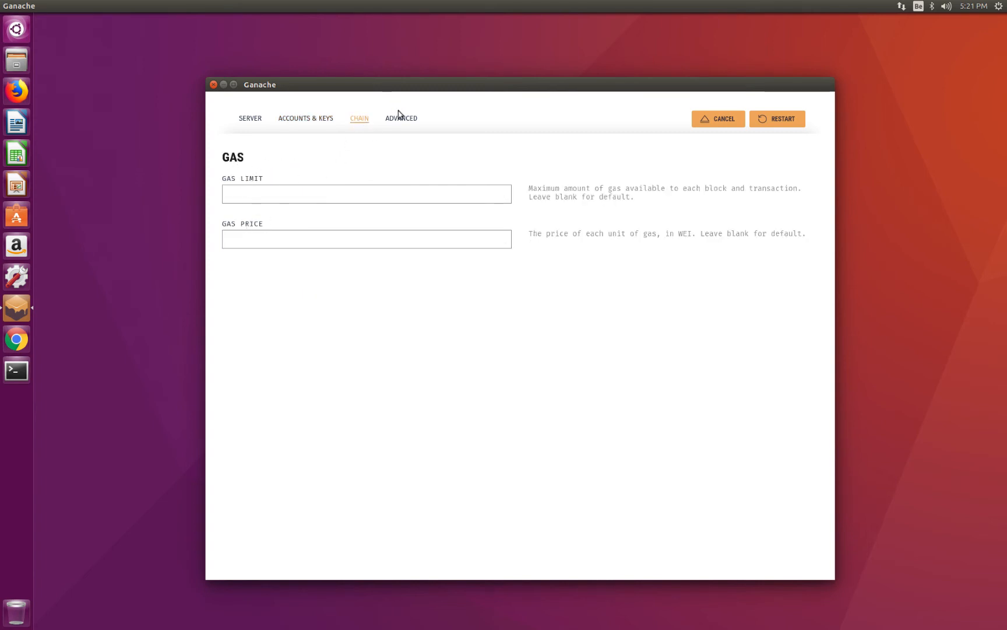
{"action": "left_click", "coordinate": [401, 118]}
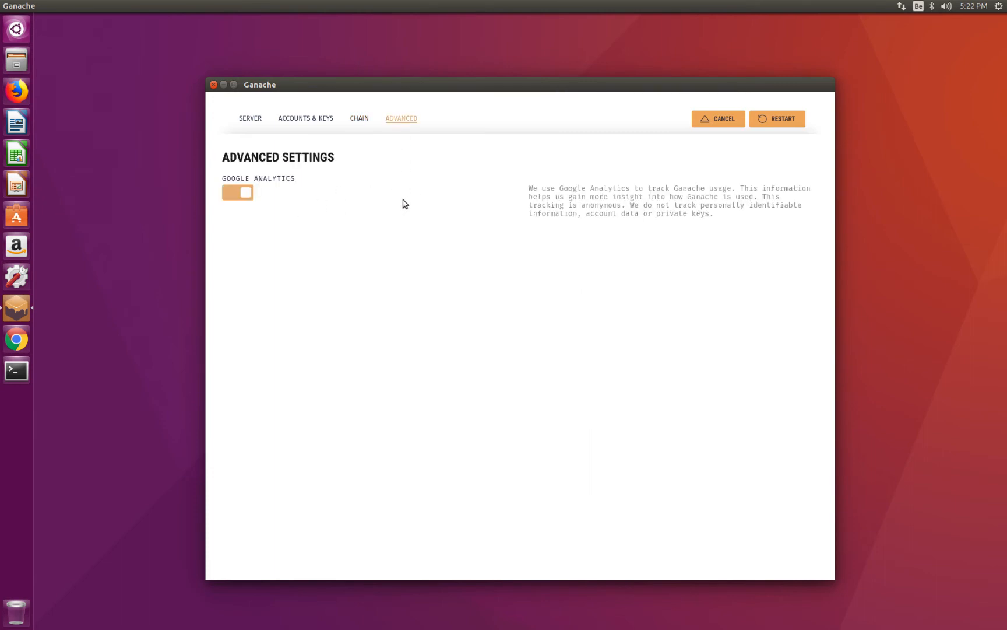
{"action": "left_click", "coordinate": [250, 118]}
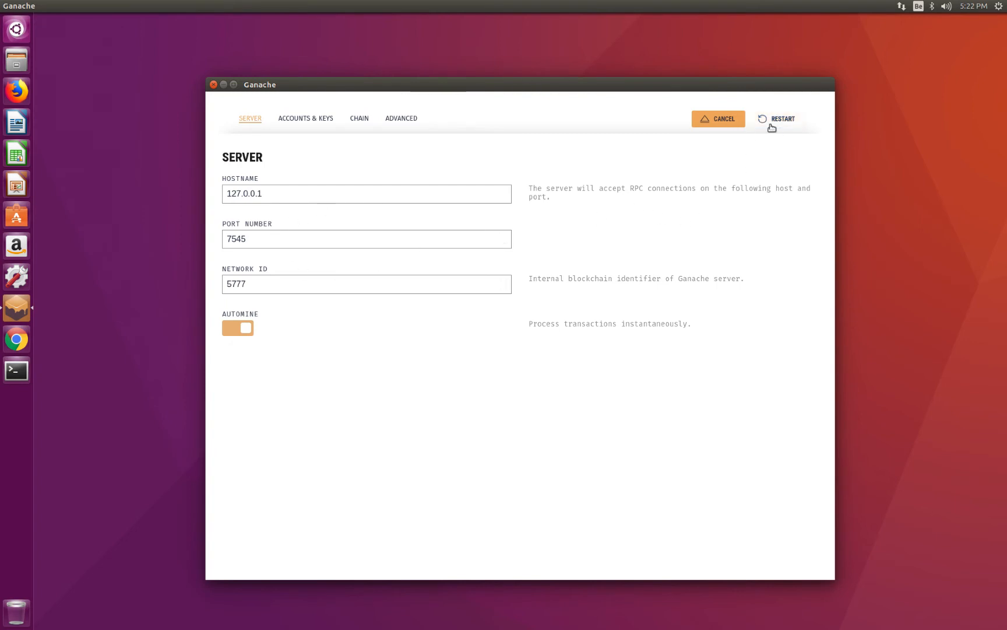
{"action": "left_click", "coordinate": [782, 118]}
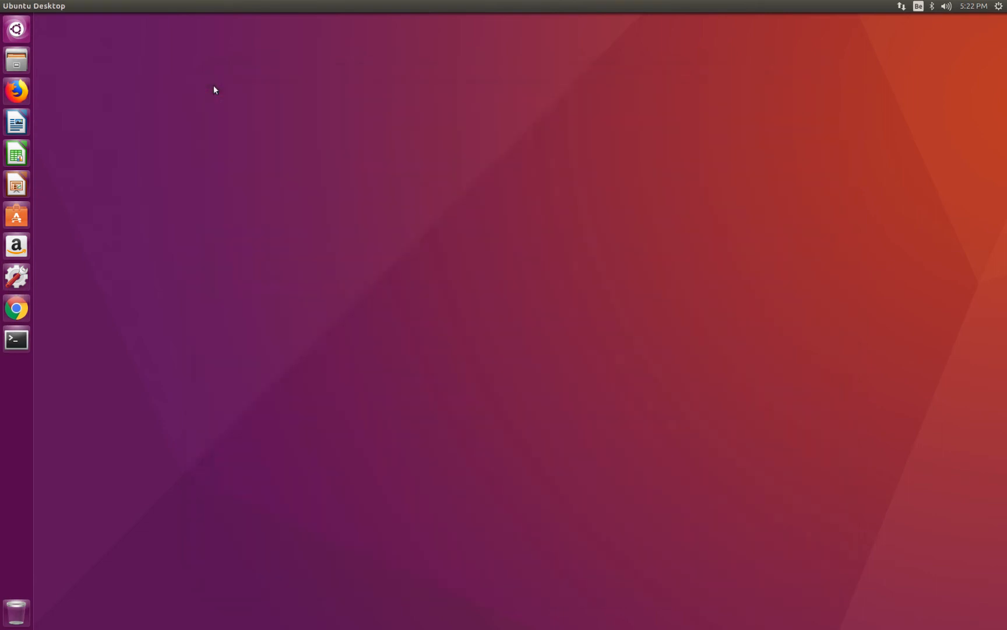
{"action": "mouse_move", "coordinate": [213, 103]}
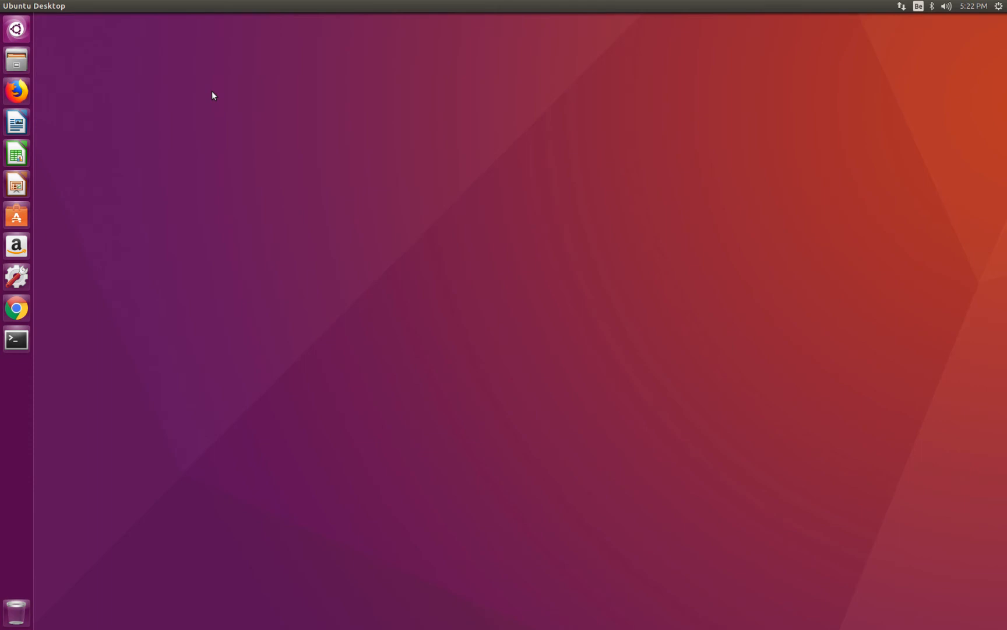
{"action": "mouse_move", "coordinate": [185, 139]}
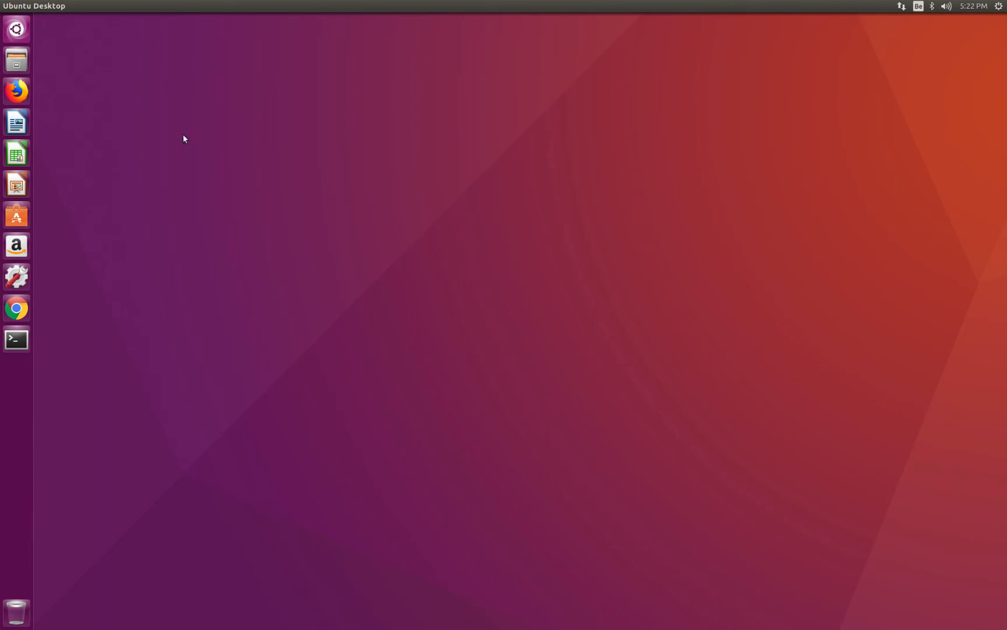
- In a new terminal run node -v, which reports Node.js is not installed
{"action": "left_click", "coordinate": [15, 339]}
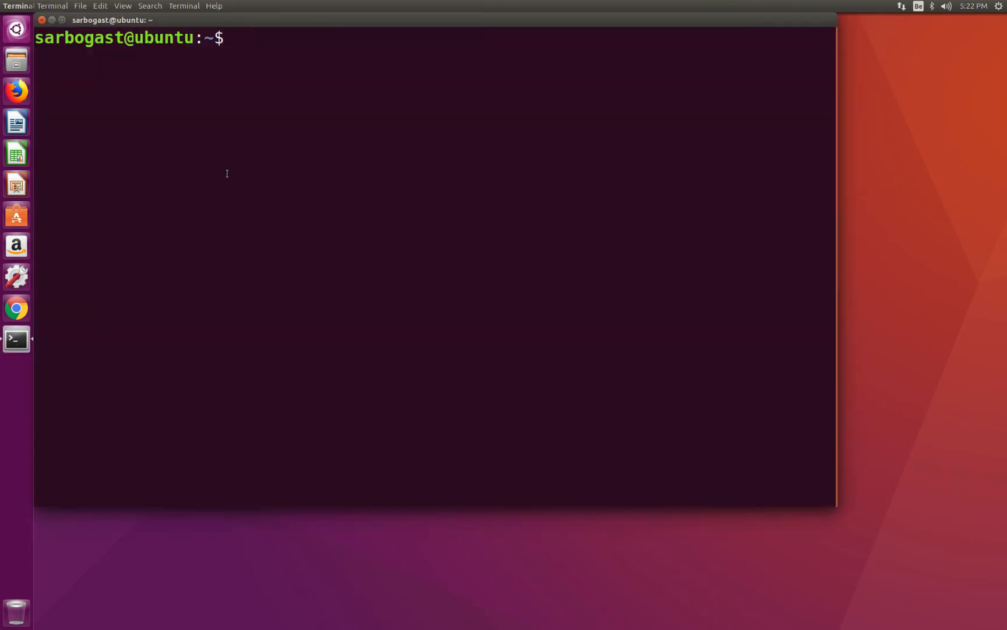
{"action": "type", "text": "node -v"}
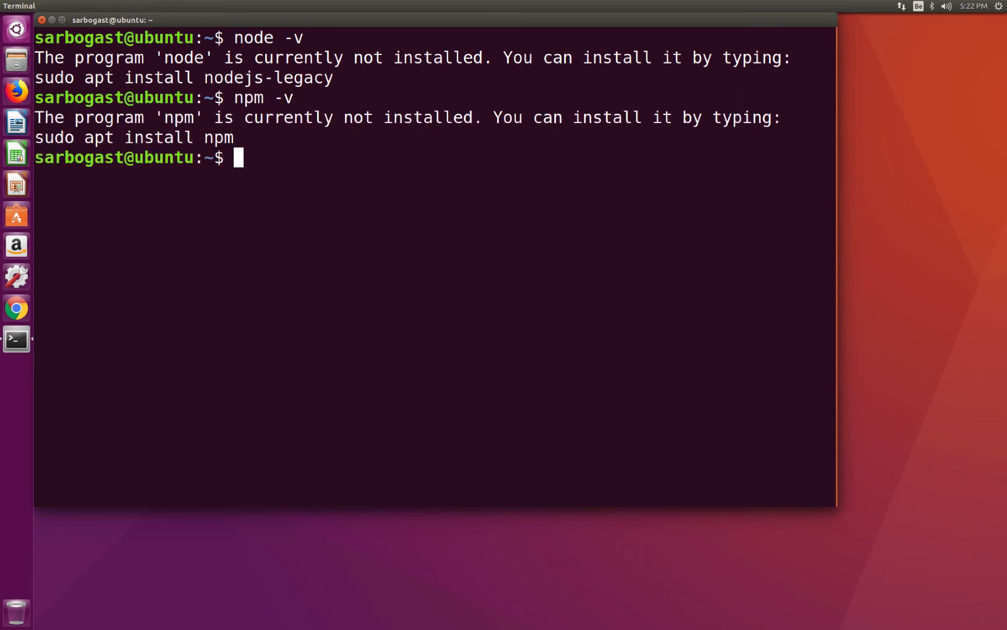
{"action": "mouse_move", "coordinate": [377, 137]}
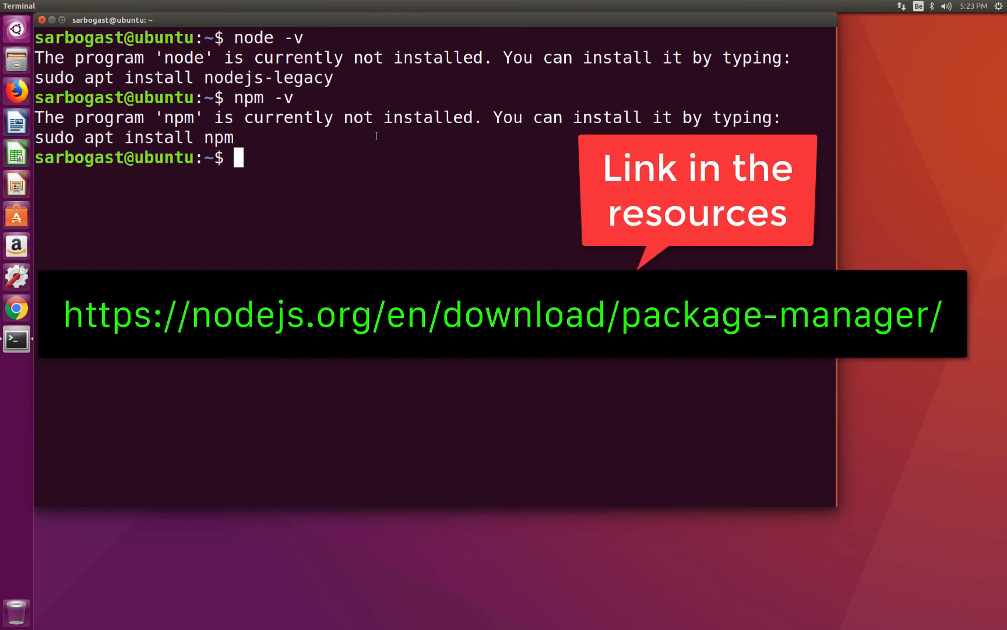
- Navigate Chrome to the Node.js package-manager guide's Debian and Ubuntu section, then return to Terminal
{"action": "left_click", "coordinate": [15, 308]}
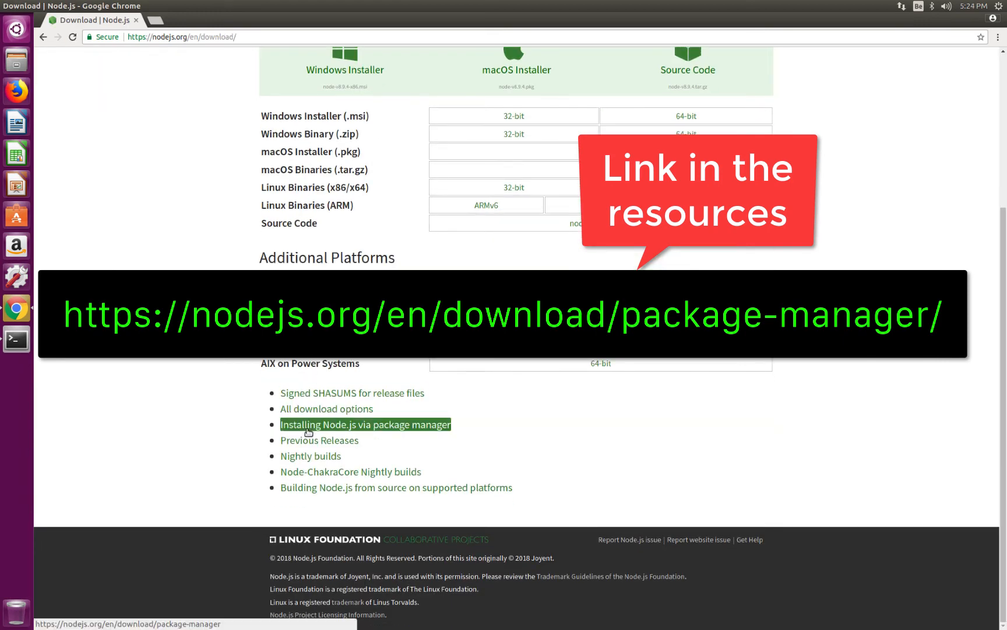
{"action": "left_click", "coordinate": [365, 424]}
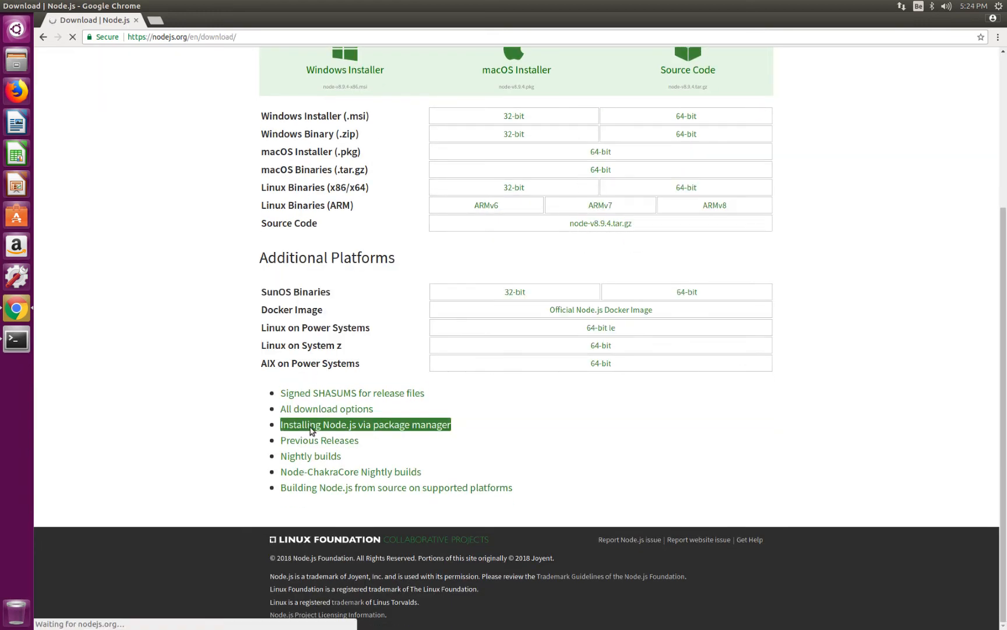
{"action": "left_click", "coordinate": [365, 424]}
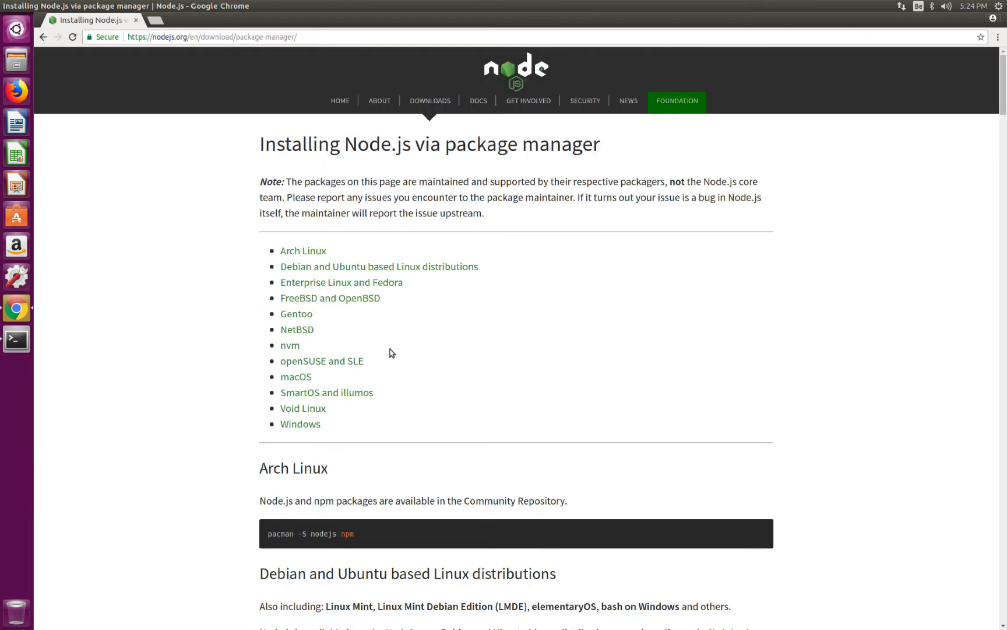
{"action": "mouse_move", "coordinate": [410, 341]}
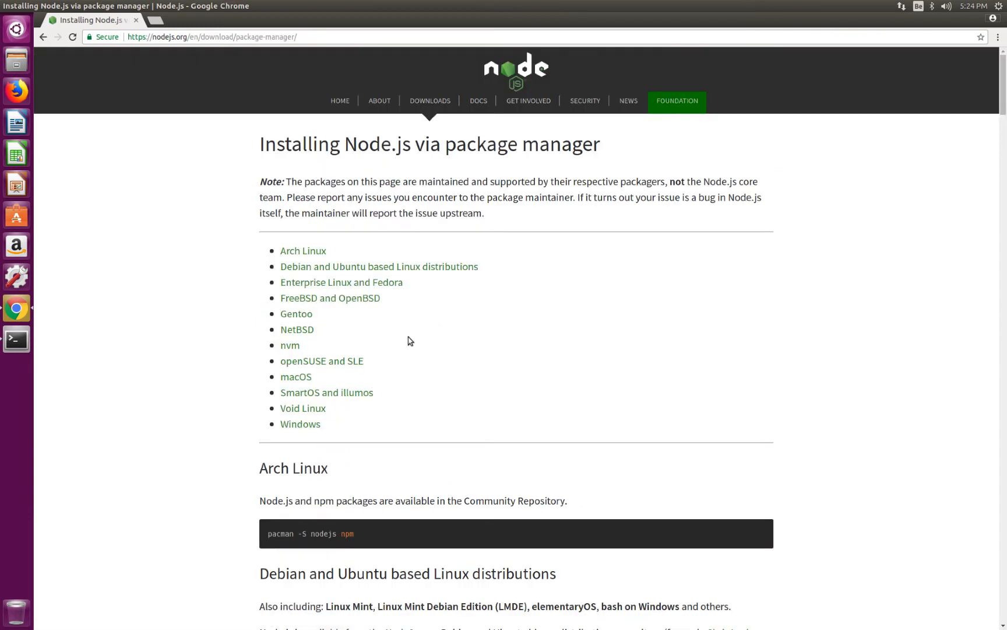
{"action": "mouse_move", "coordinate": [378, 321]}
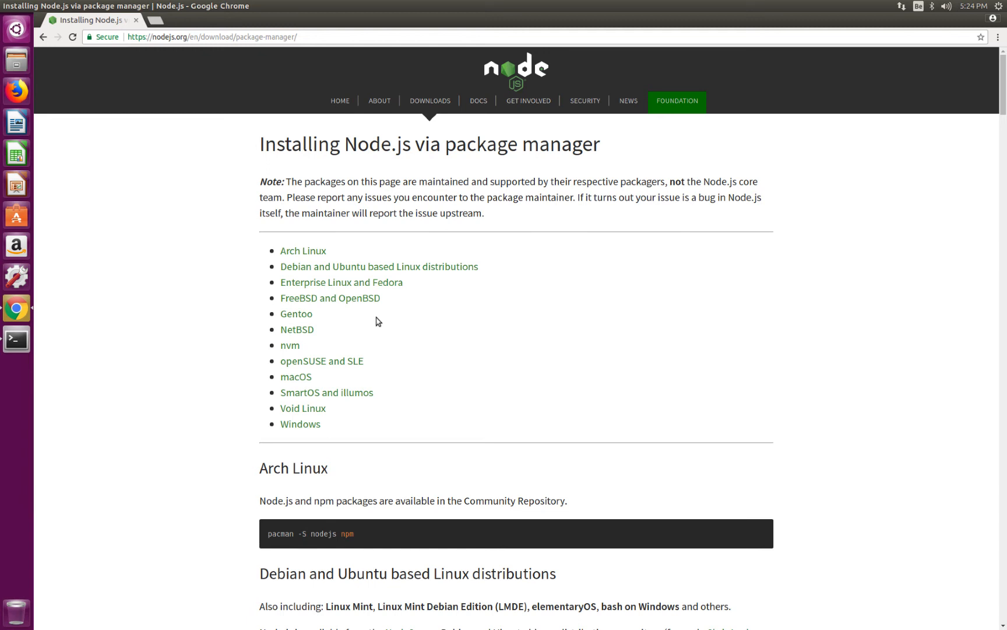
{"action": "mouse_move", "coordinate": [379, 266]}
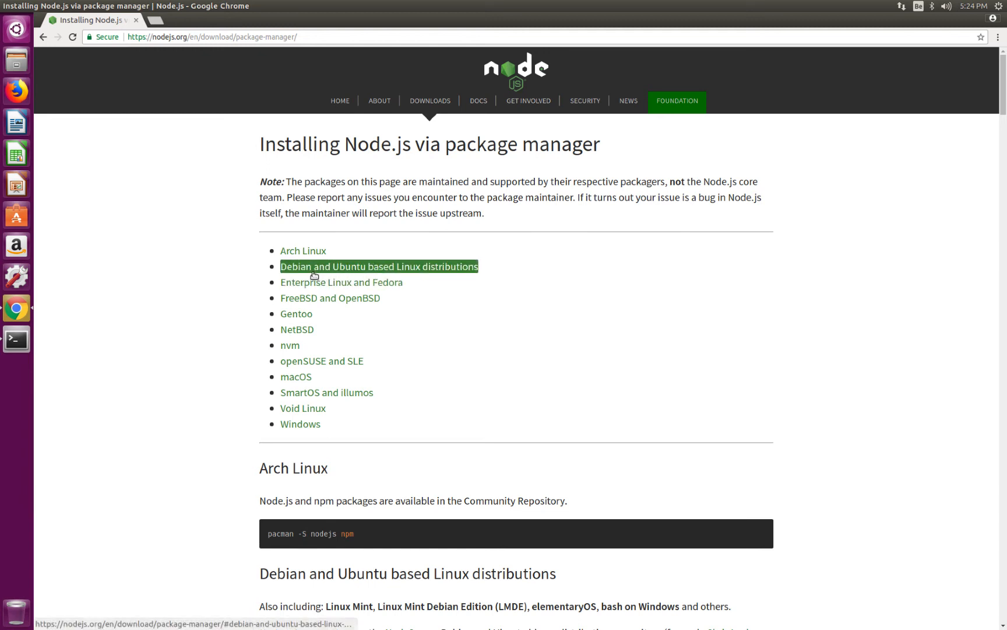
{"action": "left_click", "coordinate": [379, 266]}
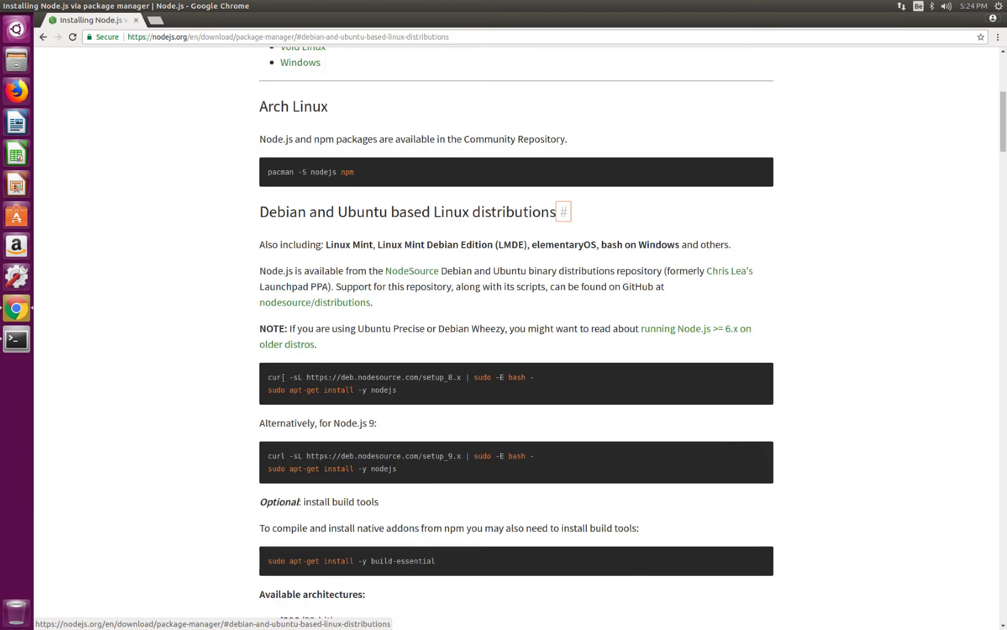
{"action": "mouse_move", "coordinate": [251, 369]}
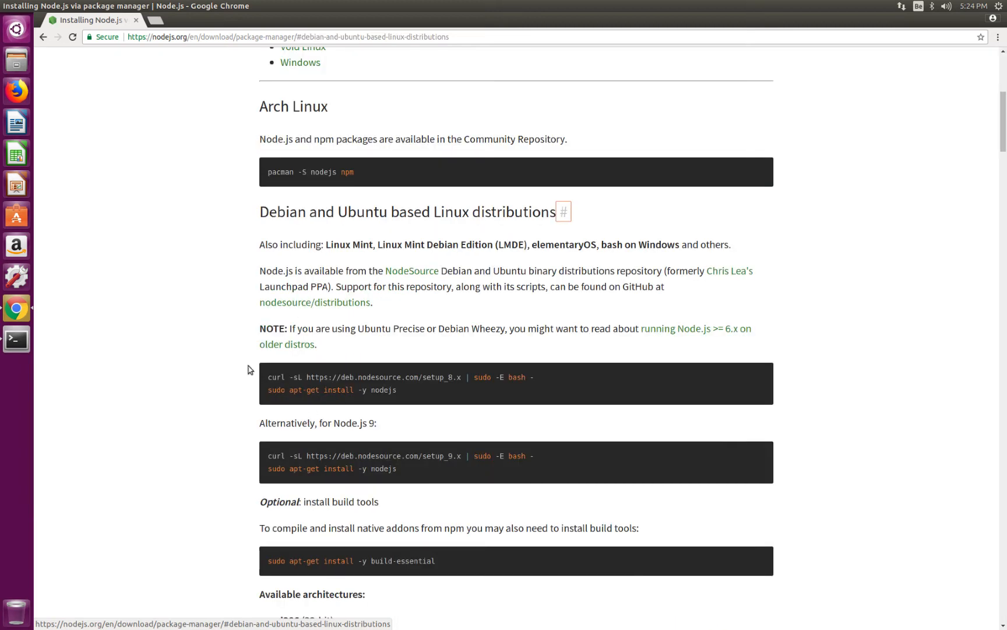
{"action": "left_click", "coordinate": [15, 339]}
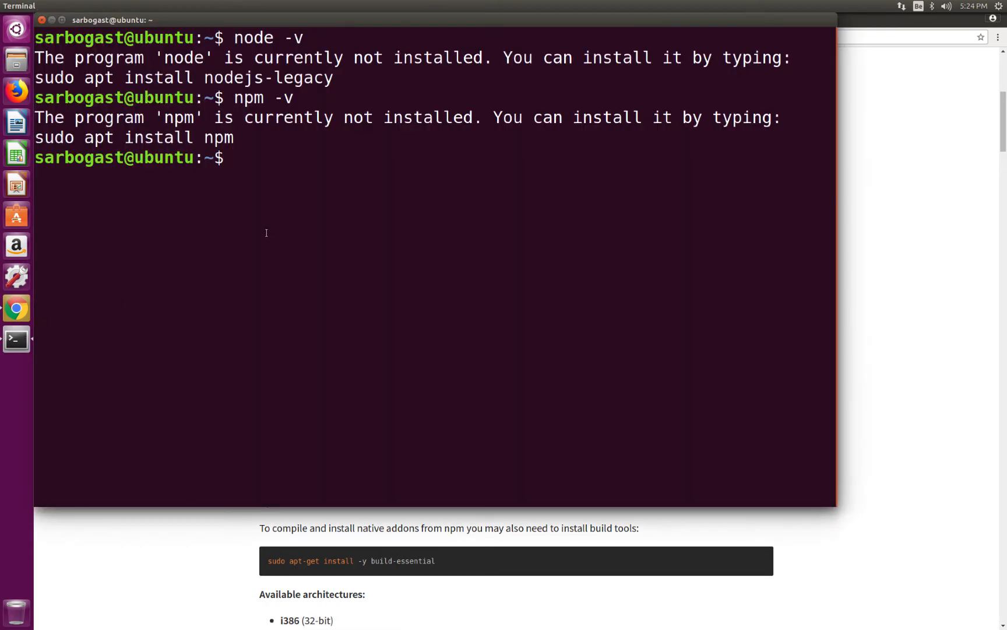
- Install curl with sudo apt install
{"action": "type", "text": "s"}
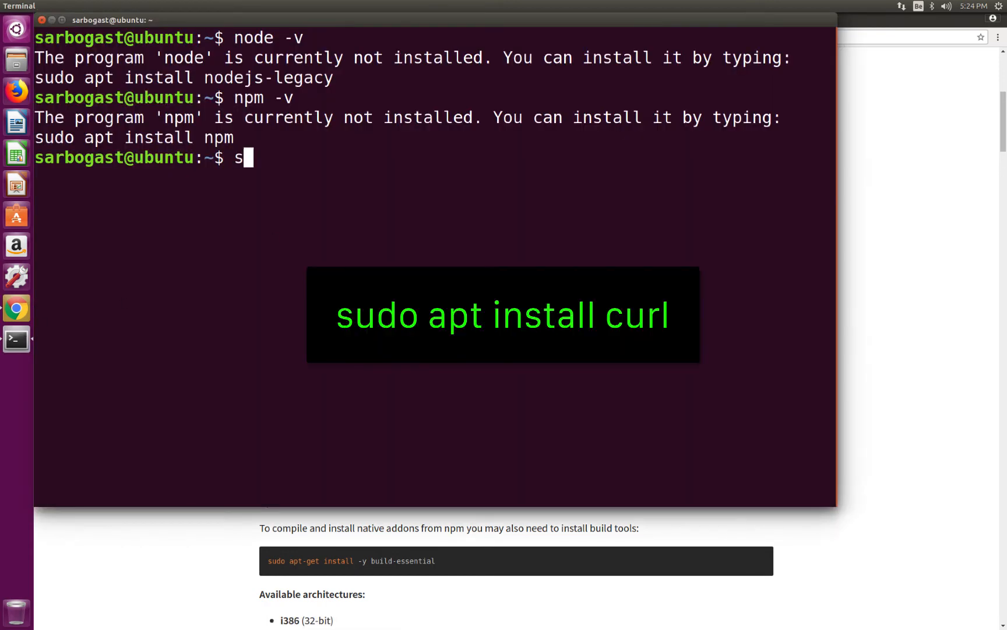
{"action": "type", "text": "udo apt install curl"}
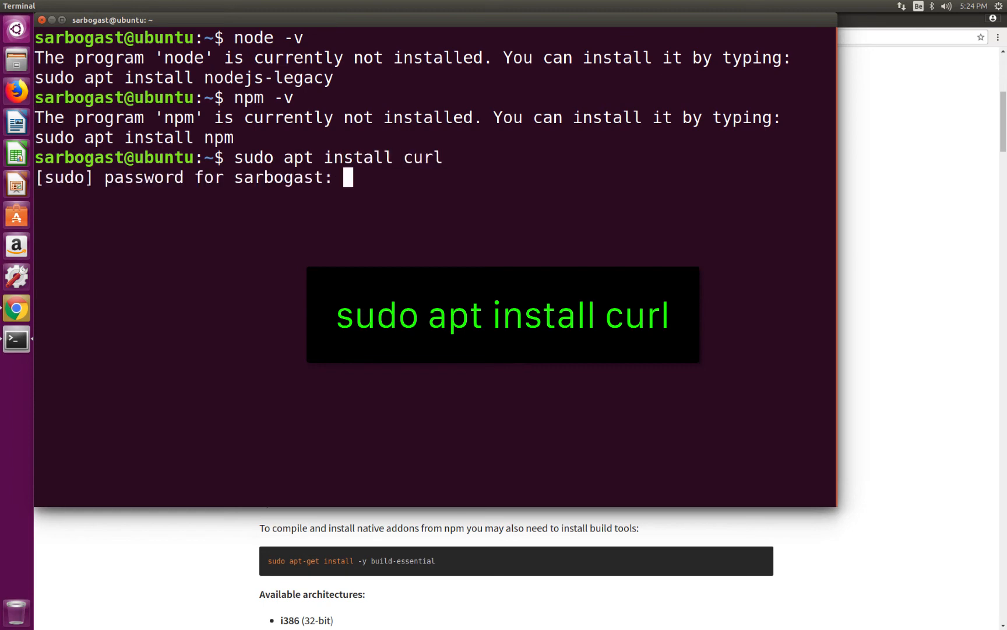
{"action": "key", "text": "Return"}
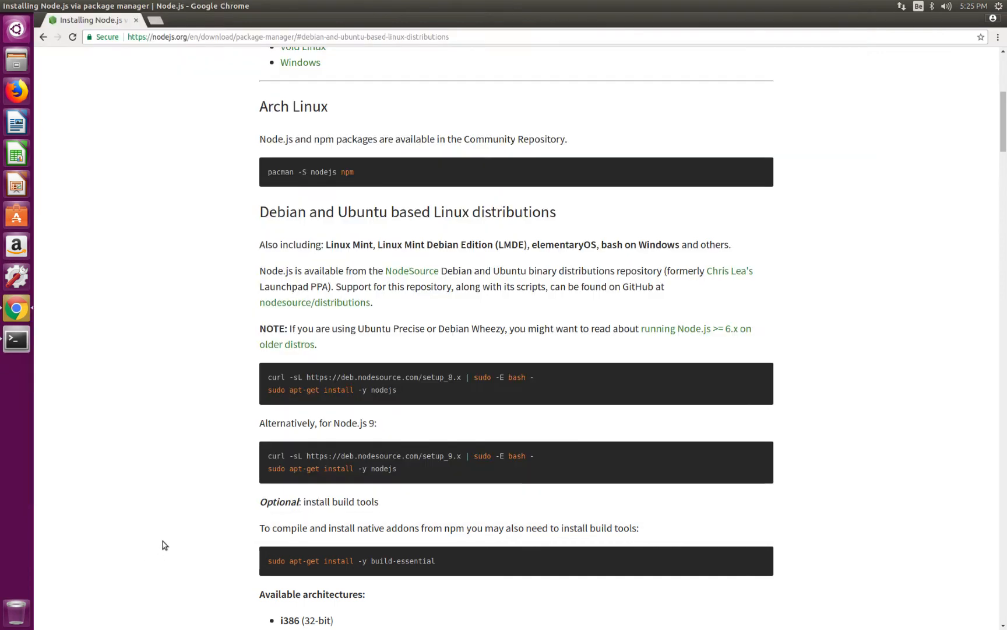
{"action": "mouse_move", "coordinate": [339, 363]}
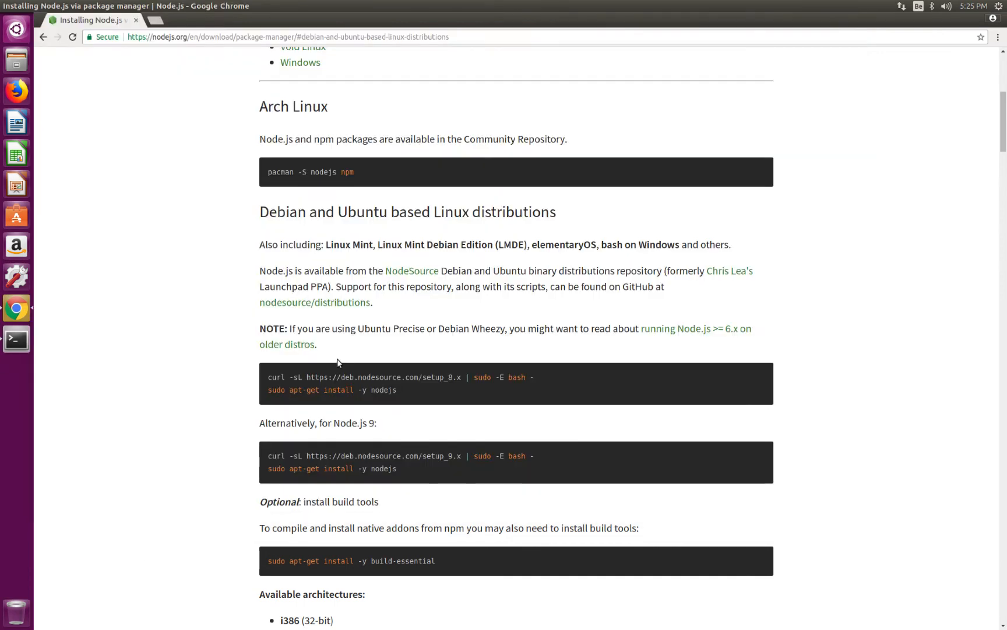
{"action": "mouse_move", "coordinate": [406, 471]}
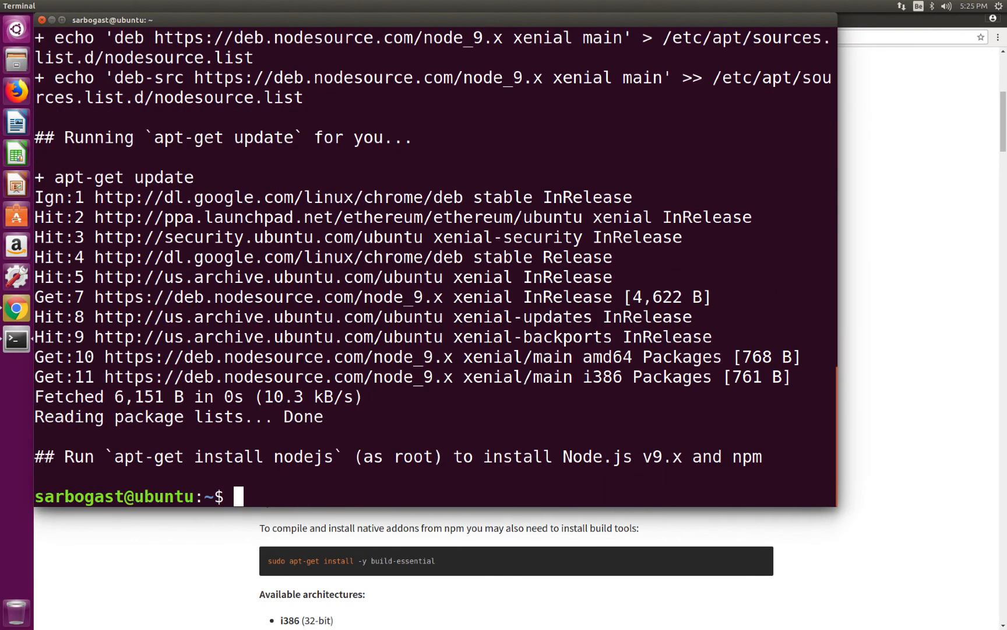
- Add the NodeSource Node.js 9 source and install nodejs with sudo apt install -y
{"action": "type", "text": "sudo apt ins"}
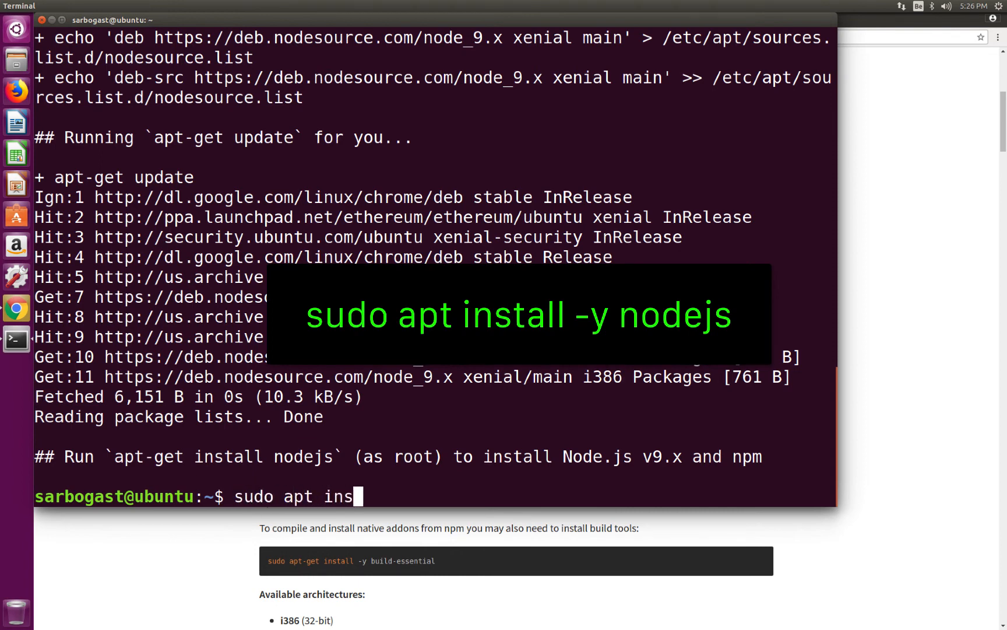
{"action": "type", "text": "tall"}
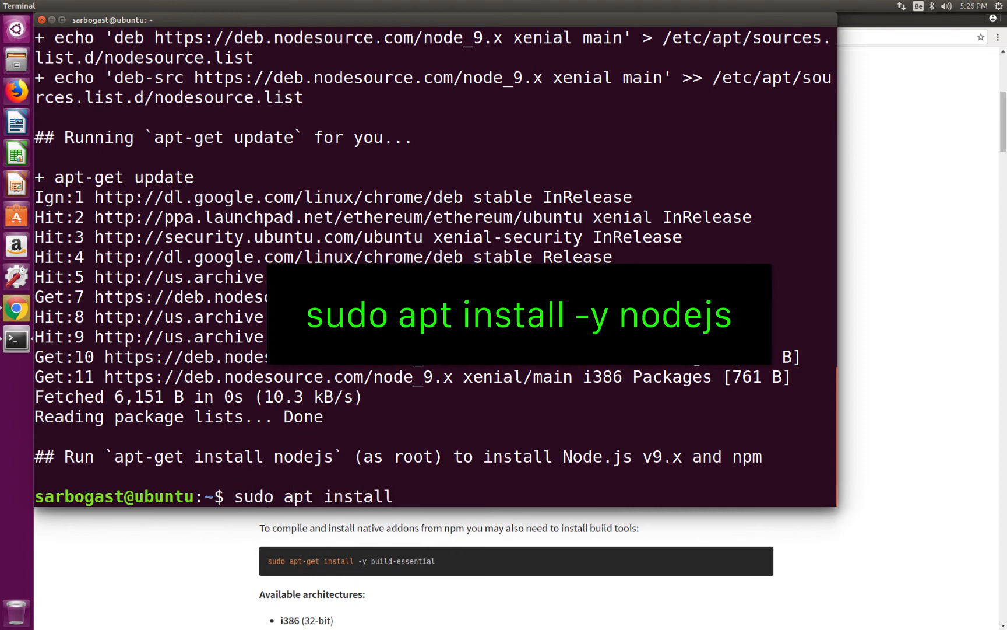
{"action": "type", "text": "-y"}
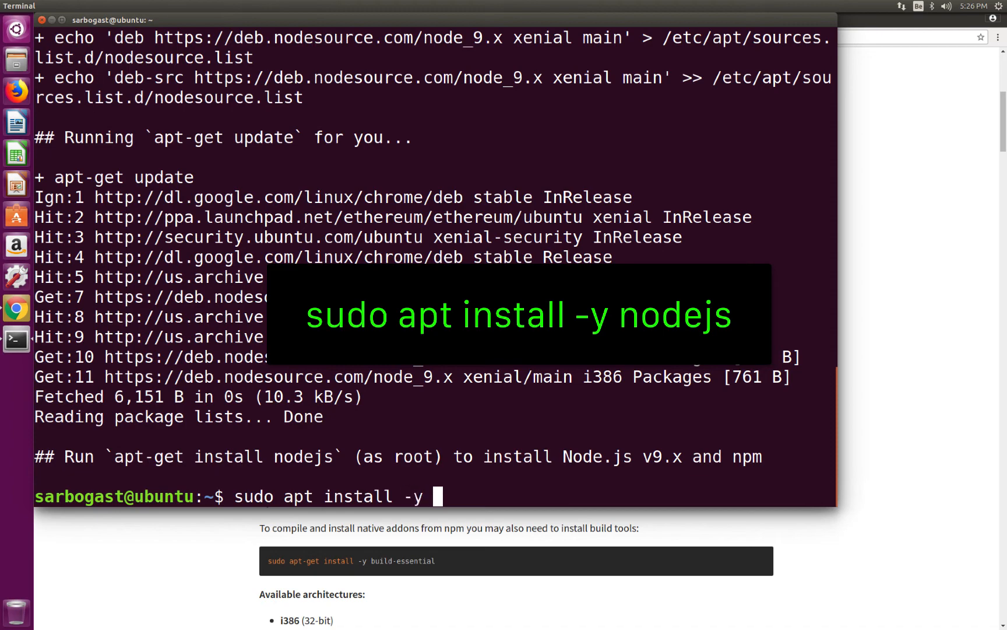
{"action": "type", "text": "nodej"}
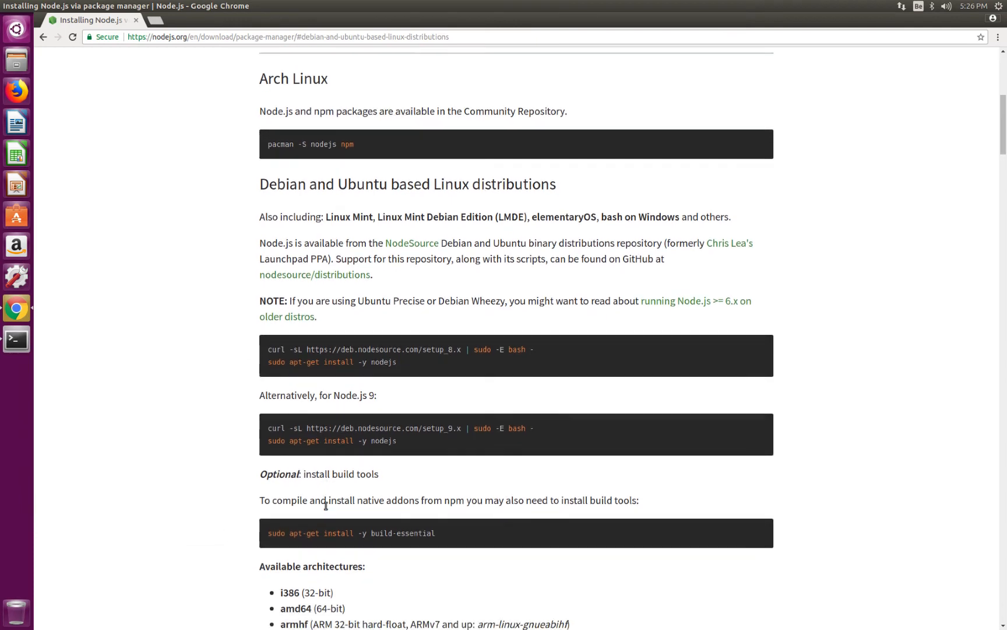
{"action": "scroll", "scroll_direction": "down", "scroll_amount": 3}
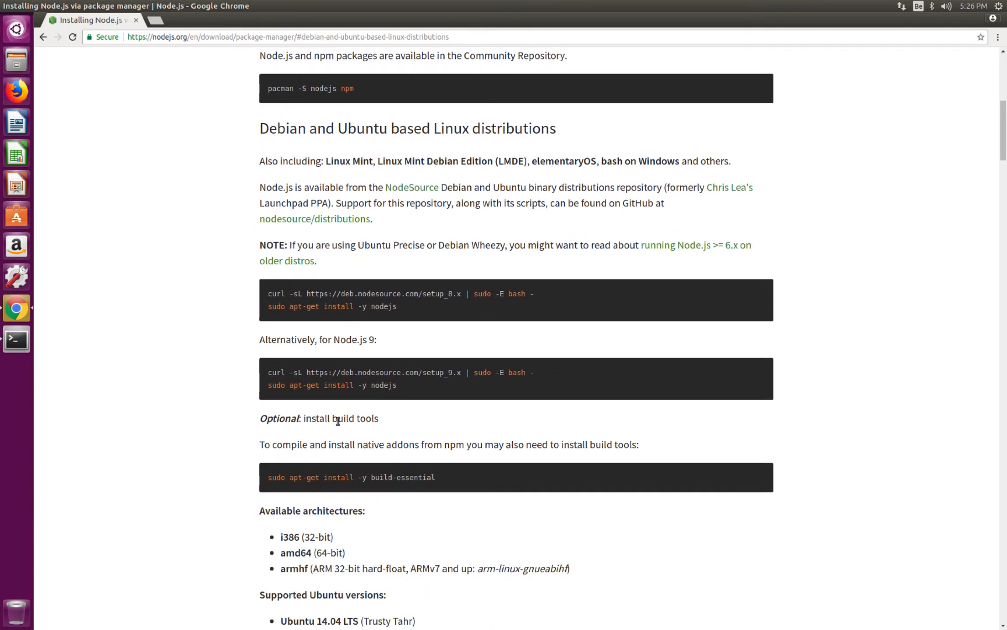
{"action": "mouse_move", "coordinate": [399, 450]}
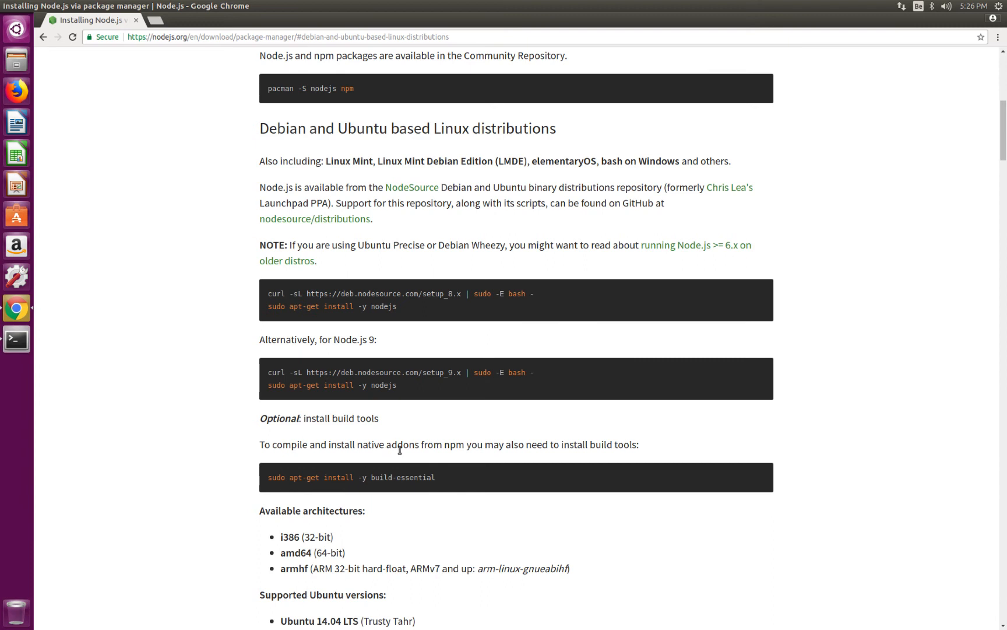
{"action": "mouse_move", "coordinate": [456, 444]}
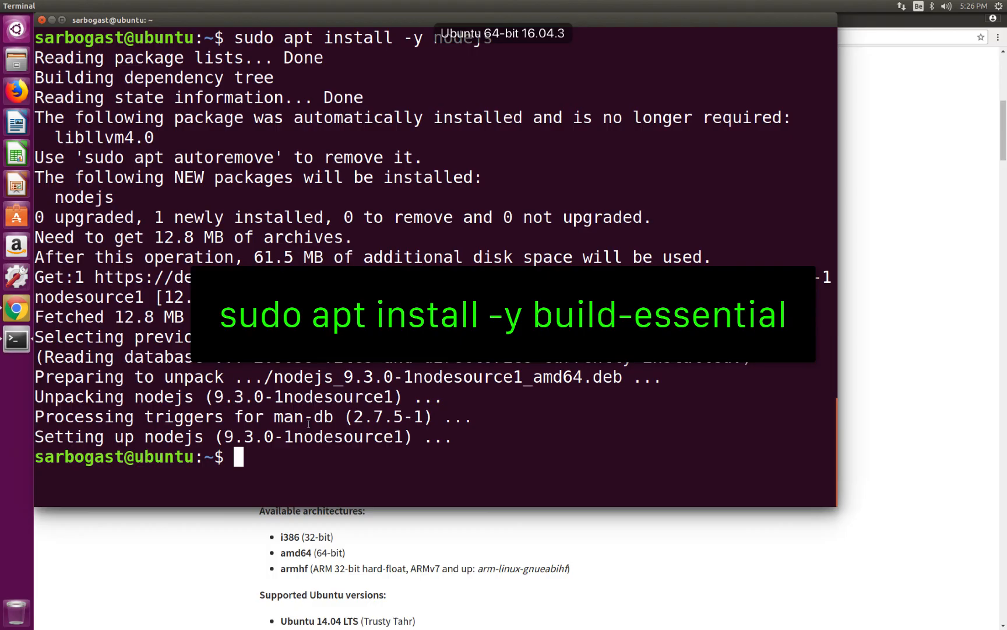
- Ensure build-essential is installed and check the node and npm versions, reporting Node.js v9.3.0
{"action": "type", "text": "sudo apt-get install -y build-essential"}
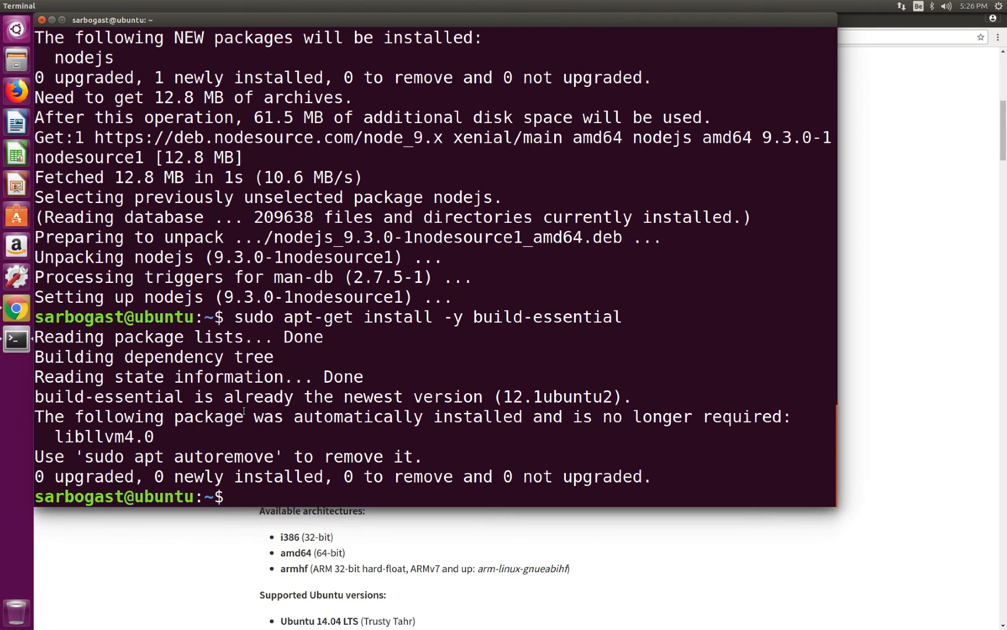
{"action": "type", "text": "node -v"}
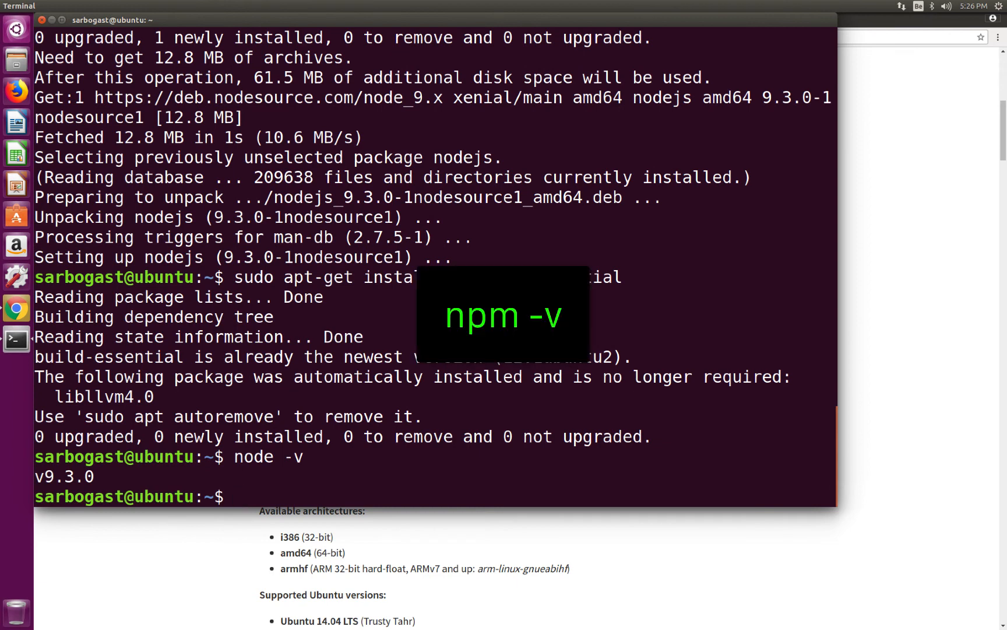
{"action": "type", "text": "npm -v"}
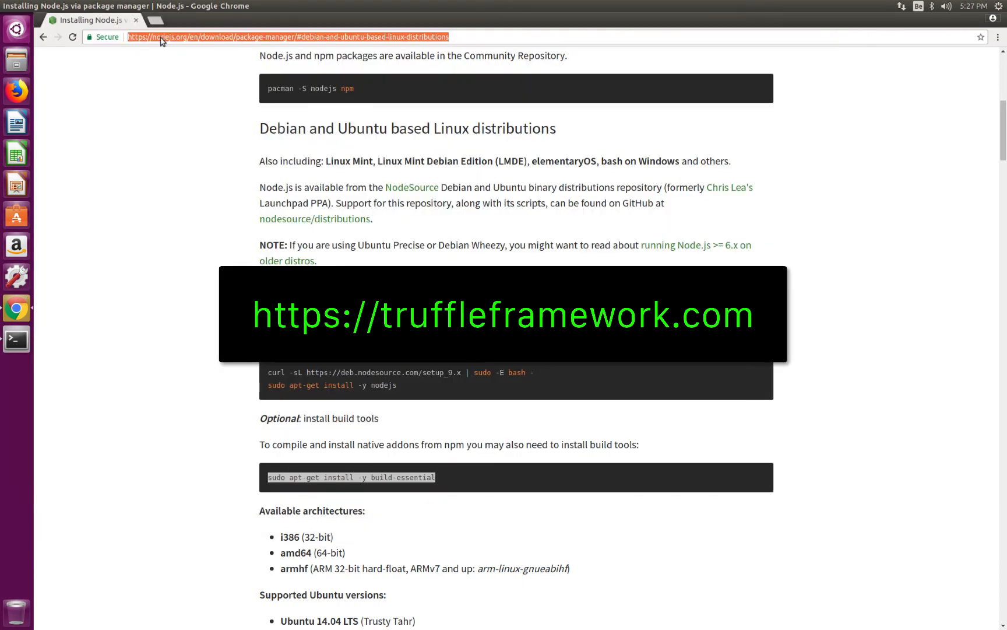
- Check npm's version and uninstall any global truffle package
{"action": "type", "text": "truffleframework.com"}
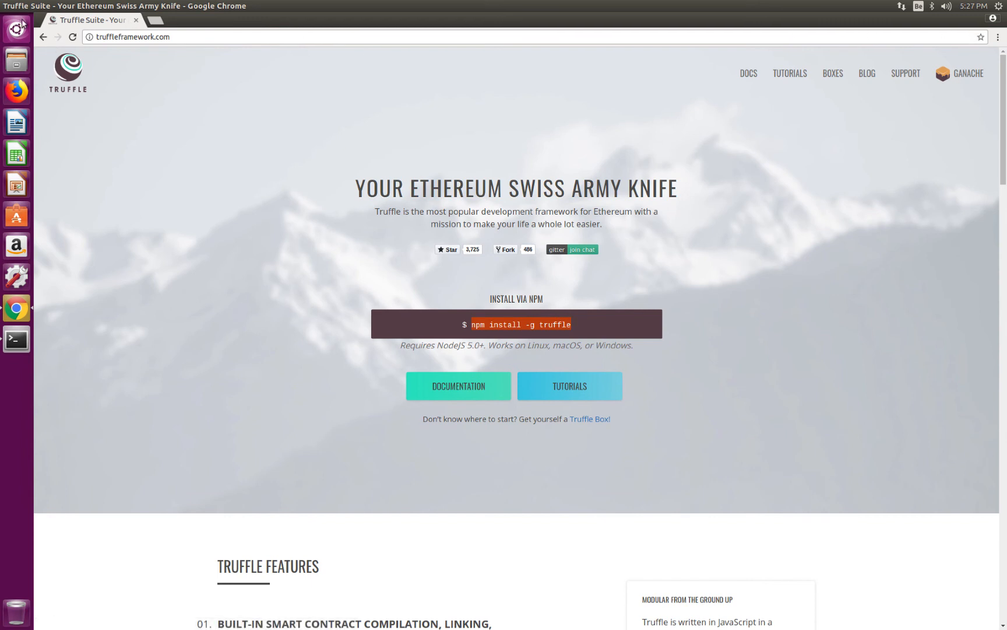
{"action": "left_click", "coordinate": [15, 339]}
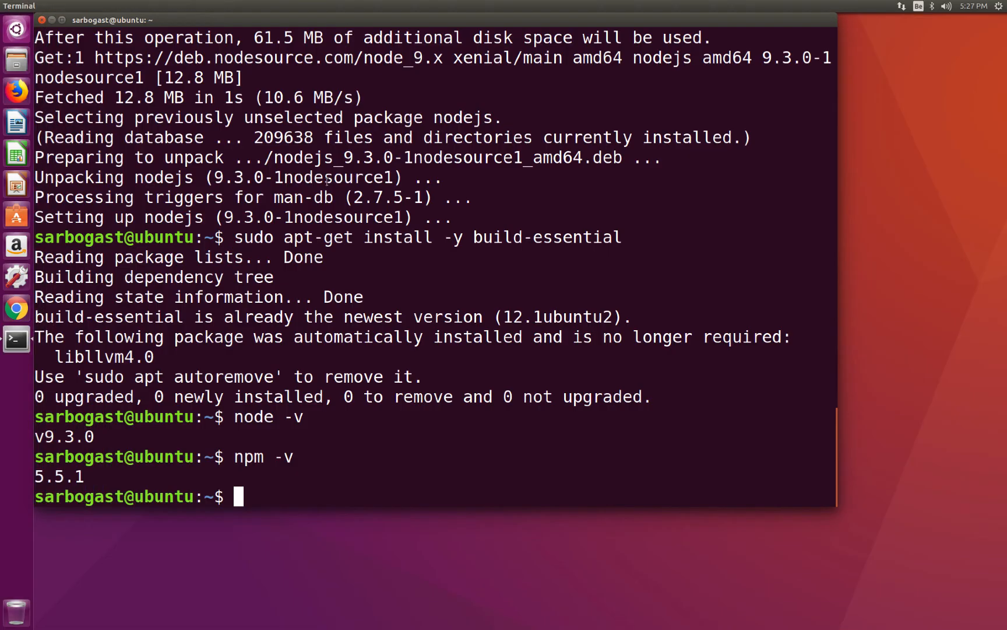
{"action": "type", "text": "np"}
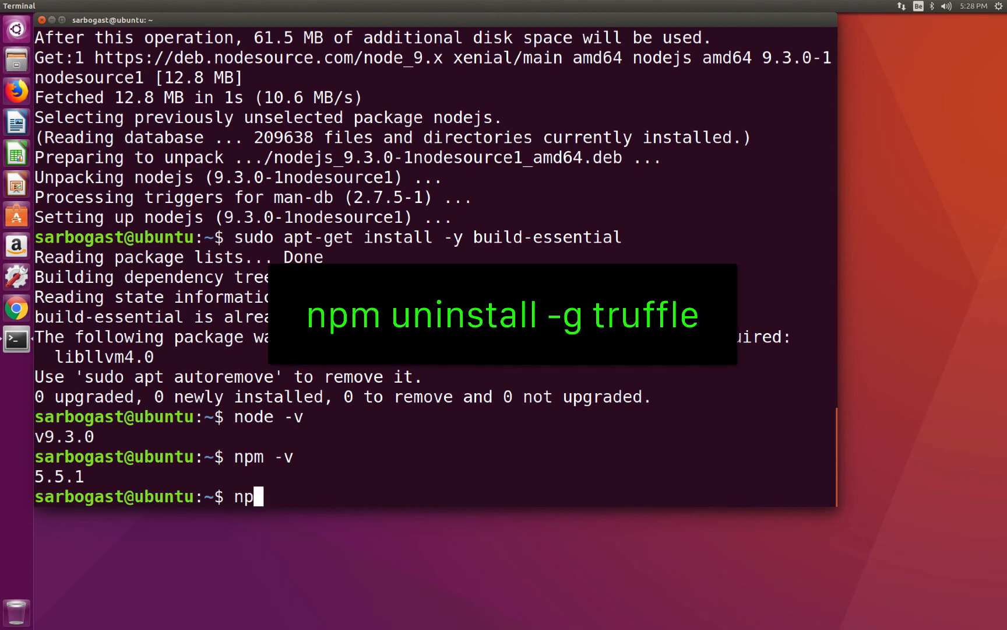
{"action": "type", "text": "m"}
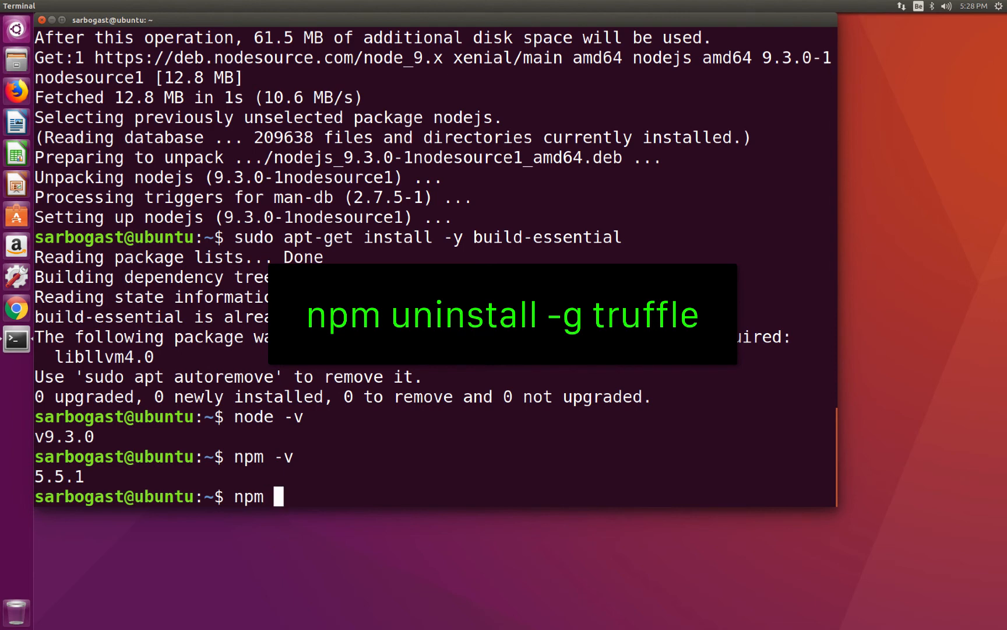
{"action": "type", "text": "uninstall"}
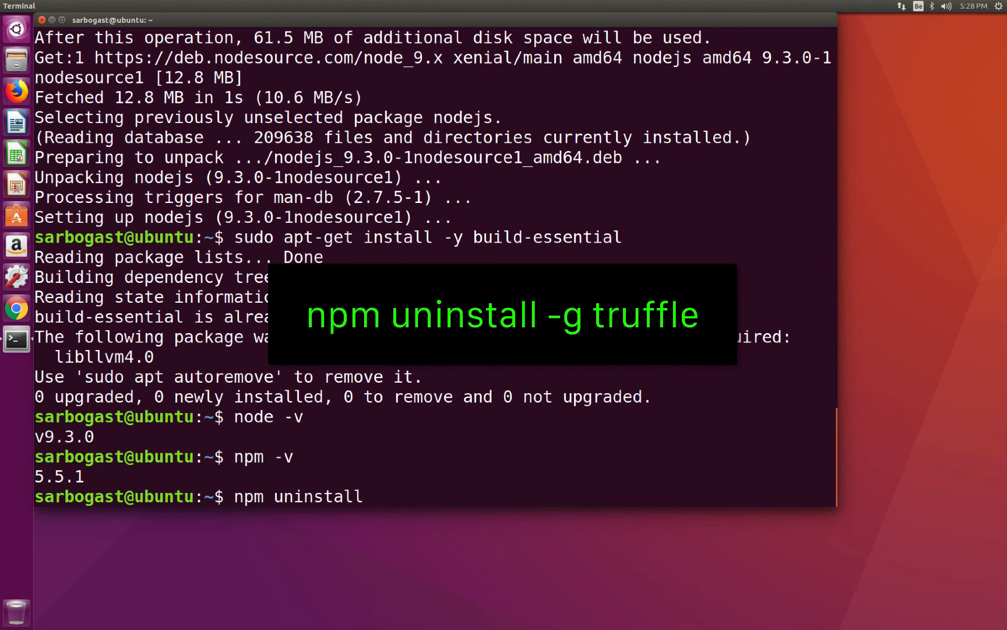
{"action": "type", "text": "-g truffle"}
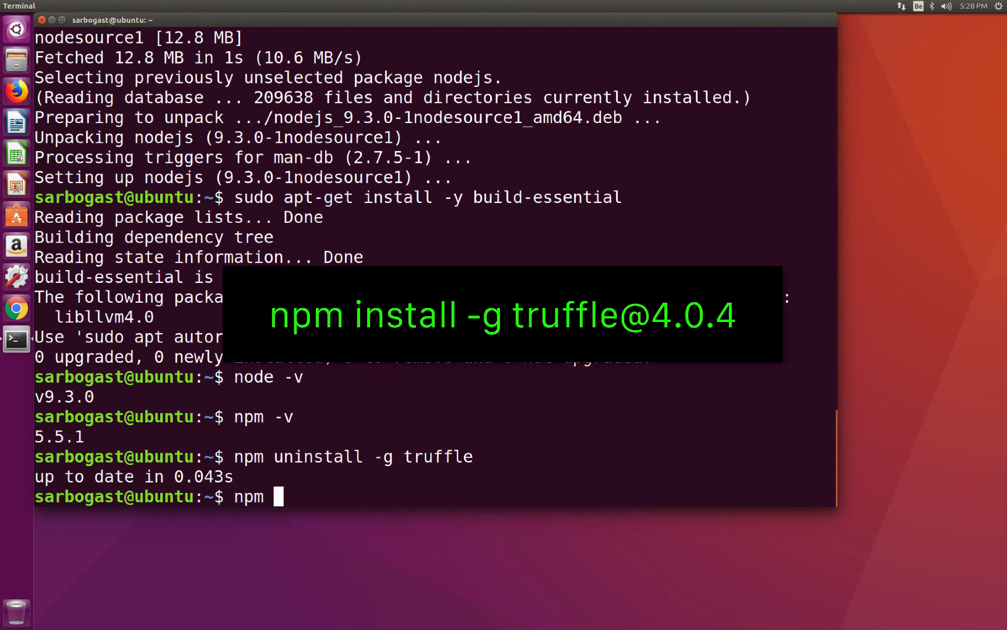
{"action": "type", "text": "install -"}
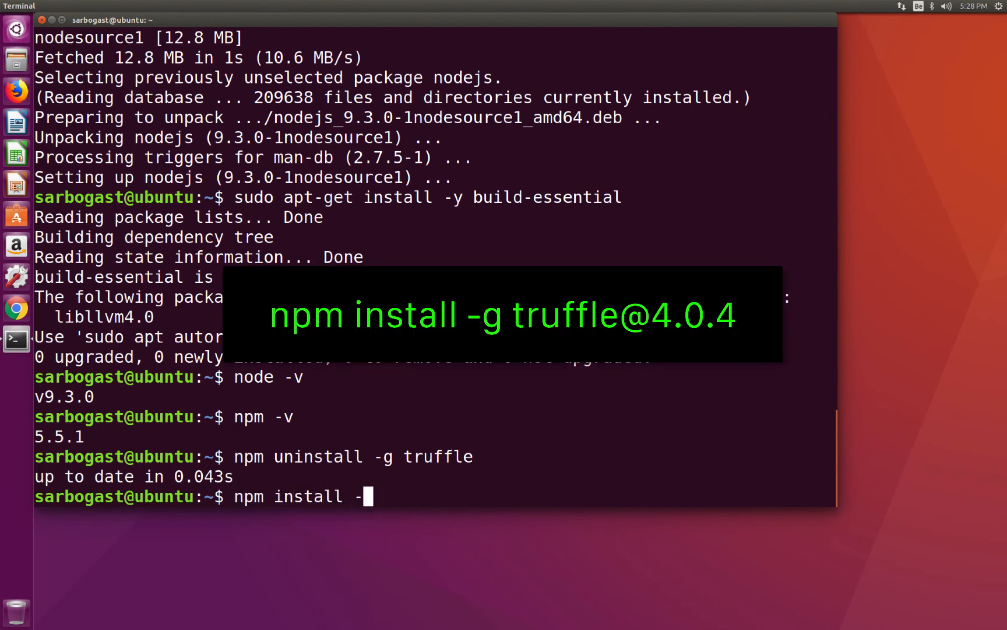
{"action": "type", "text": "g trufl"}
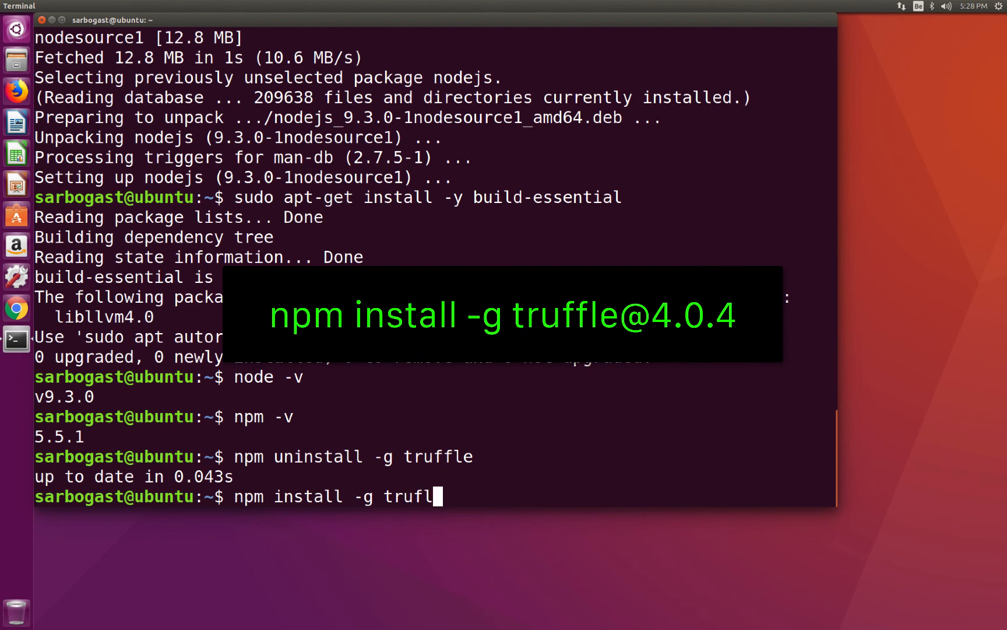
{"action": "type", "text": "fle"}
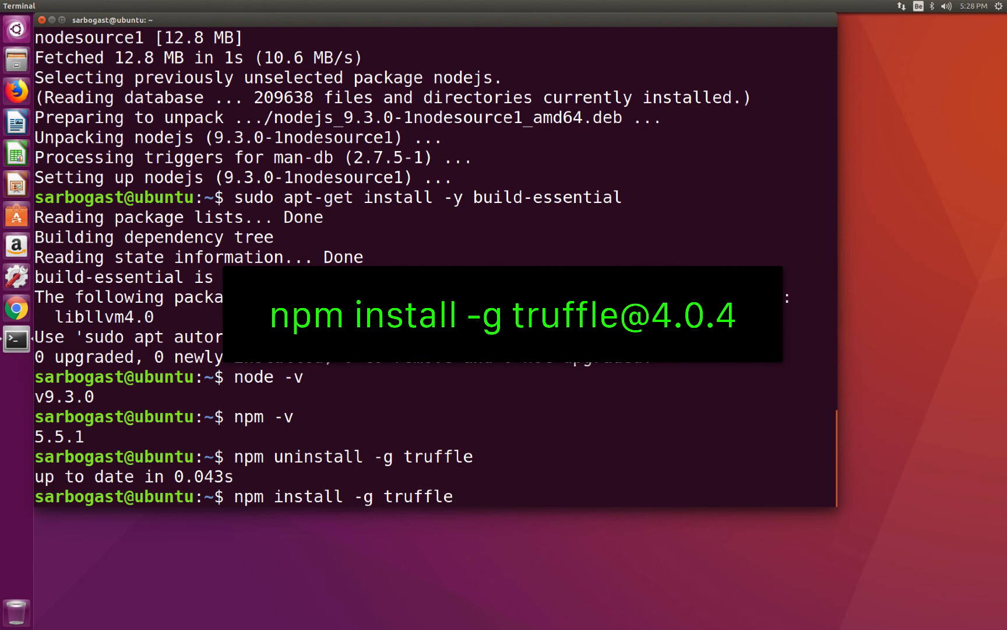
{"action": "type", "text": "@"}
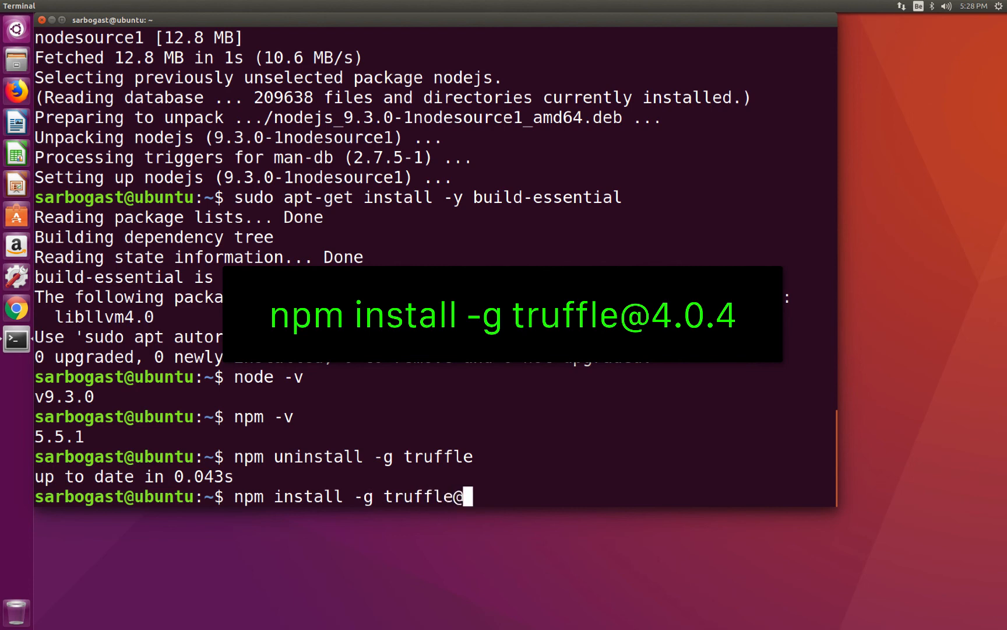
{"action": "type", "text": "4.0."}
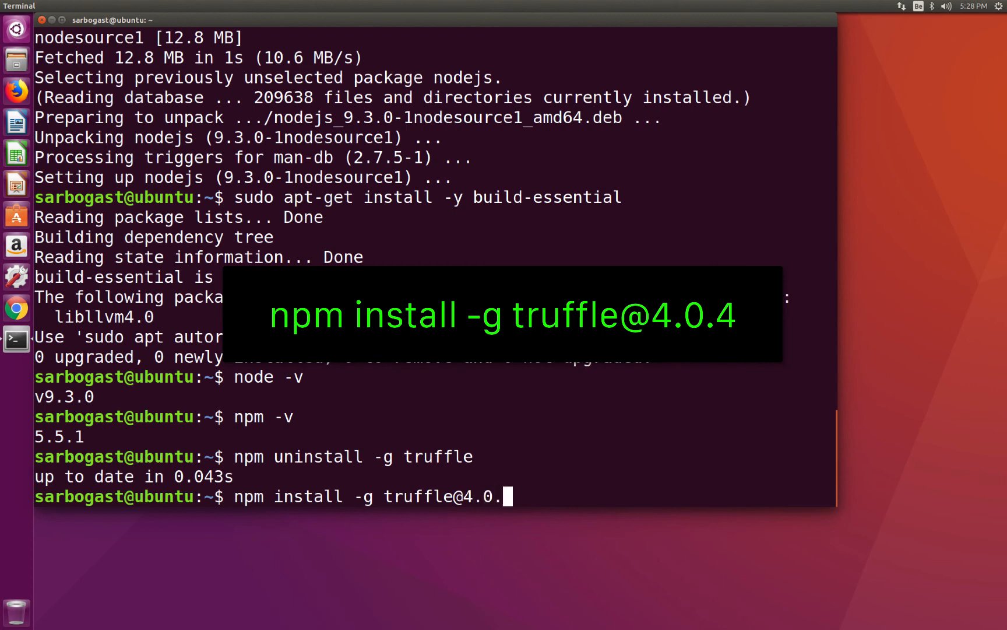
{"action": "type", "text": "4"}
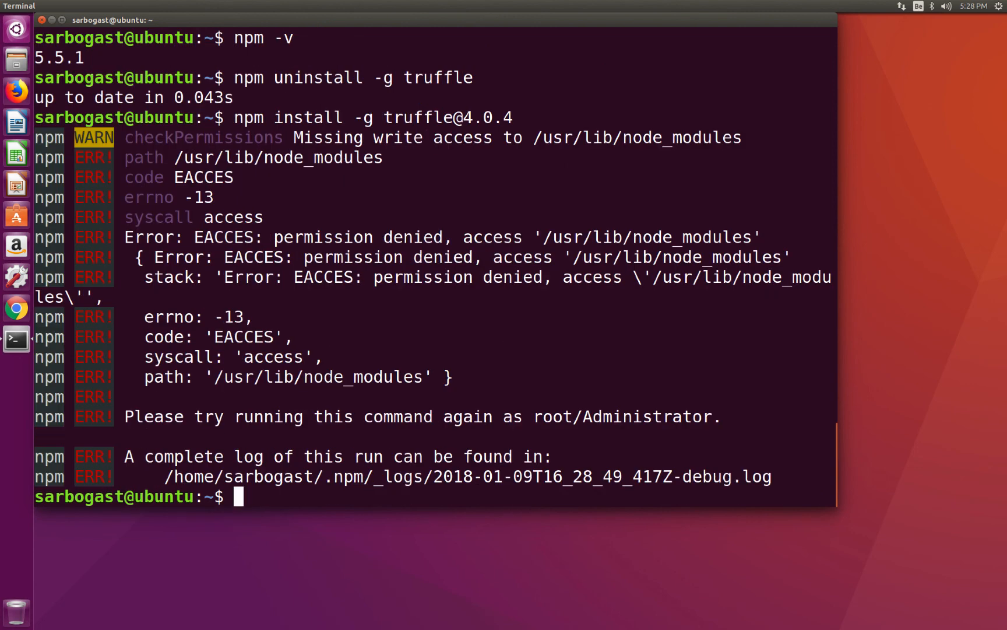
{"action": "type", "text": "npm install -g truffle@4.0.4"}
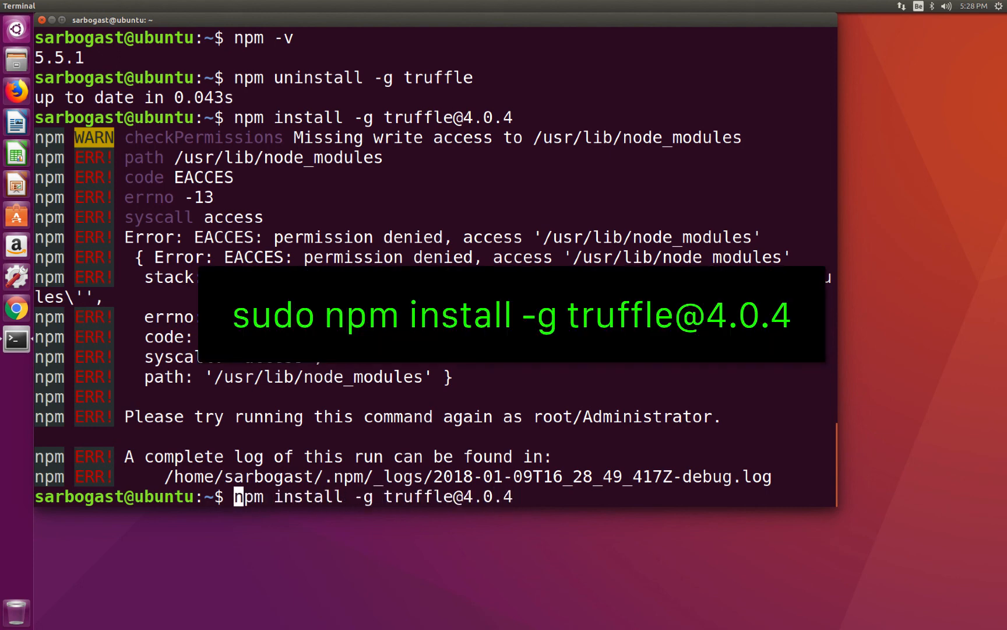
{"action": "type", "text": "sudo"}
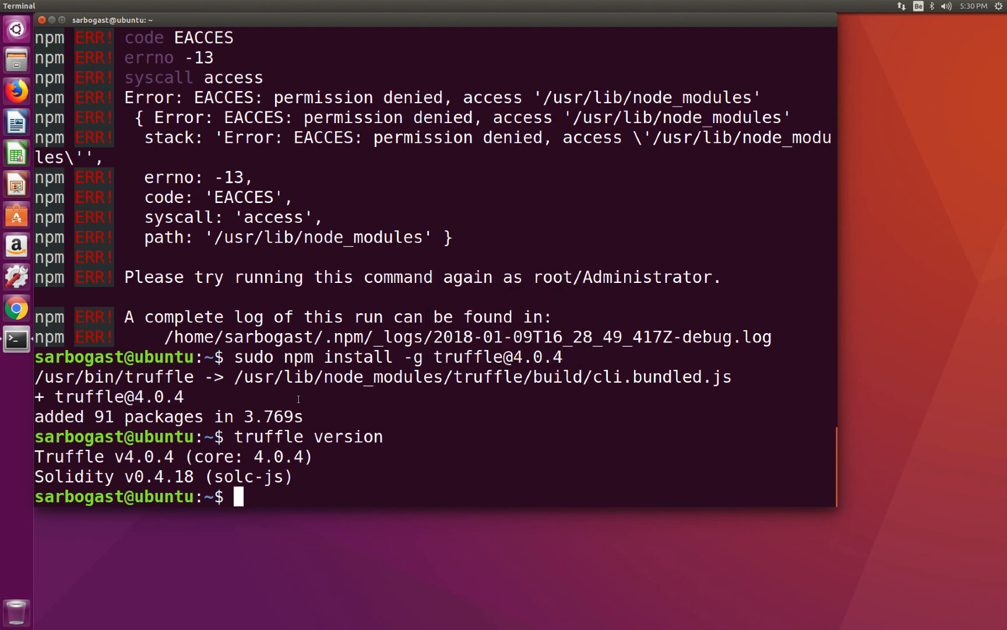
{"action": "mouse_move", "coordinate": [32, 303]}
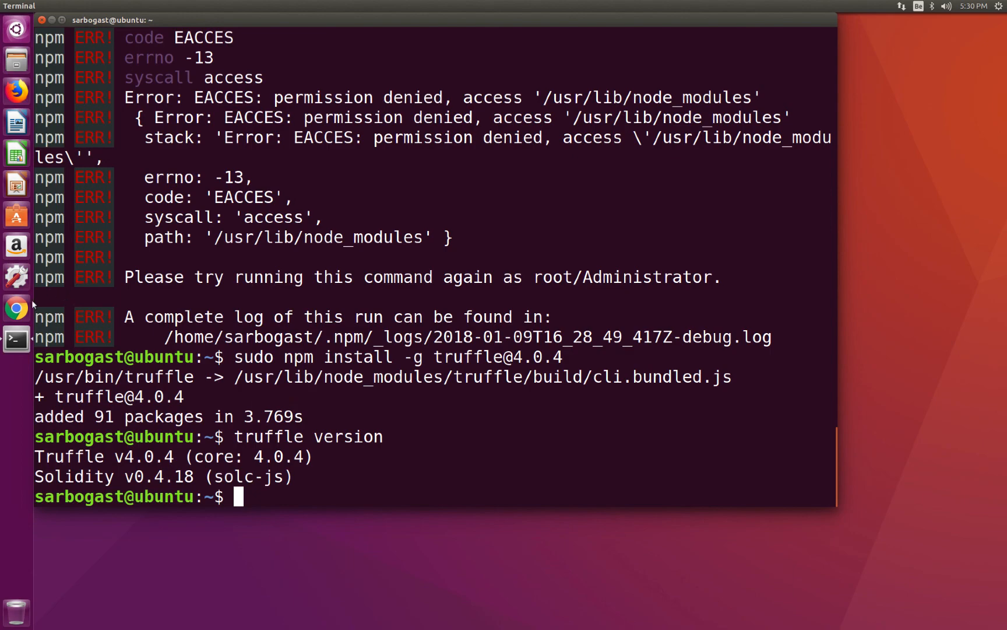
- Search GitHub for Atom and browse the atom/atom releases down to the latest release 1.23.2
{"action": "left_click", "coordinate": [15, 309]}
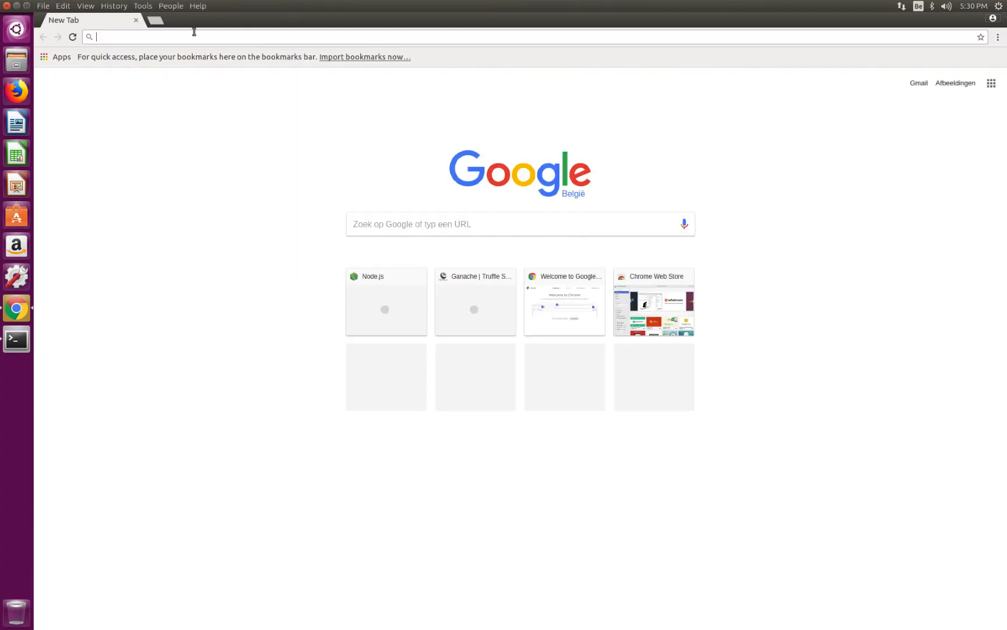
{"action": "type", "text": "github.com/atom/atom"}
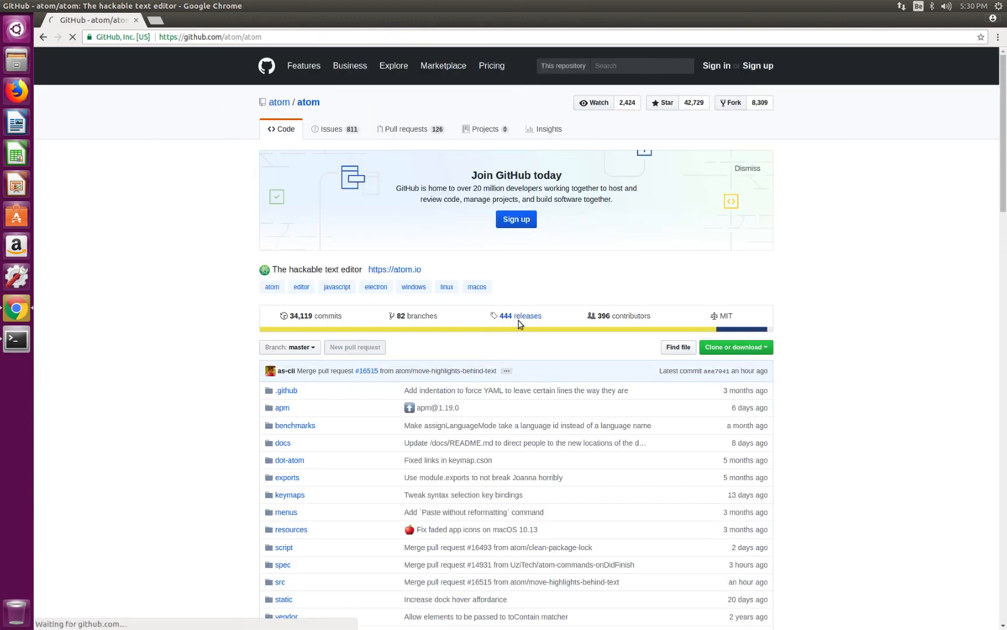
{"action": "left_click", "coordinate": [522, 315]}
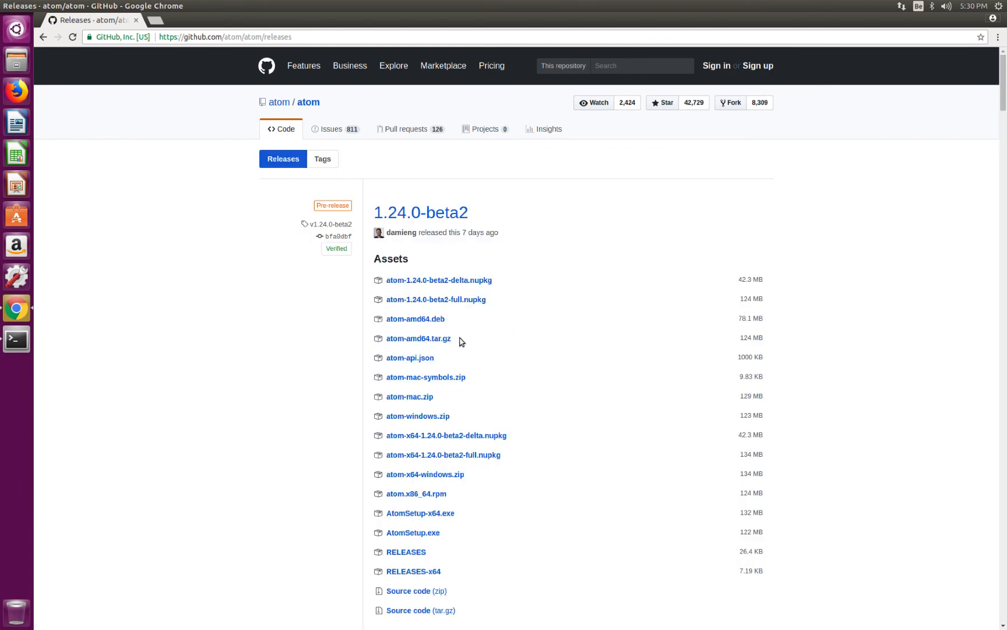
{"action": "scroll", "scroll_direction": "down", "scroll_amount": 3}
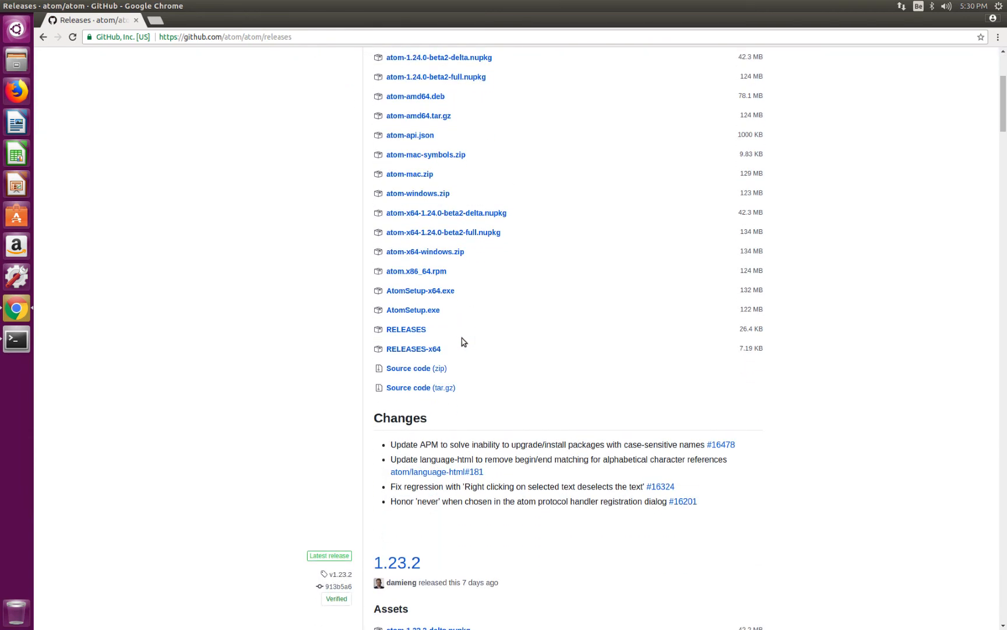
{"action": "scroll", "scroll_direction": "down", "scroll_amount": 3}
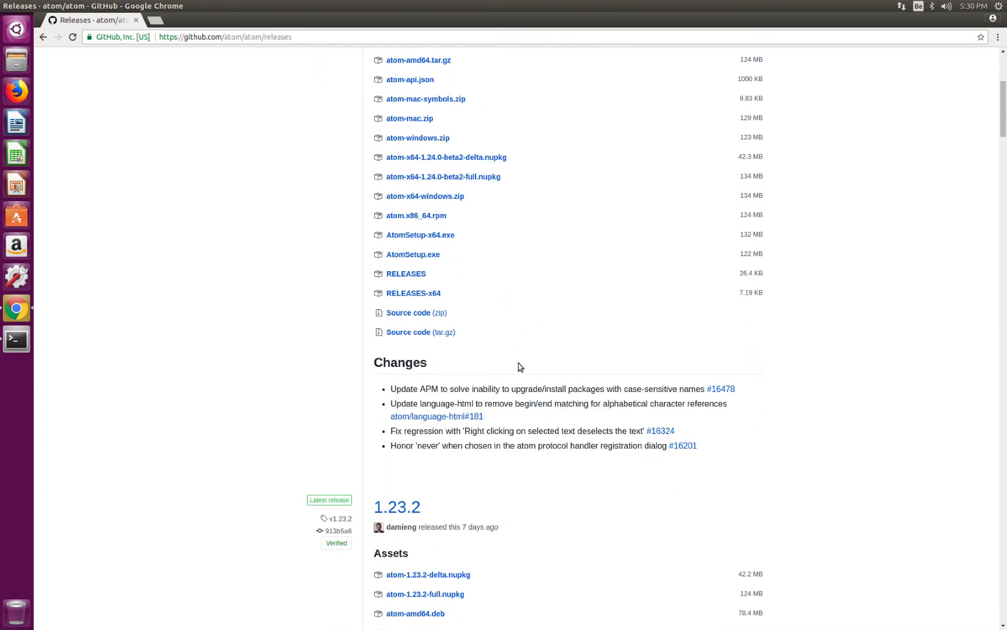
{"action": "scroll", "scroll_direction": "down", "scroll_amount": 3}
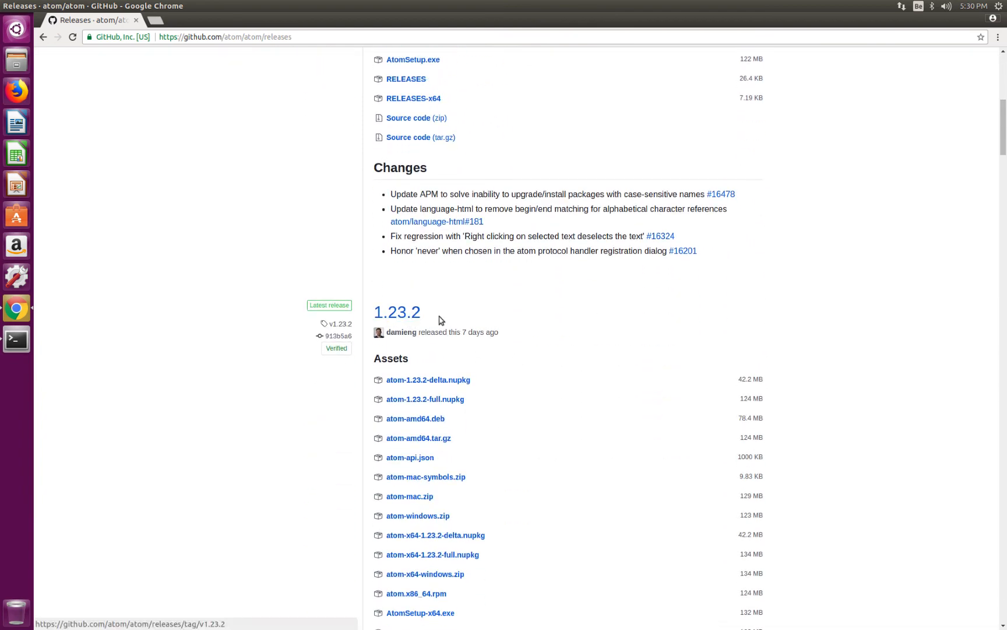
{"action": "mouse_move", "coordinate": [396, 312]}
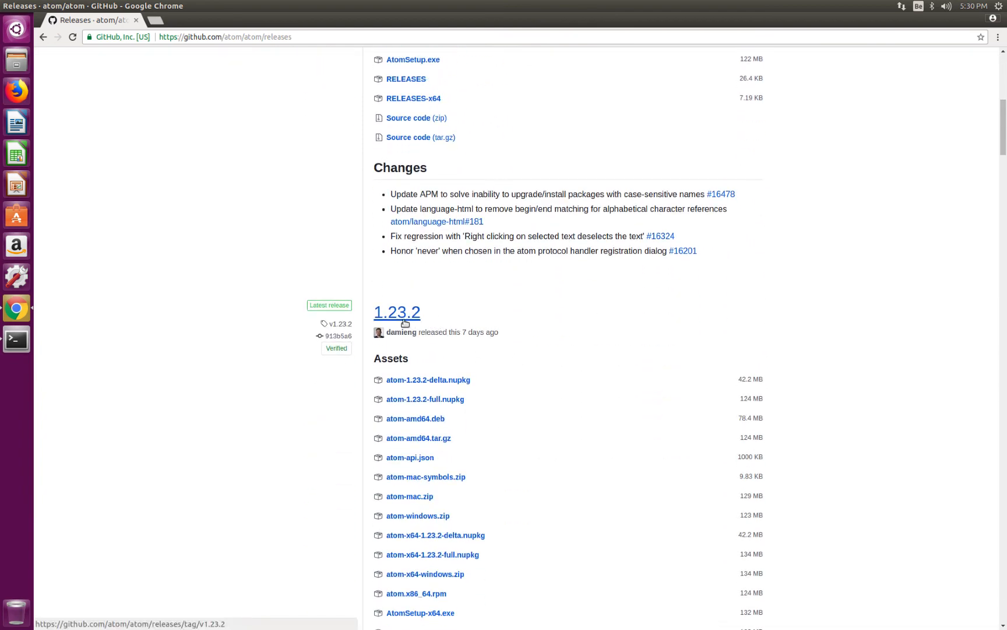
{"action": "scroll", "scroll_direction": "down", "scroll_amount": 3}
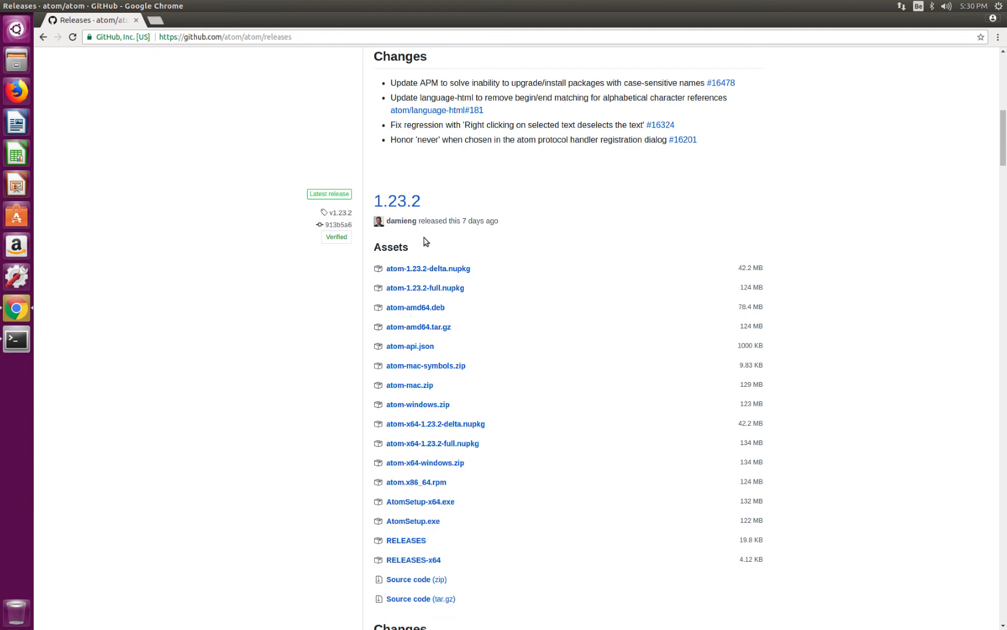
{"action": "mouse_move", "coordinate": [40, 330]}
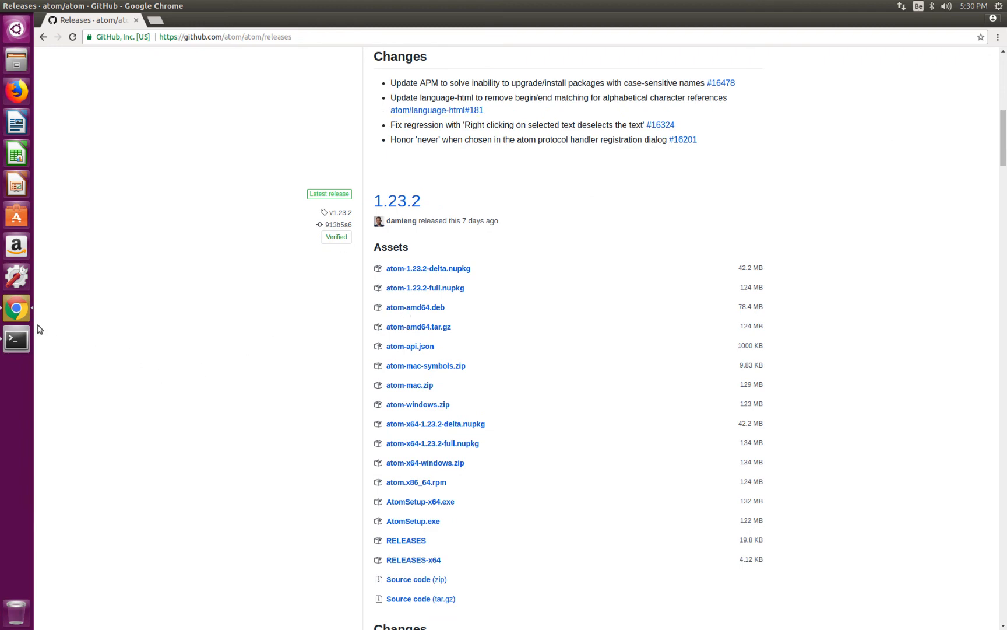
{"action": "left_click", "coordinate": [15, 339]}
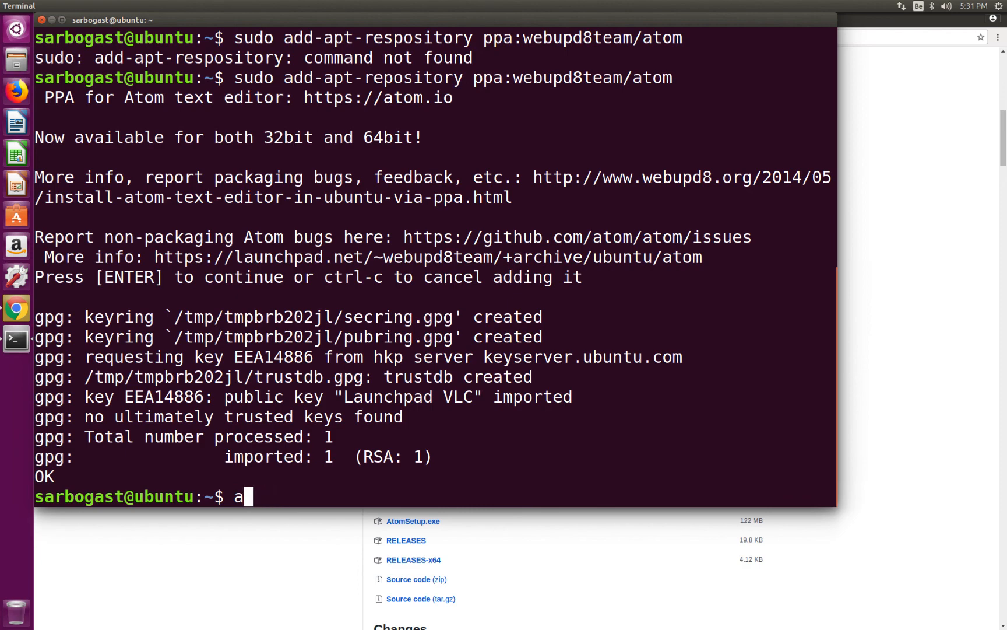
- Update apt, install atom from the PPA, verify atom and apm in /usr/bin, and launch Atom
{"action": "type", "text": "sudo apt update"}
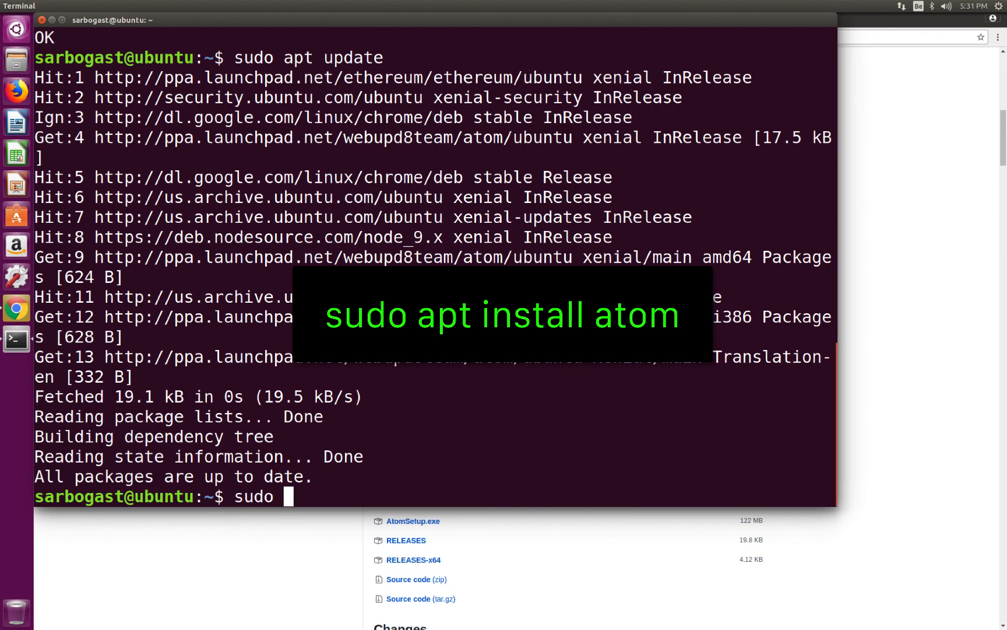
{"action": "type", "text": "apt inst"}
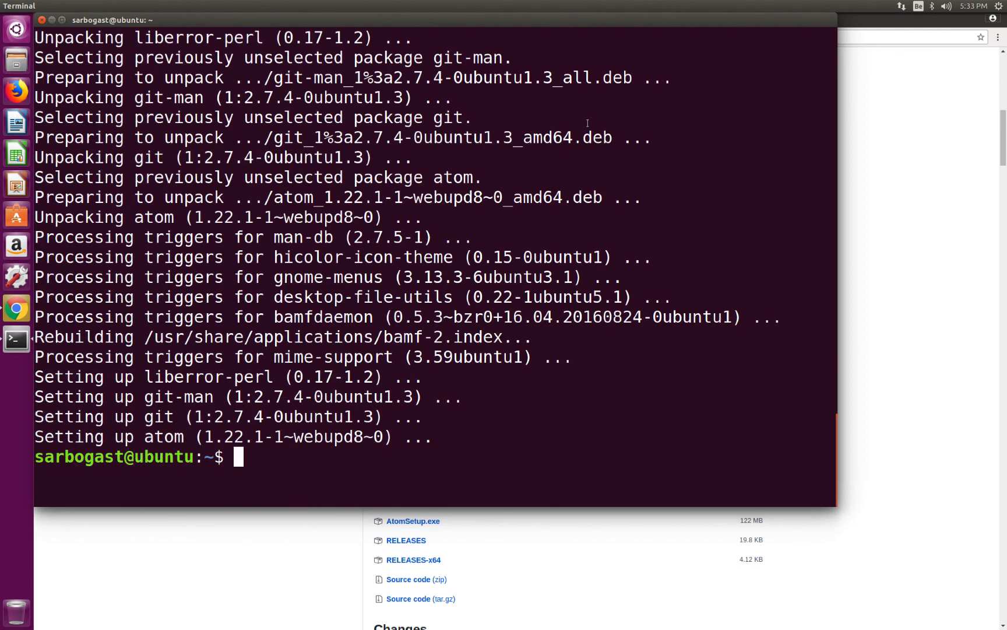
{"action": "type", "text": "which atom"}
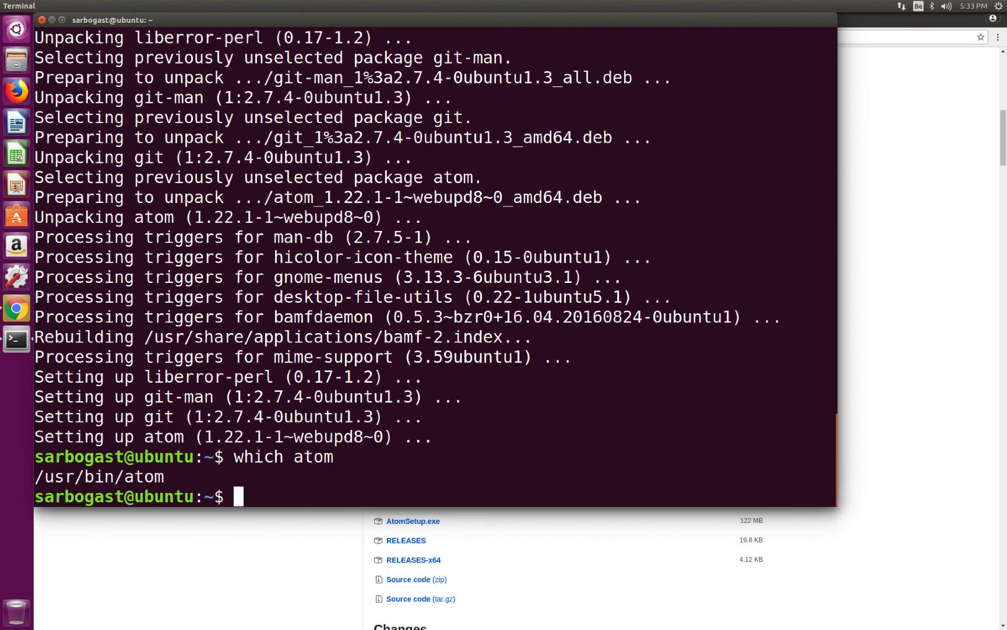
{"action": "type", "text": "which apm"}
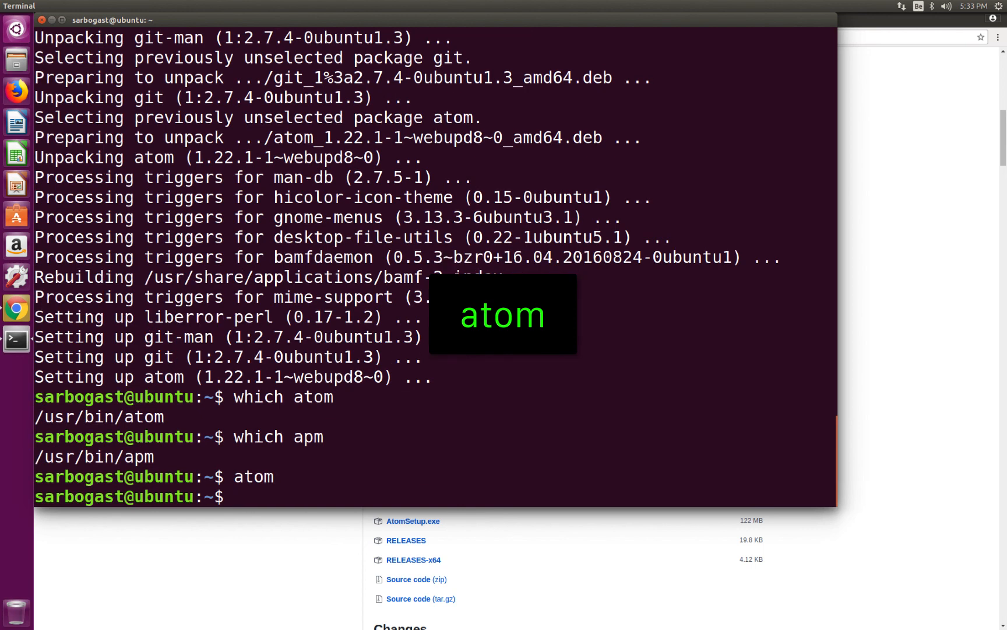
{"action": "key", "text": "Return"}
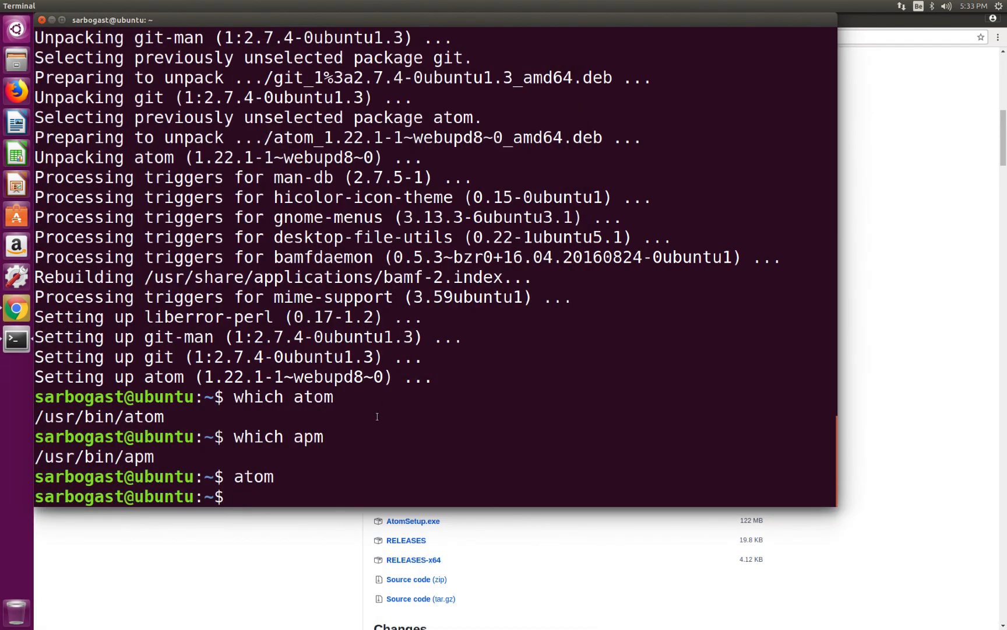
- Install the language-ethereum Atom package with apm install language-ethereum
{"action": "type", "text": "apm install"}
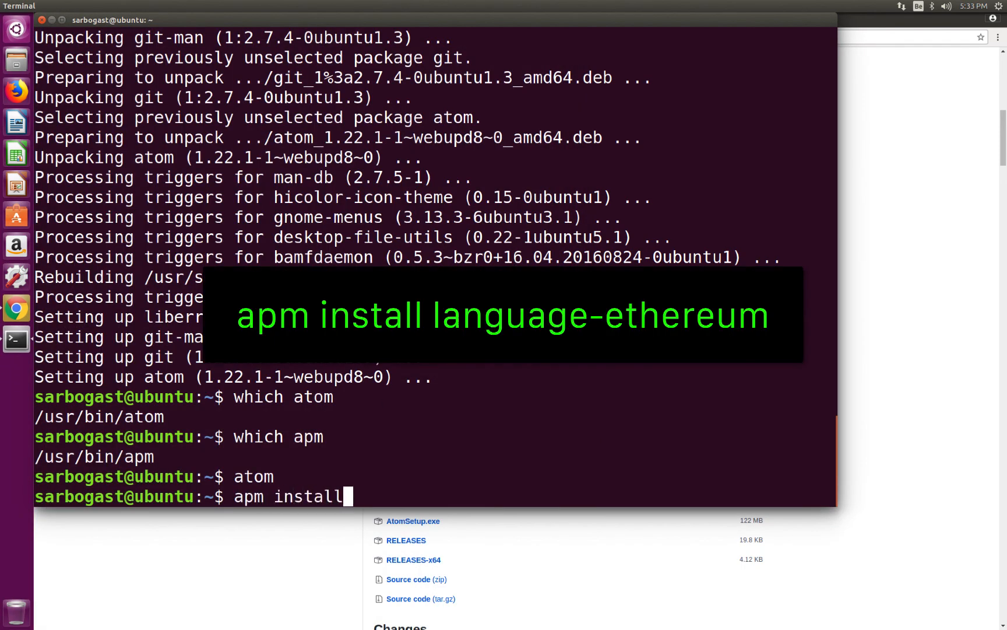
{"action": "type", "text": "language"}
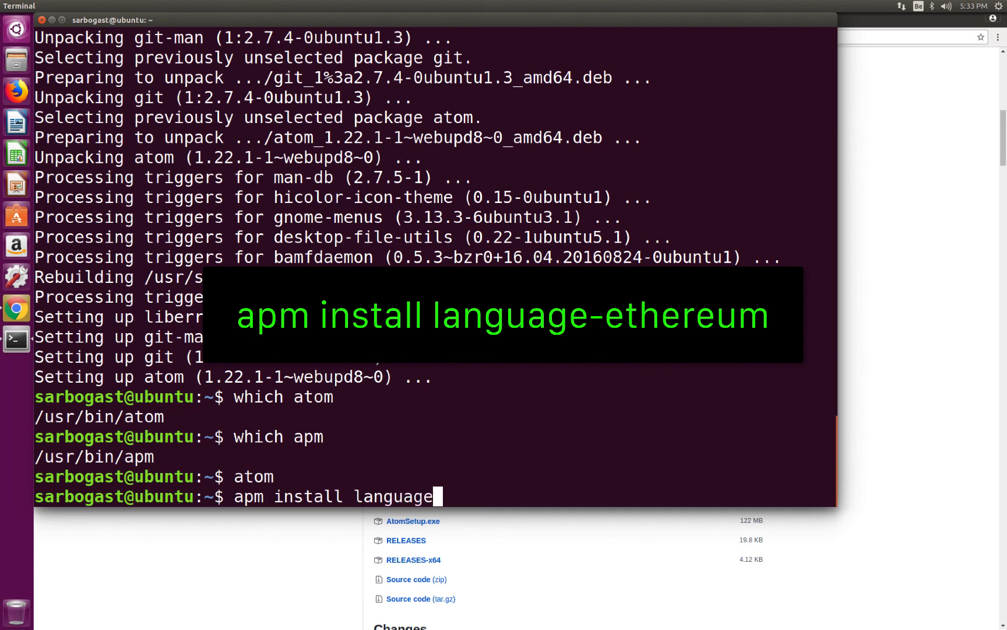
{"action": "type", "text": "-ethereum"}
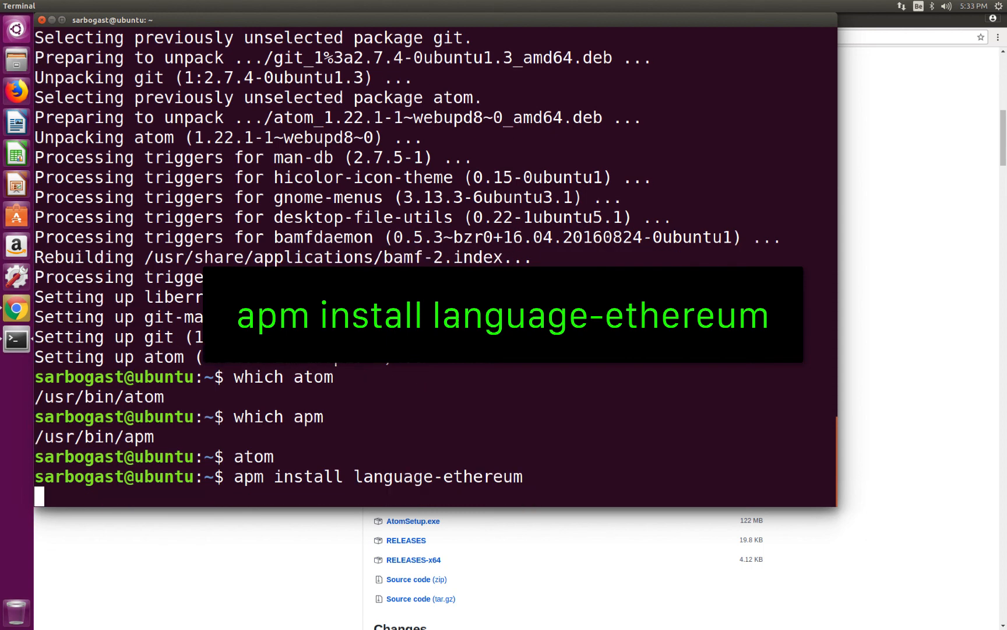
{"action": "key", "text": "Return"}
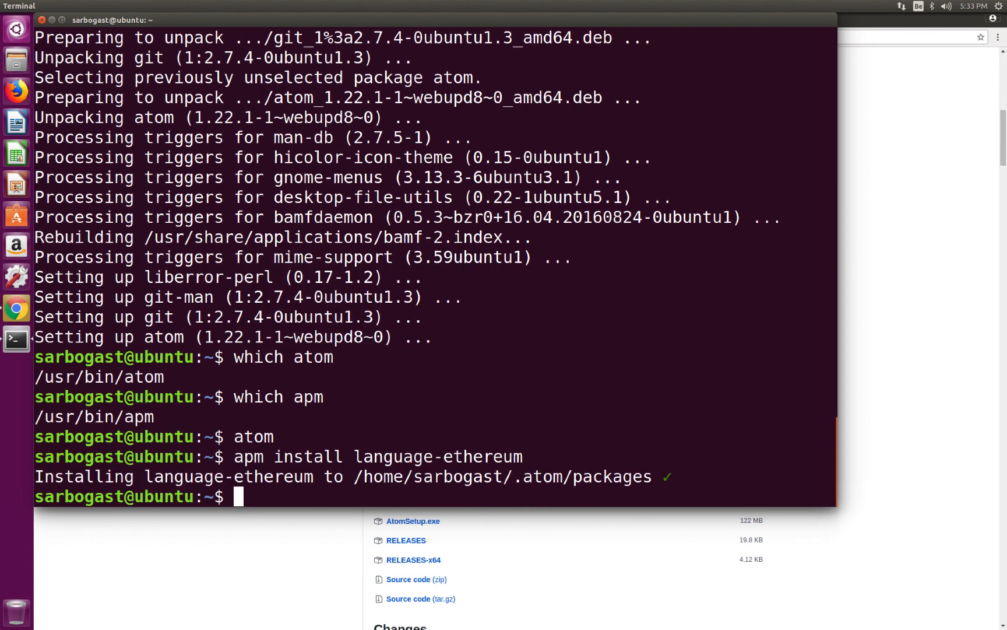